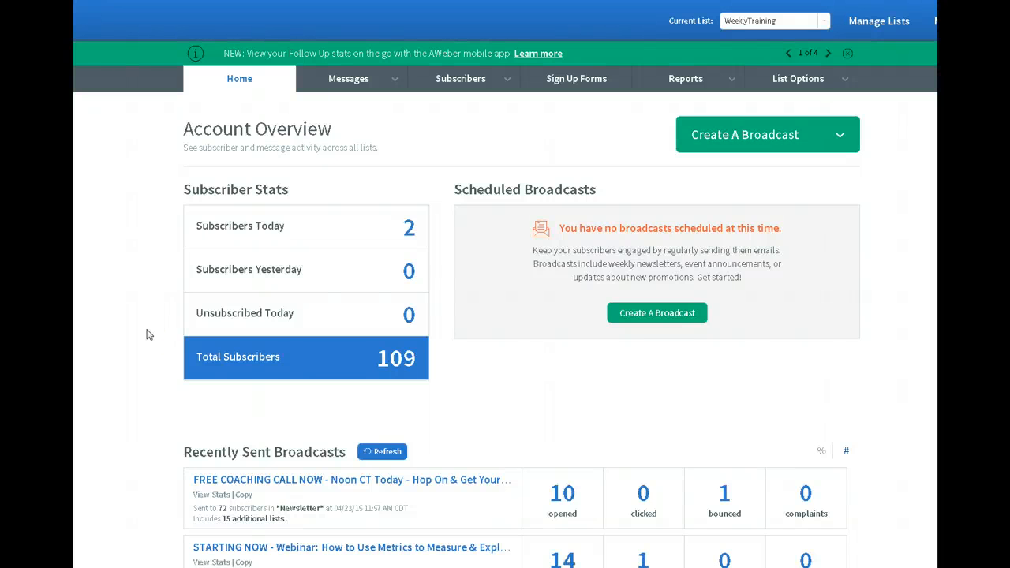
- Start a new list and extend Company Name with ' - Jeunesse Distributor'
click(398, 357)
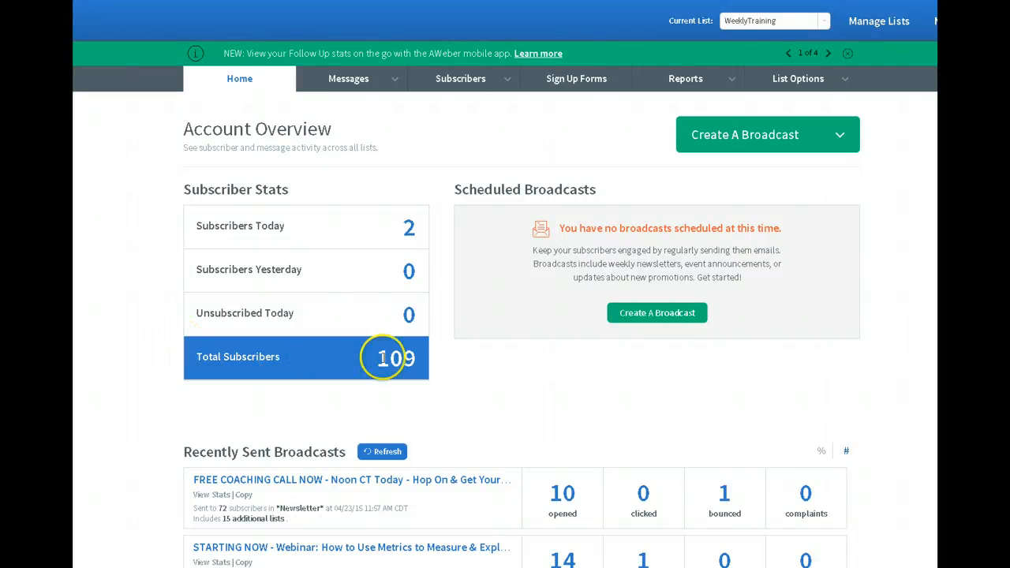
mouse_move(458, 148)
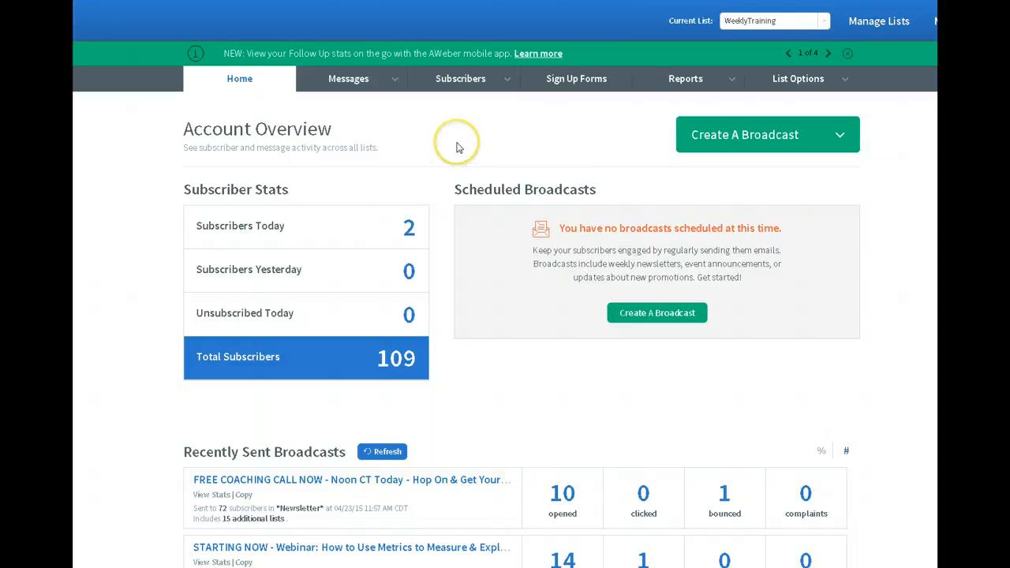
mouse_move(458, 145)
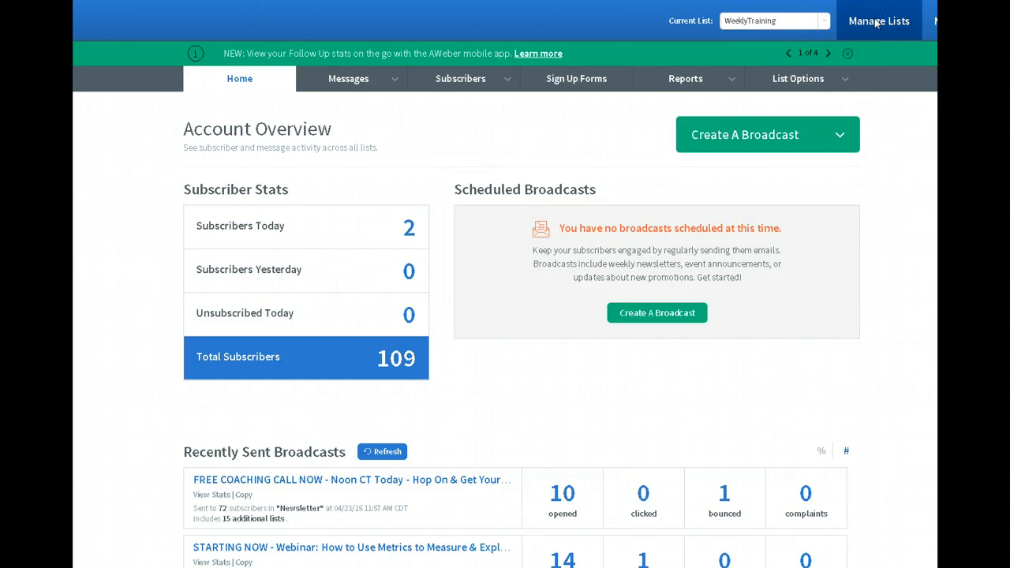
click(877, 20)
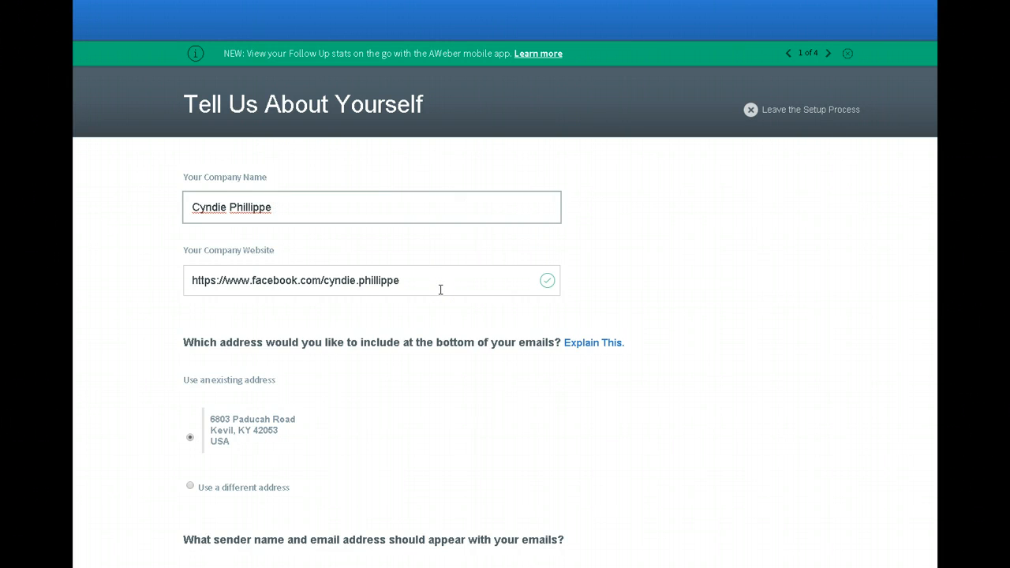
text(-)
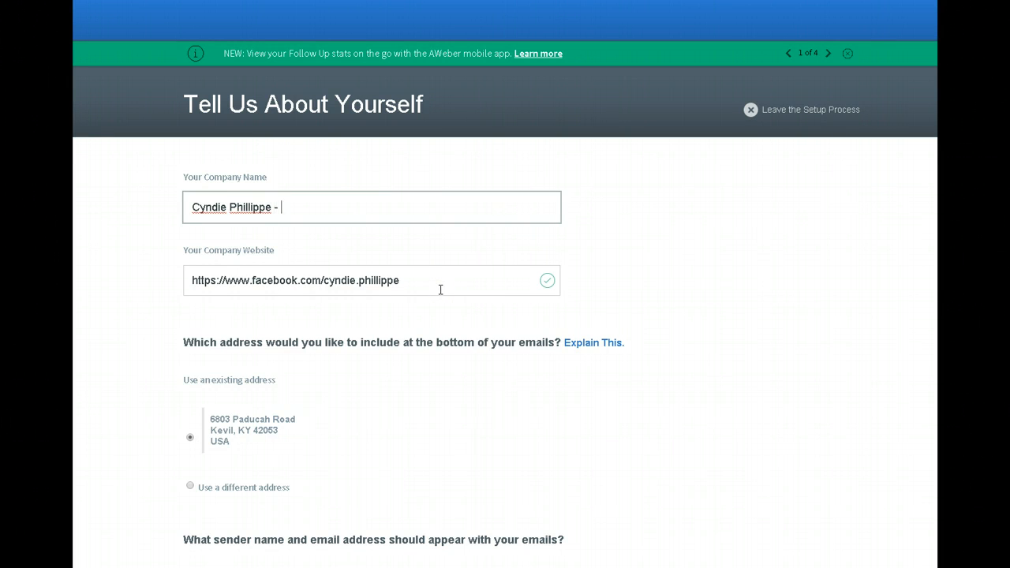
text(J)
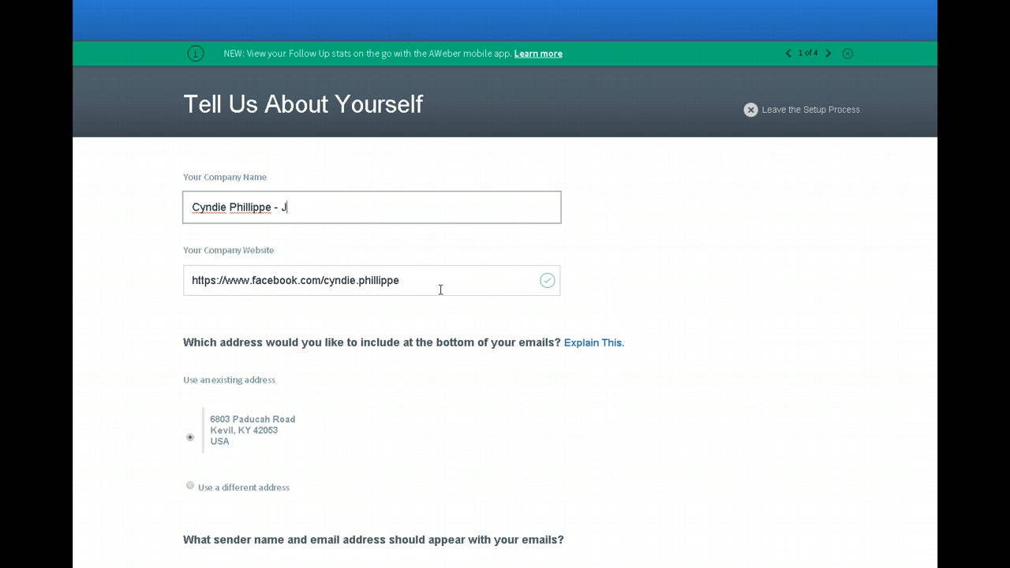
text(eunesse)
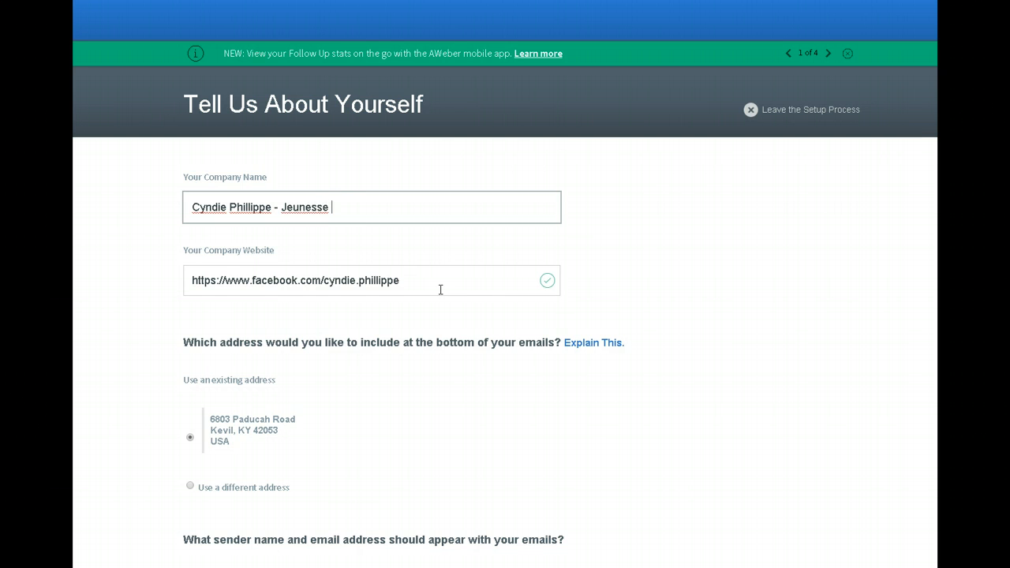
text(Distributor)
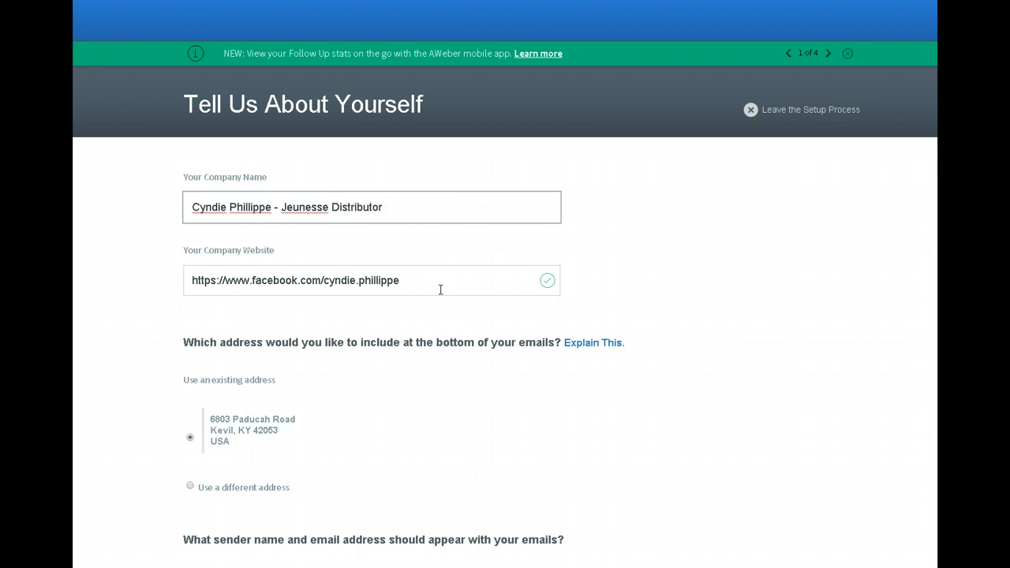
- Select the whole Company Website address and clear it
double_click(385, 281)
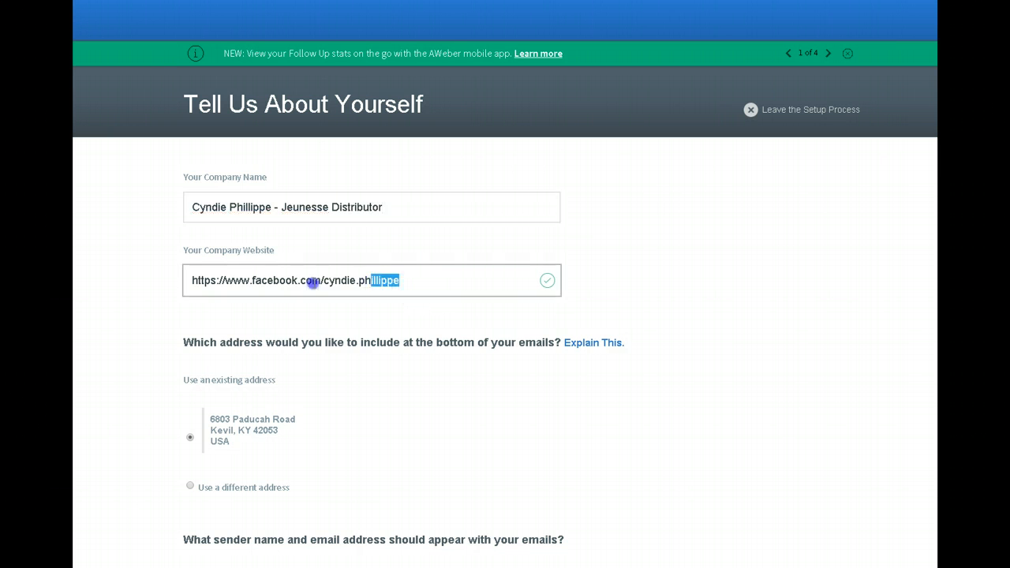
triple_click(296, 281)
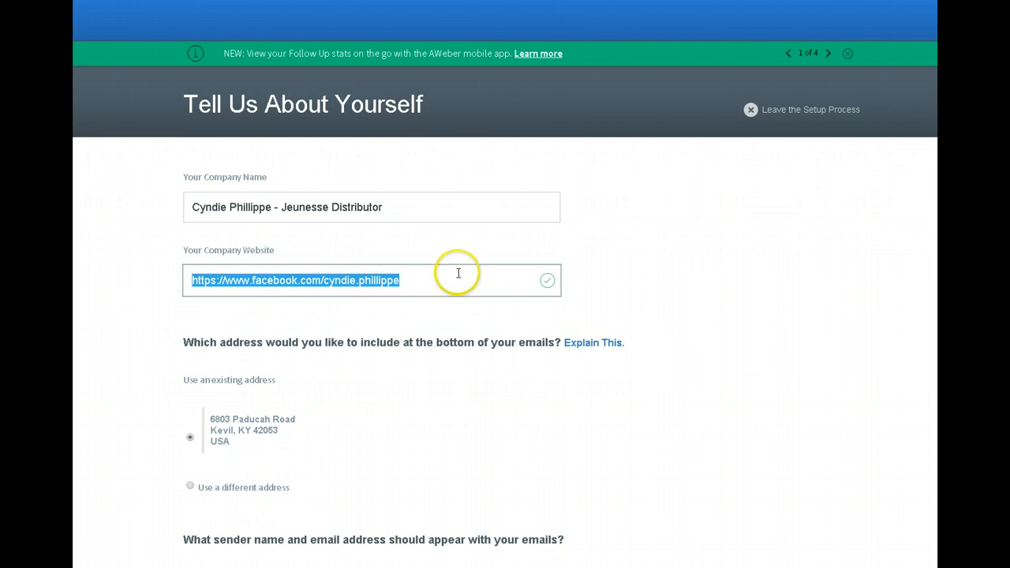
key(Delete)
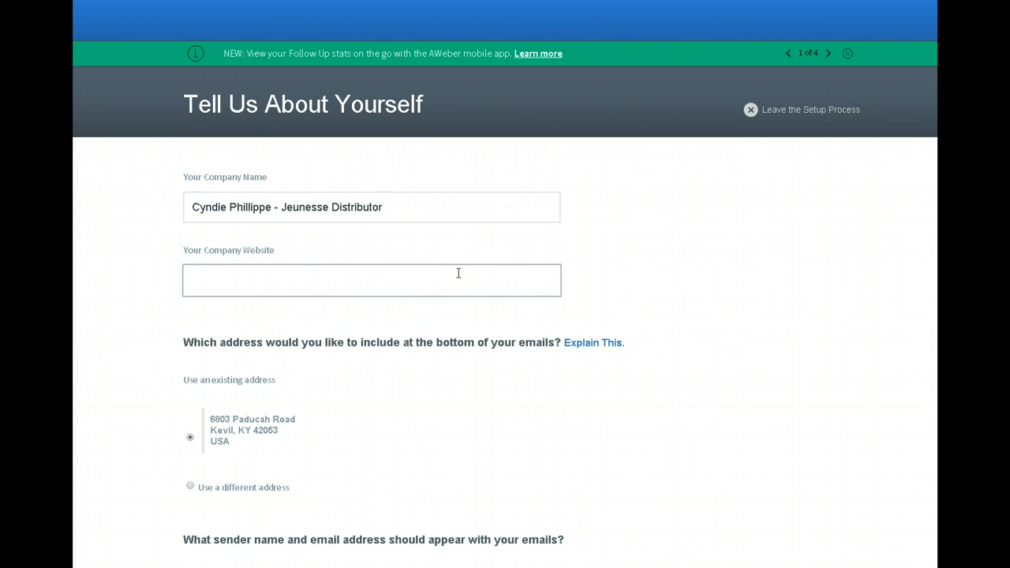
click(371, 280)
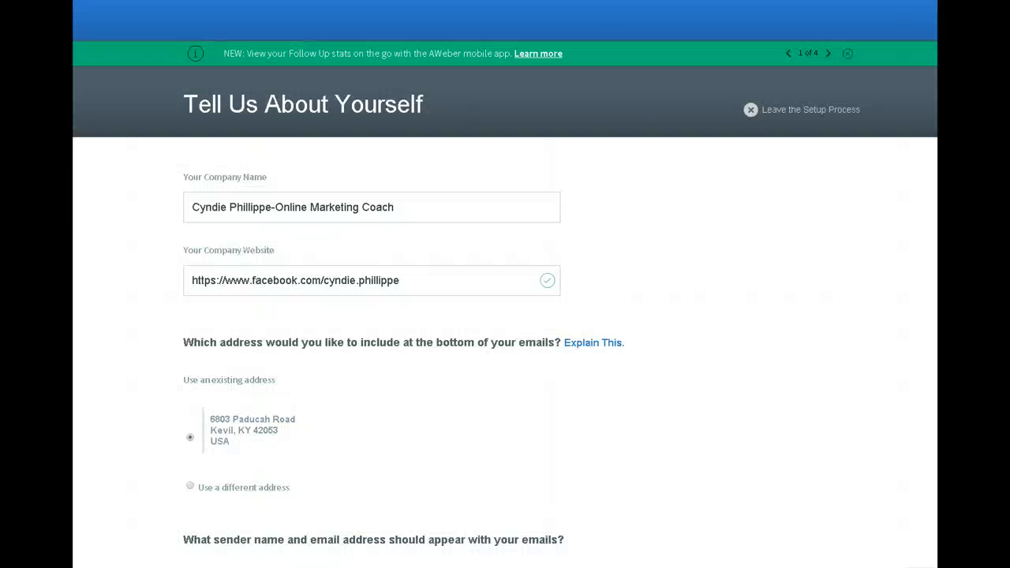
triple_click(295, 281)
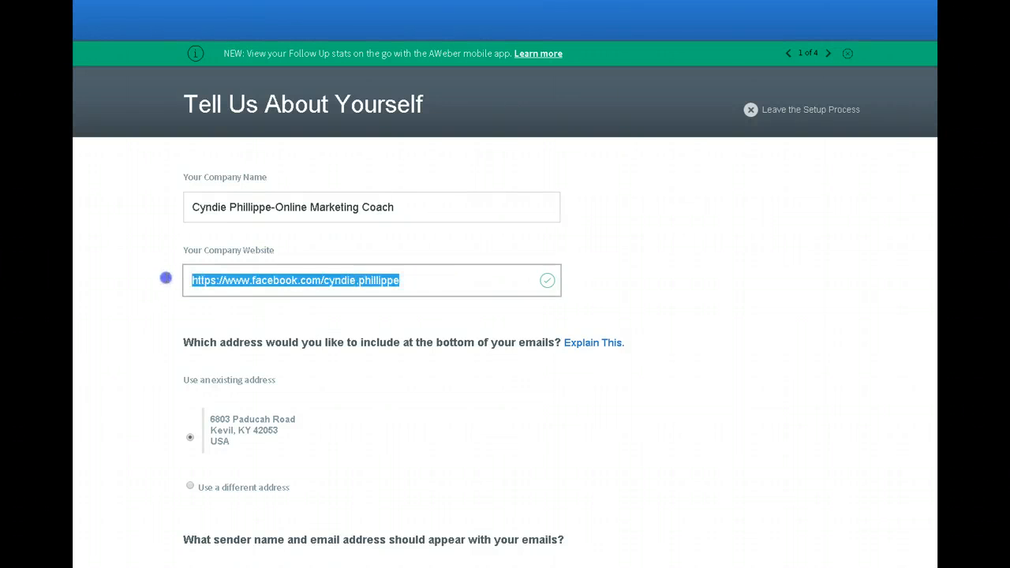
text(http://www.cyndiephillippe.jeunesseglobal.com/)
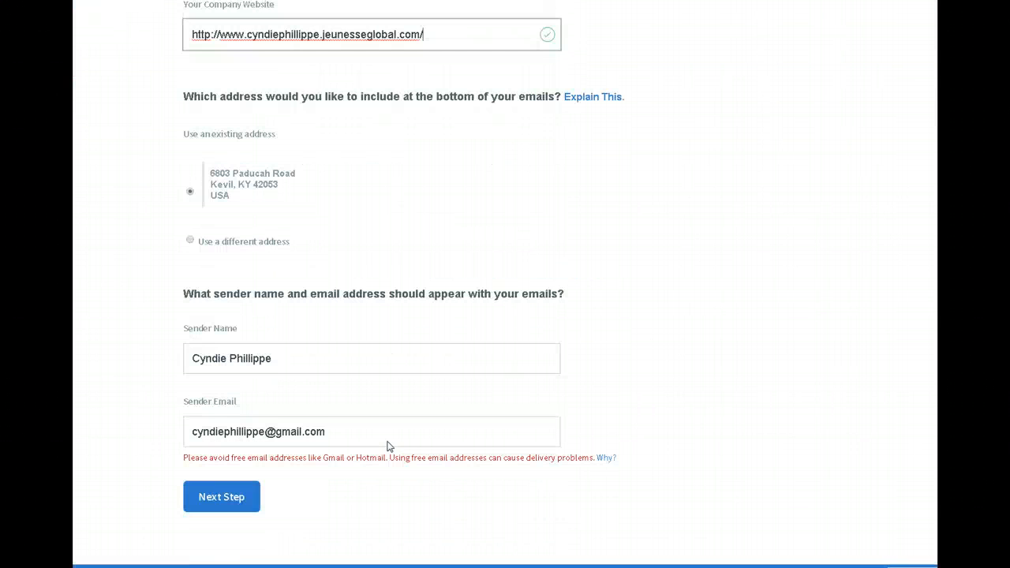
mouse_move(464, 309)
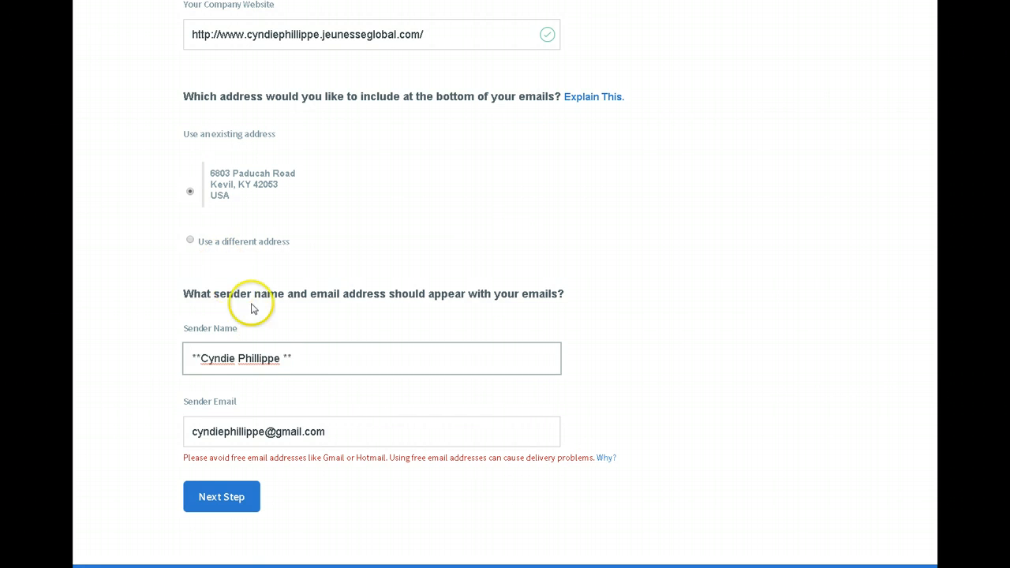
mouse_move(287, 357)
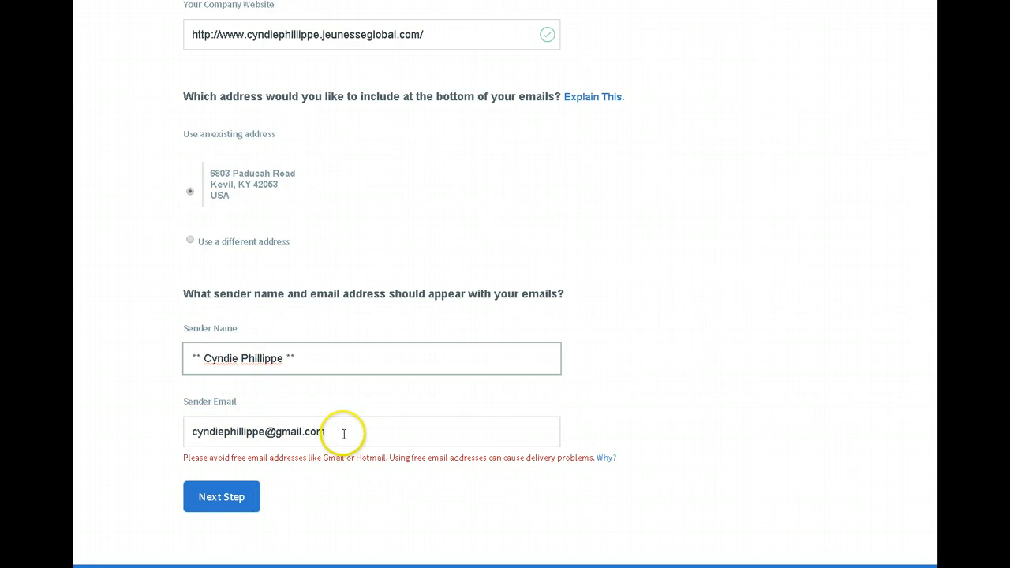
- Continue to the 'Let's Create Your List' step
click(221, 495)
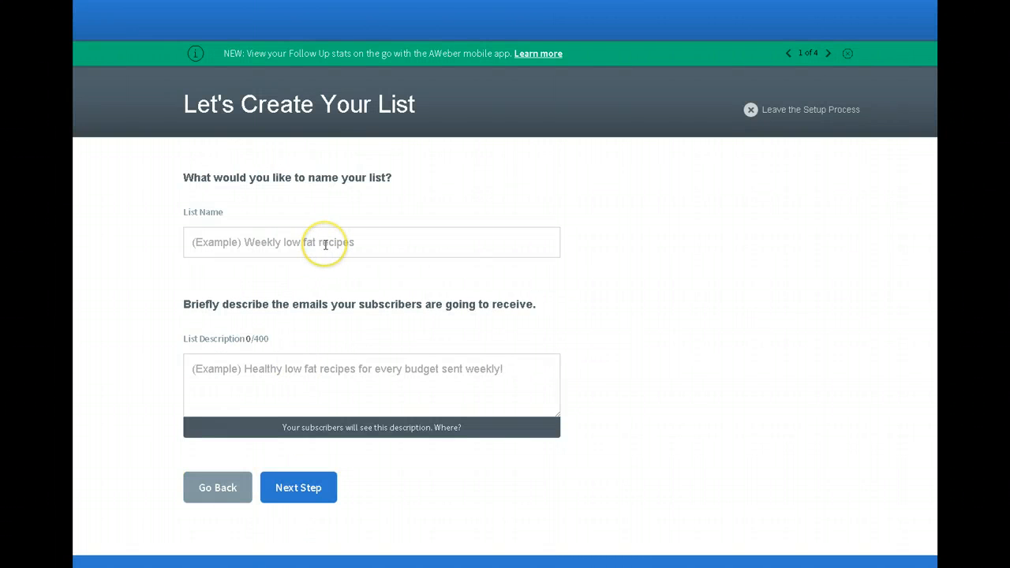
- Enter 'IA Free Samples' as the List Name
click(371, 243)
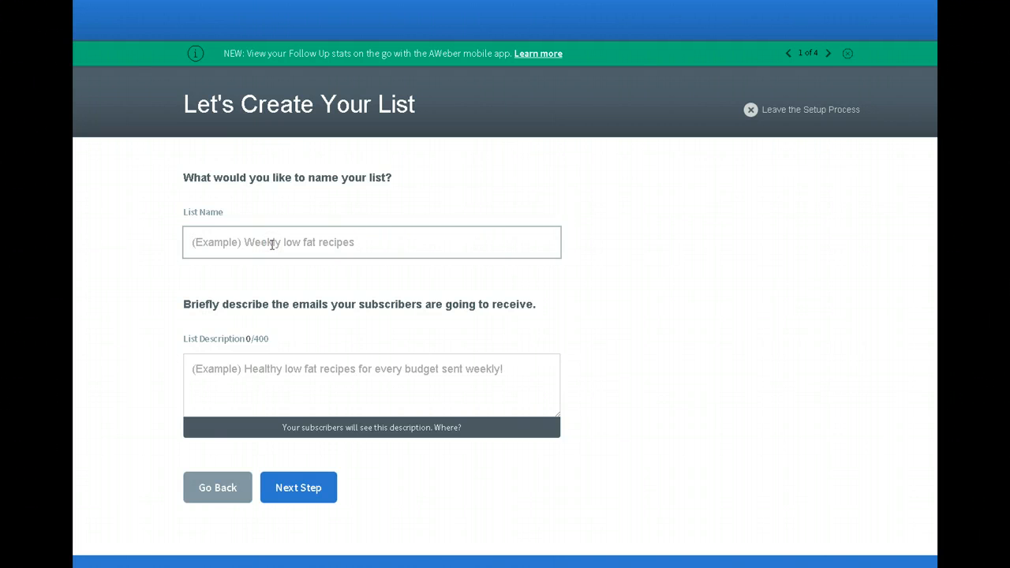
text(IA)
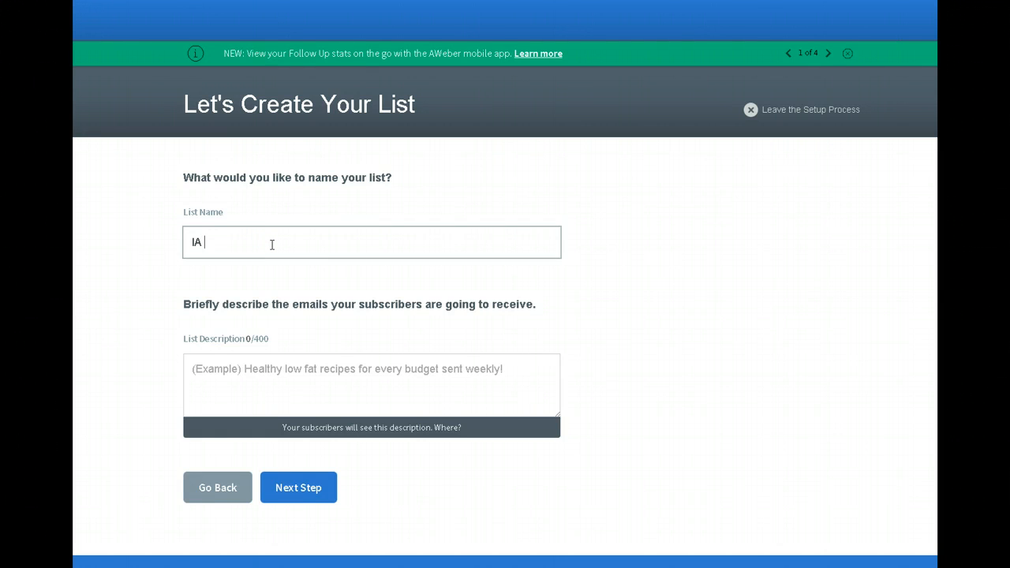
text(Free Samples)
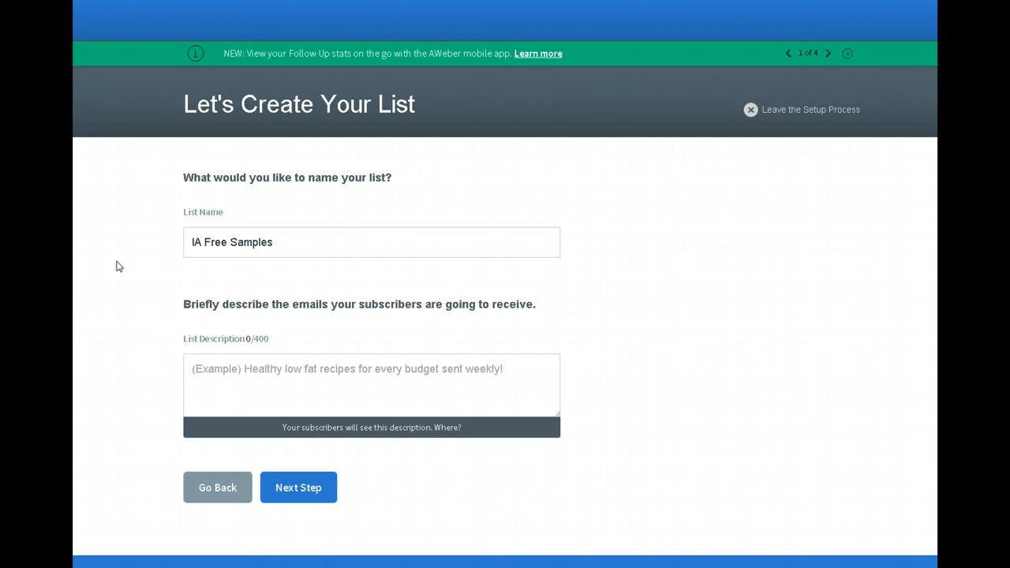
click(371, 369)
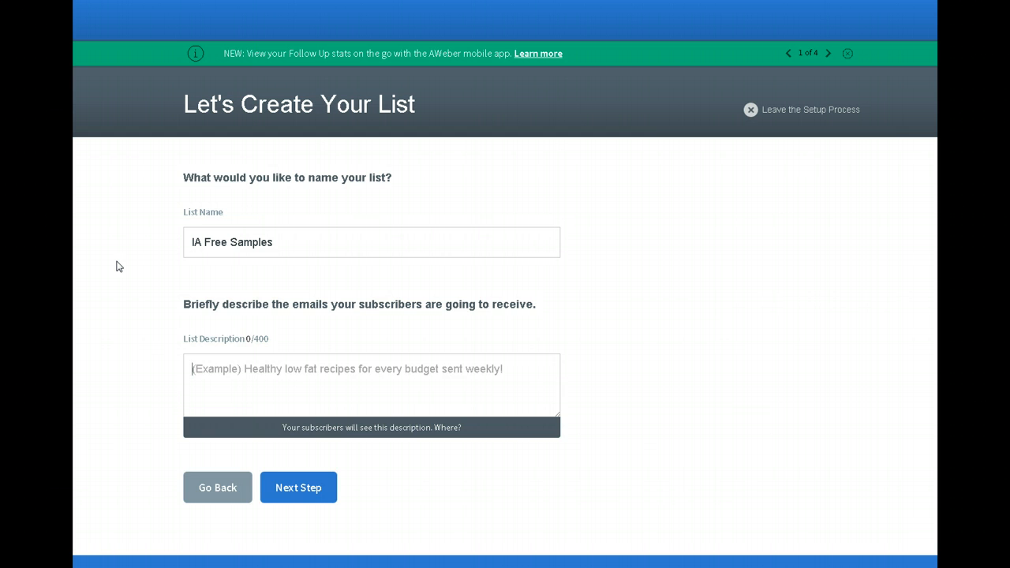
- Describe the list as 'Jeunesse free samples and products information newsletter.' and continue
text(Jeunes)
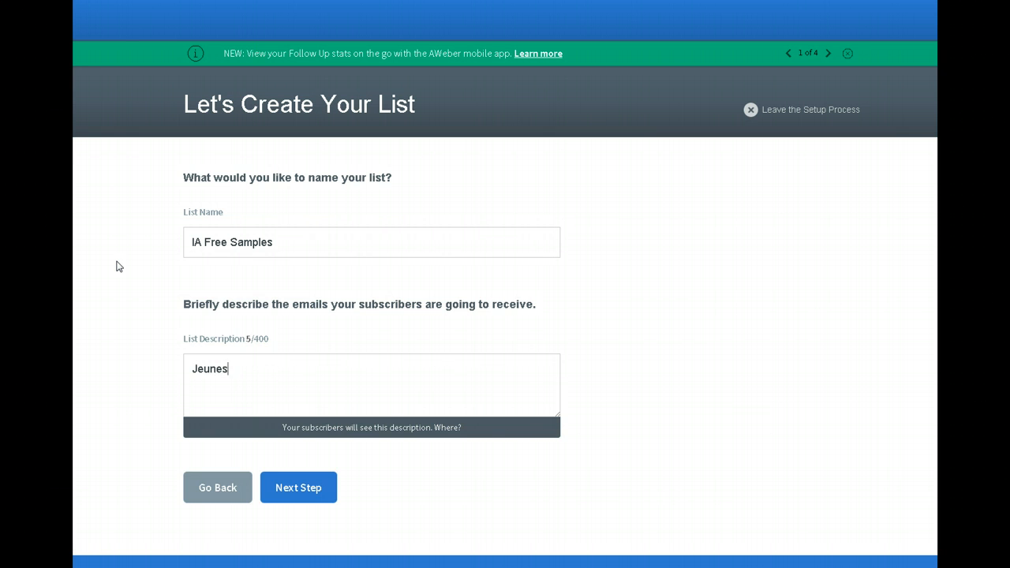
text(se)
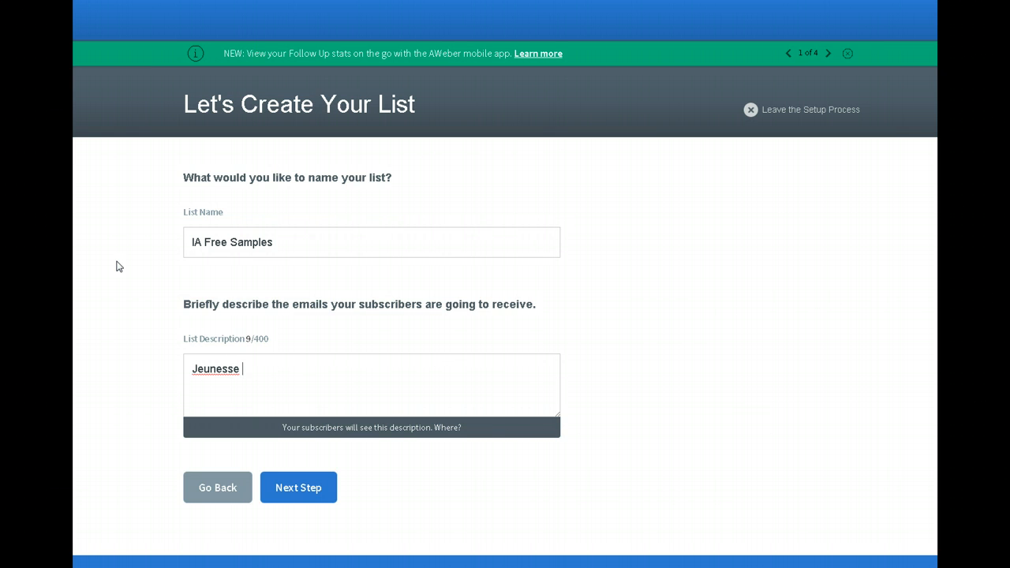
text(Produ)
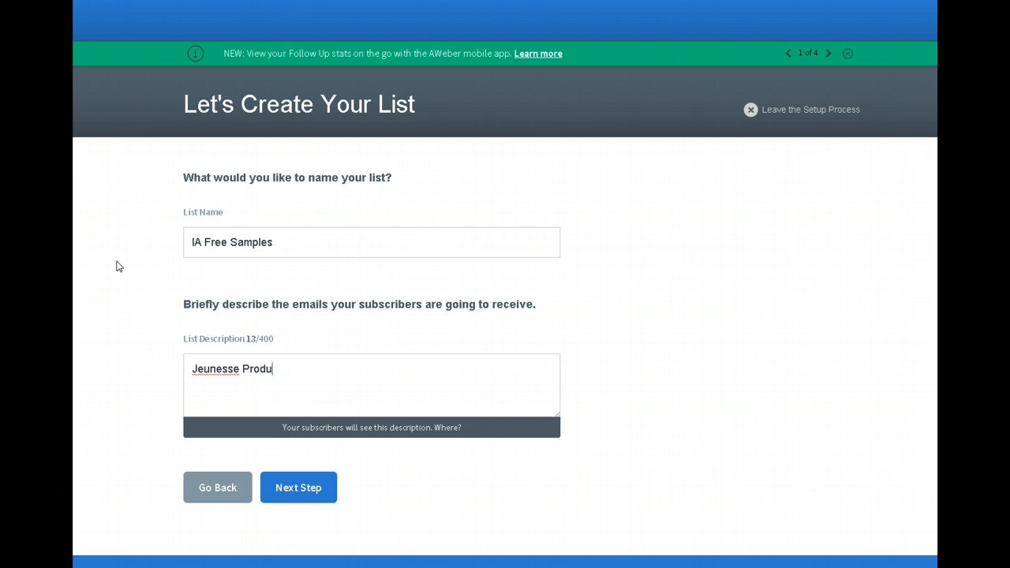
text(cts)
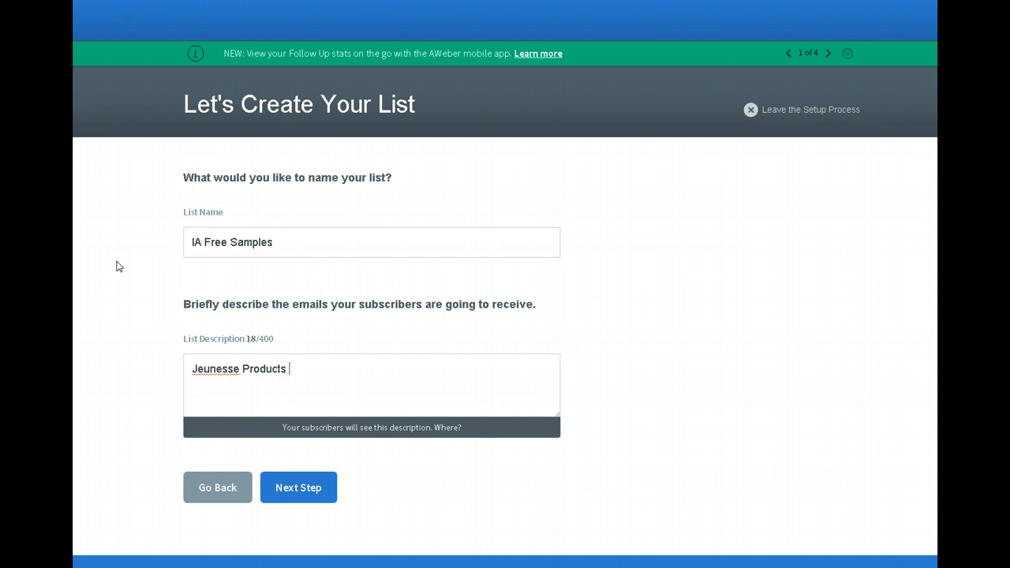
text(information)
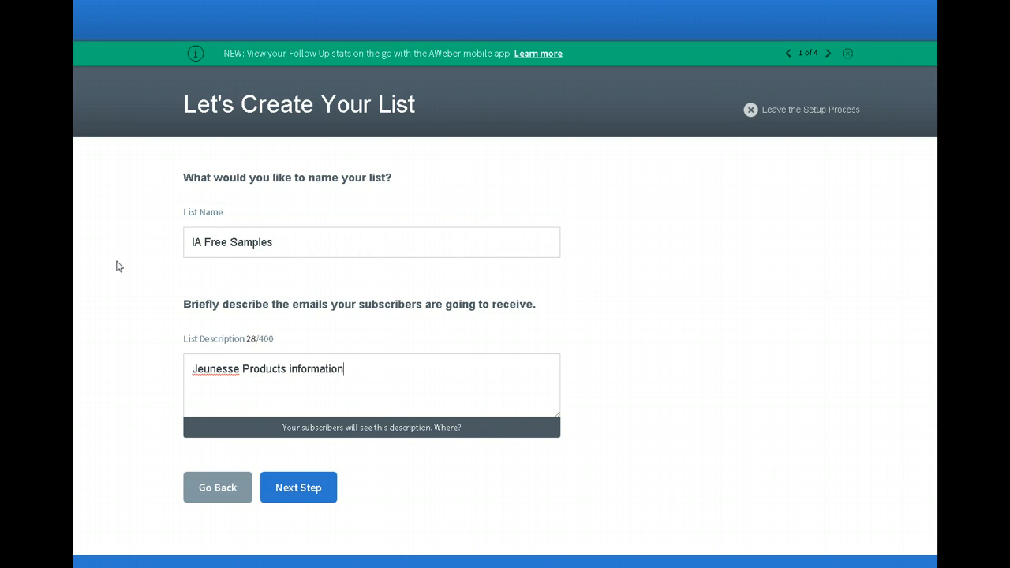
text(newsl)
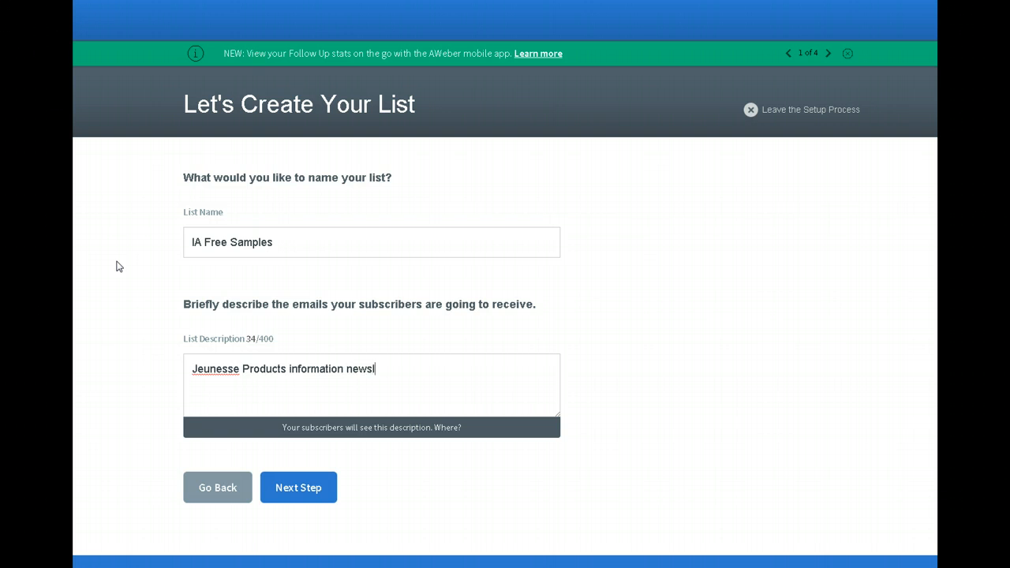
text(etter)
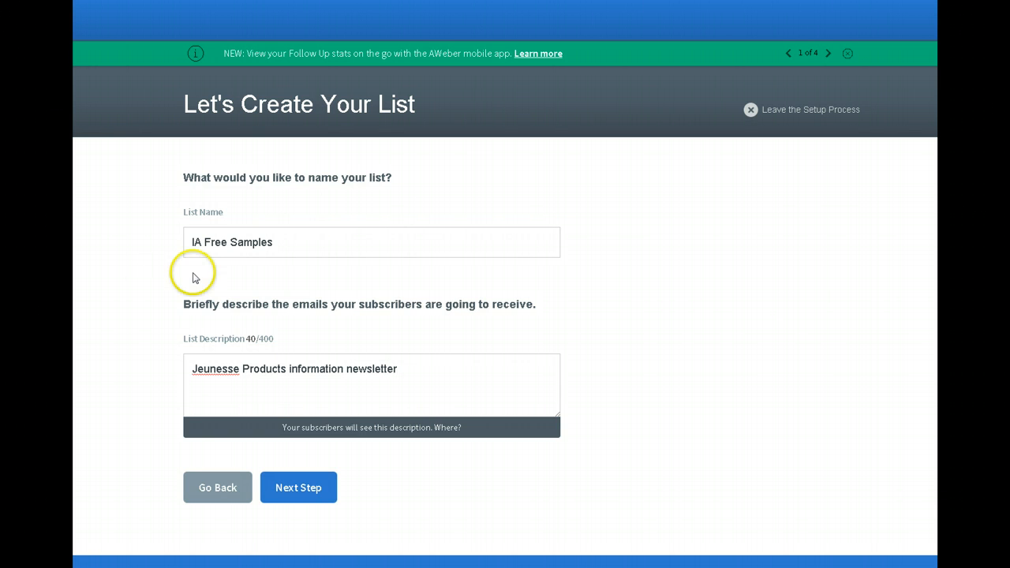
text(.)
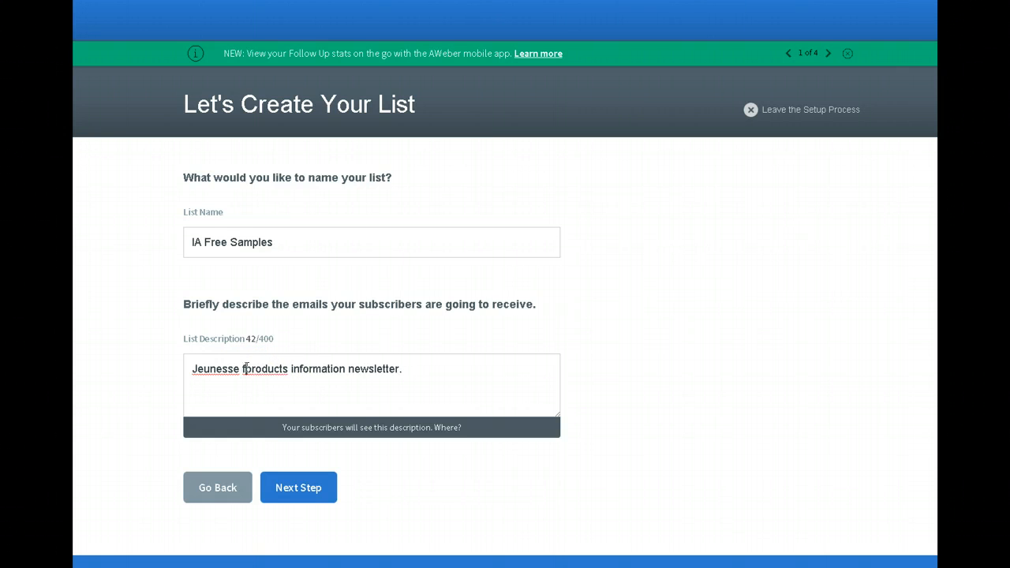
text(free samples and)
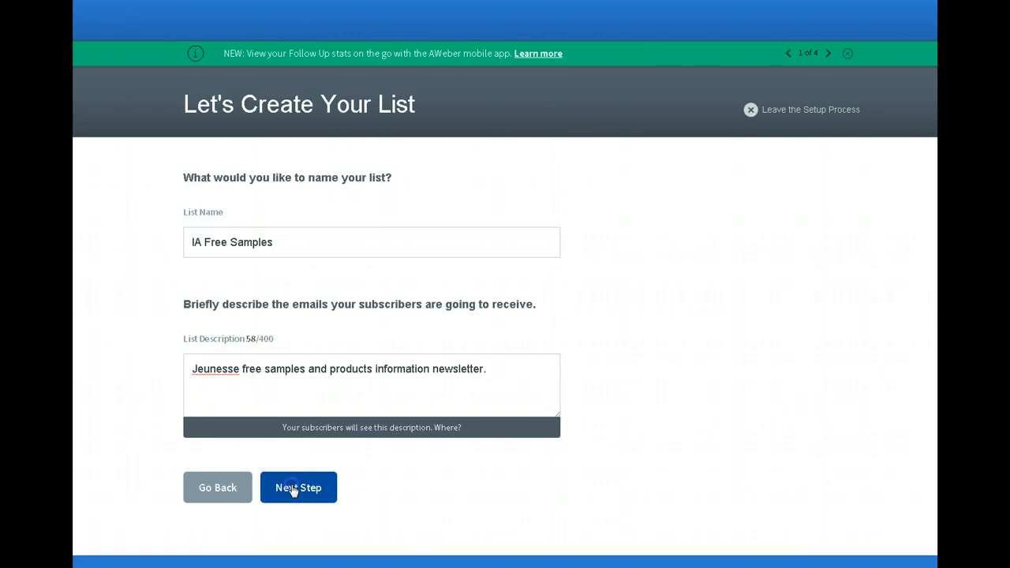
click(298, 486)
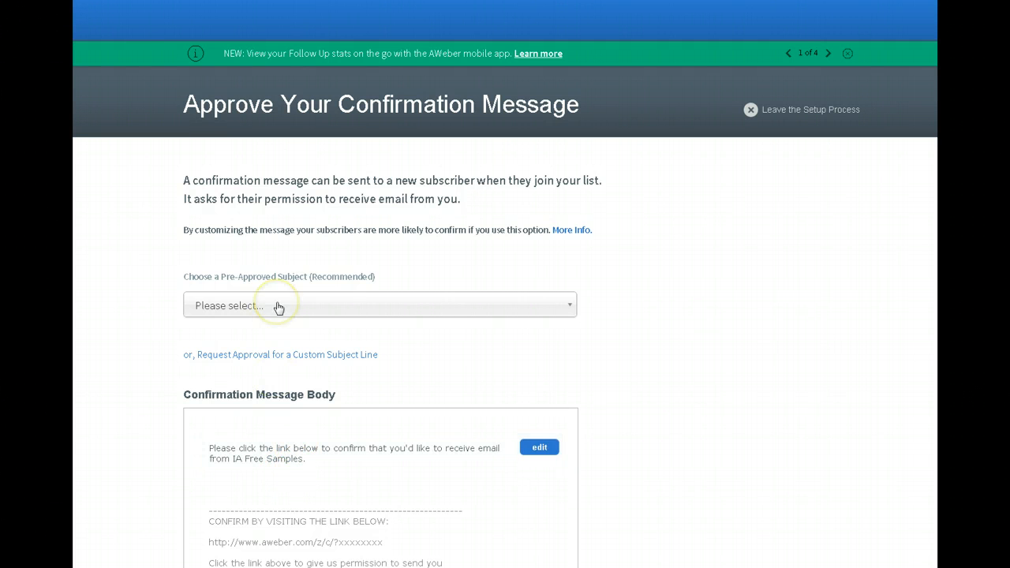
scroll(down, 3)
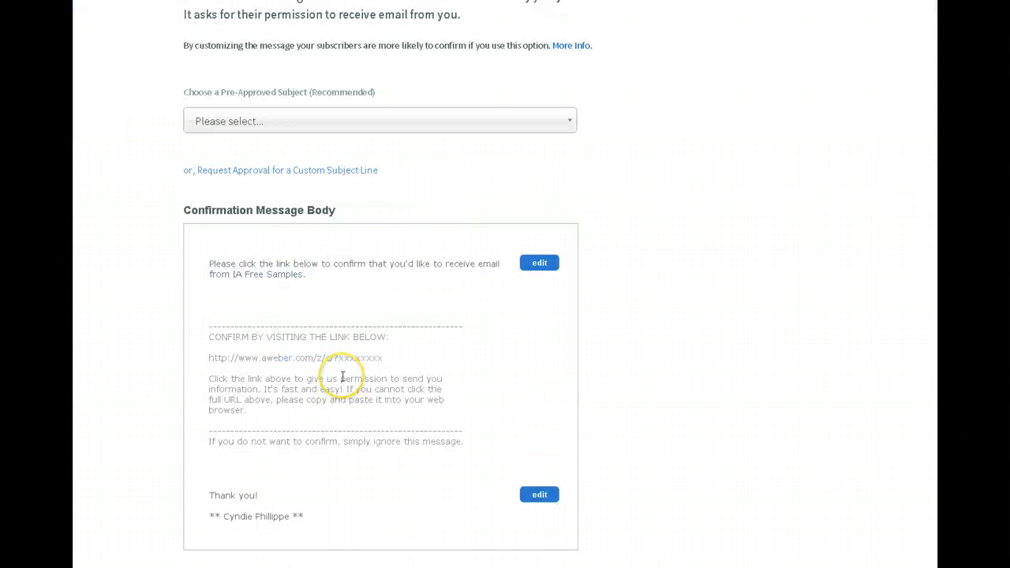
scroll(down, 3)
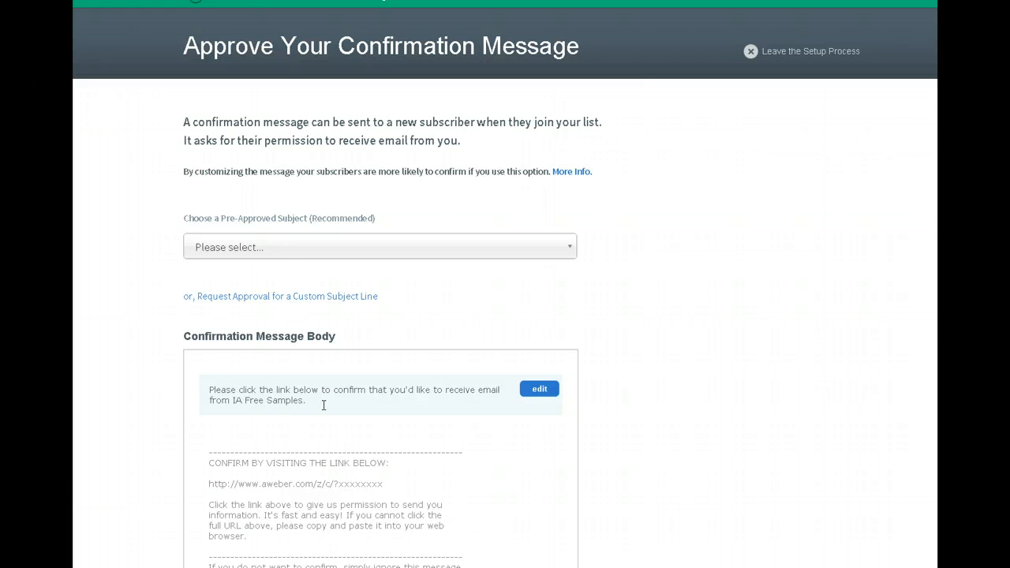
mouse_move(391, 344)
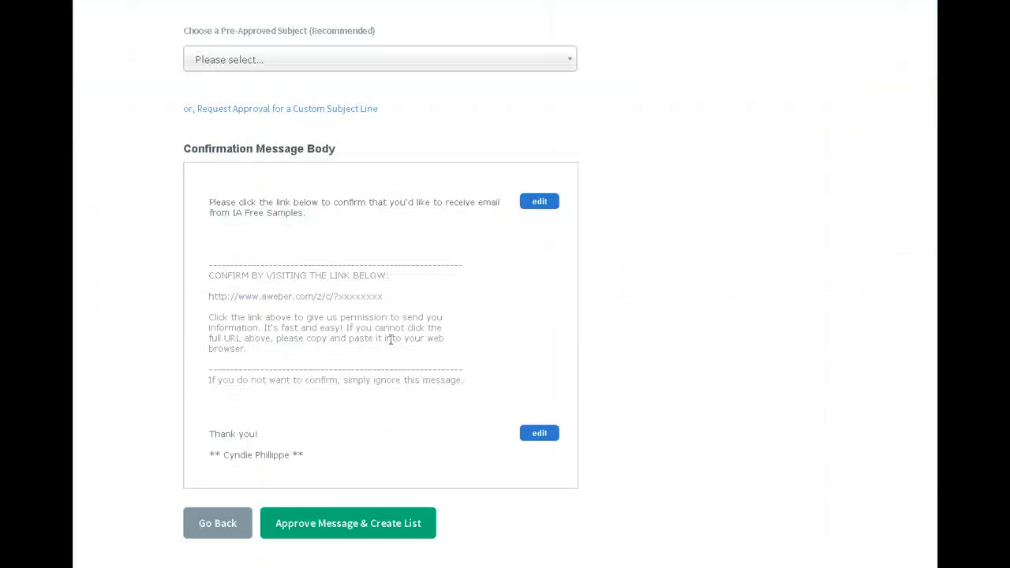
scroll(up, 3)
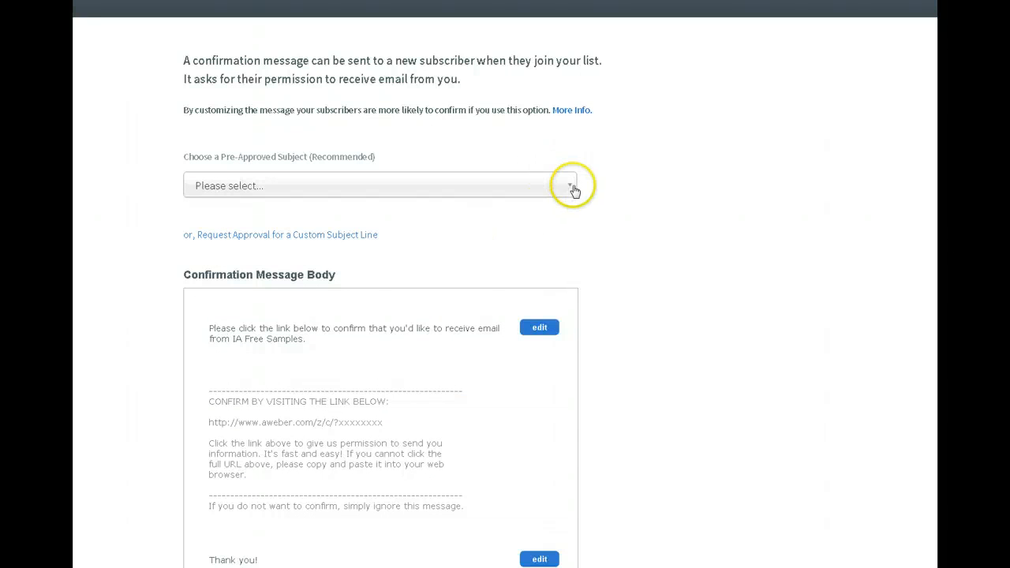
click(569, 186)
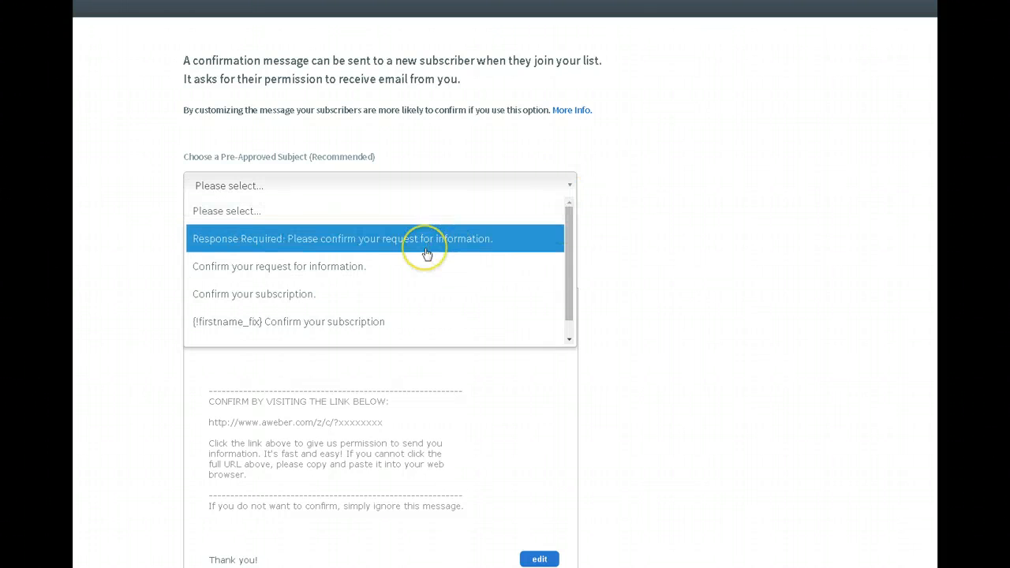
mouse_move(378, 251)
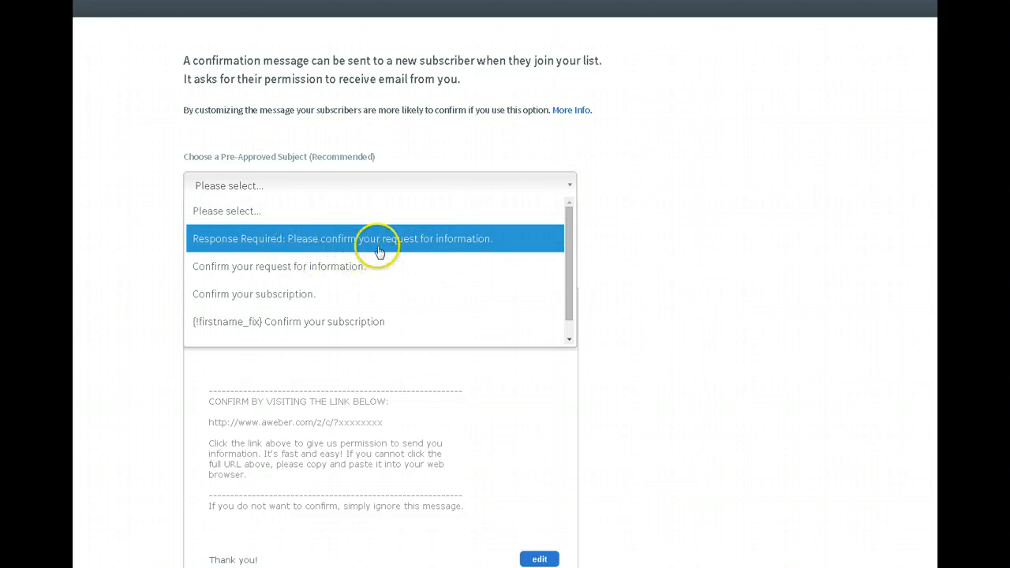
mouse_move(276, 293)
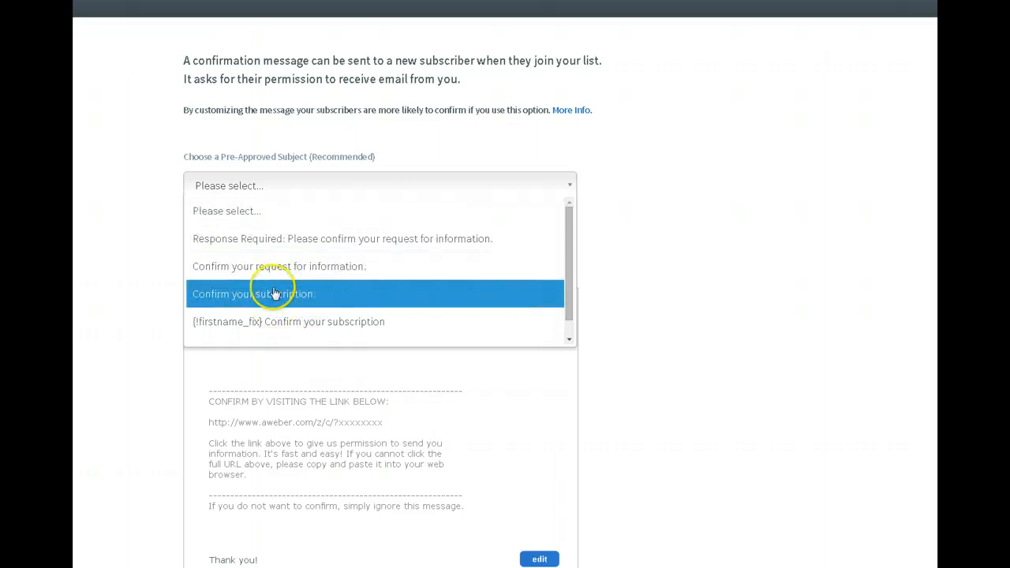
mouse_move(287, 239)
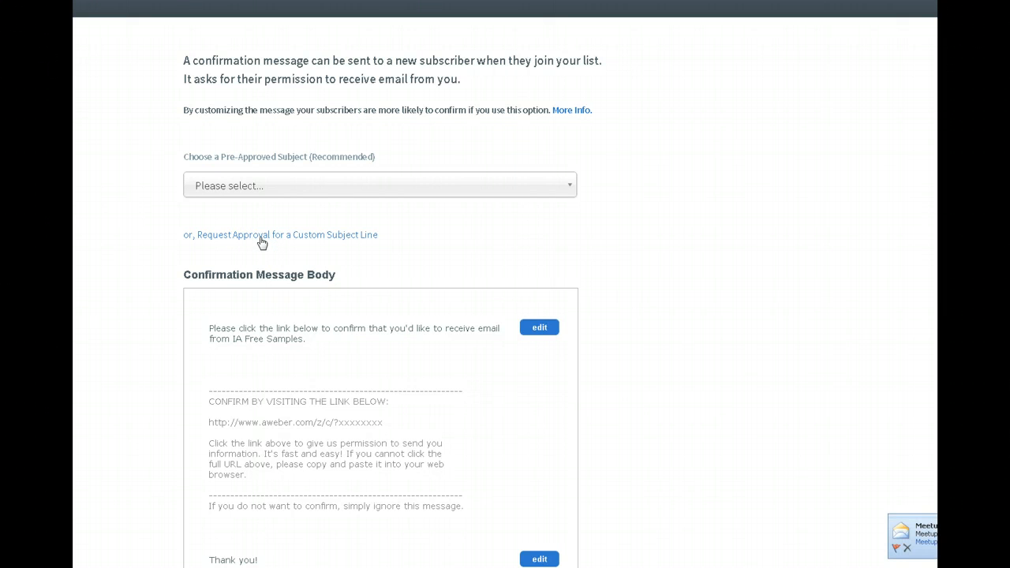
- Request custom subject 'Please Confirm That You Would Like Information on Free Samples from Jeunesse.'
click(281, 234)
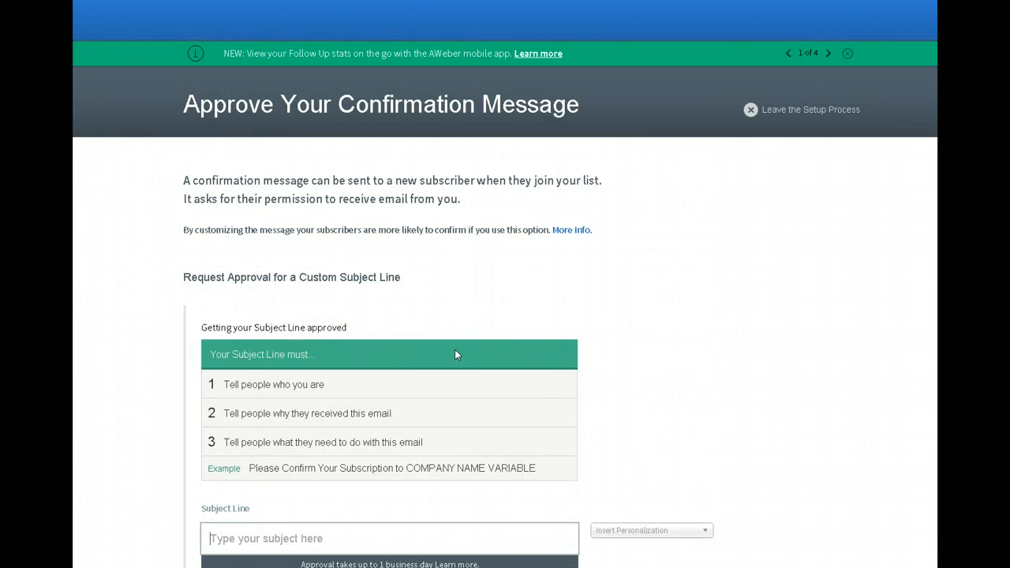
scroll(down, 3)
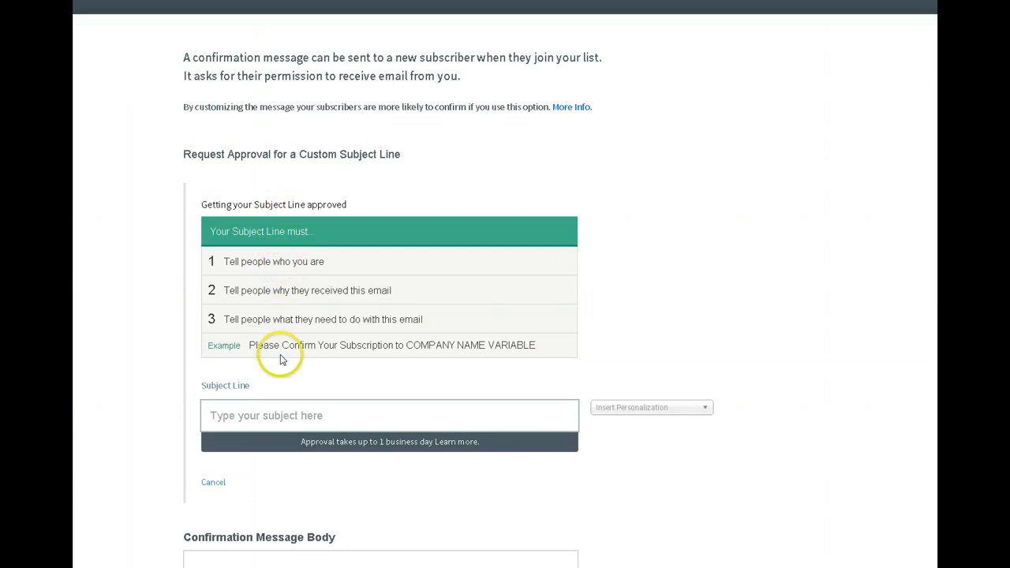
mouse_move(276, 274)
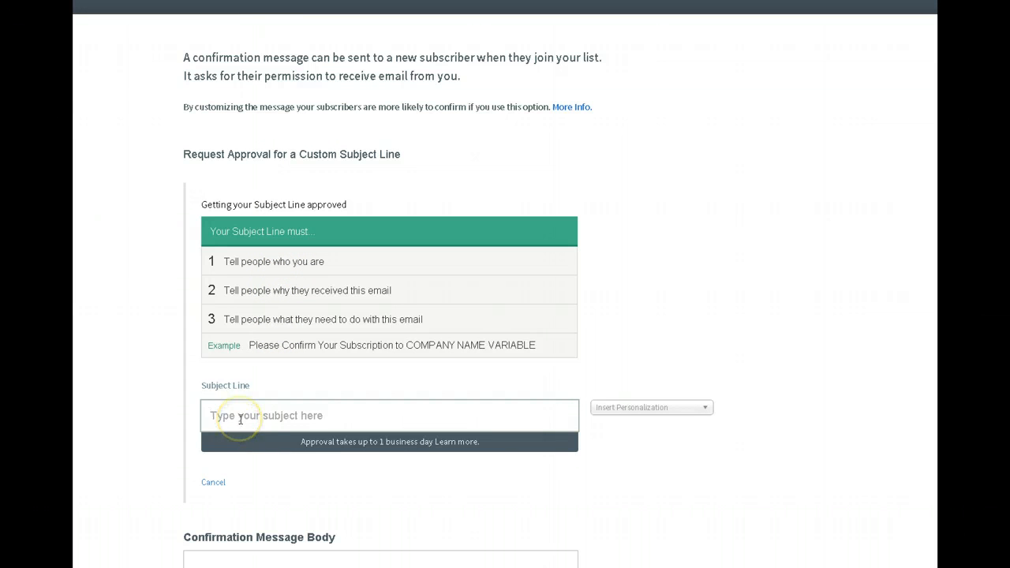
click(240, 417)
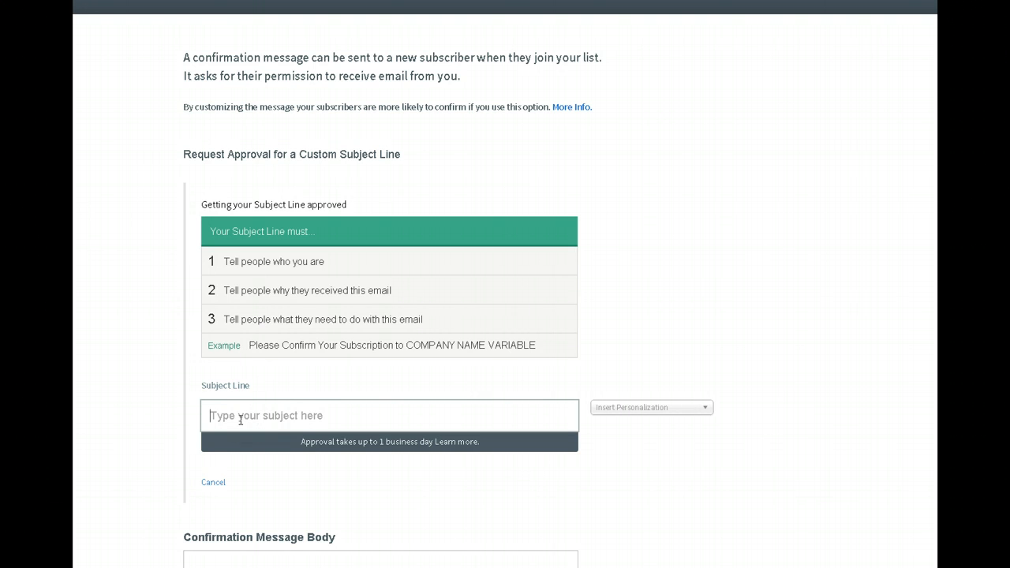
click(239, 416)
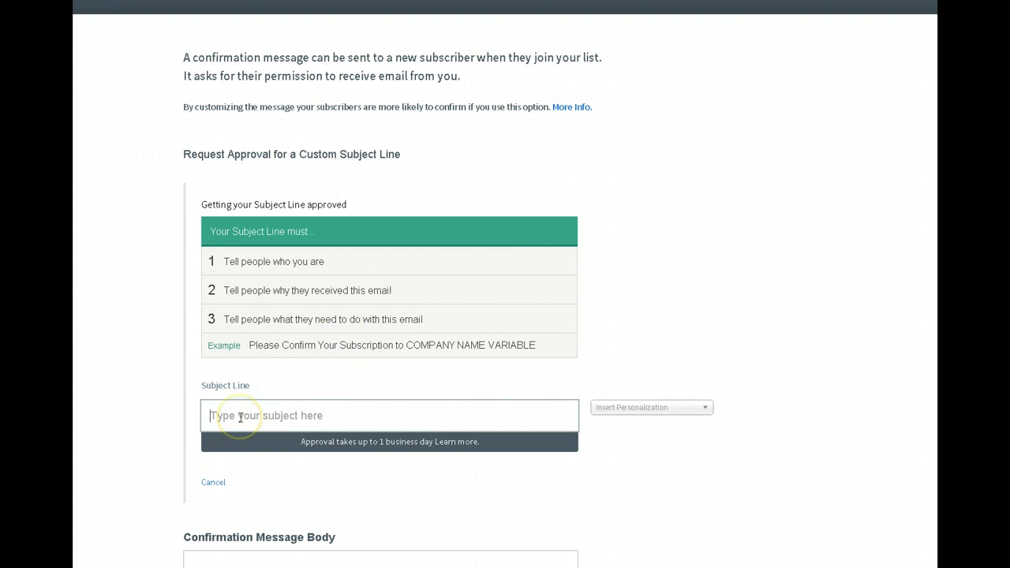
text(P)
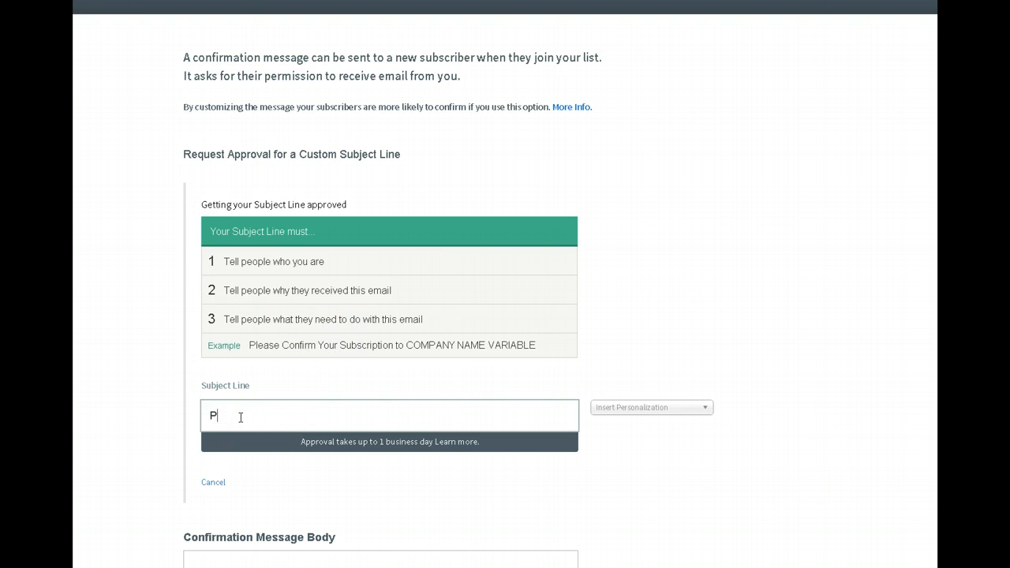
text(lease Confirm)
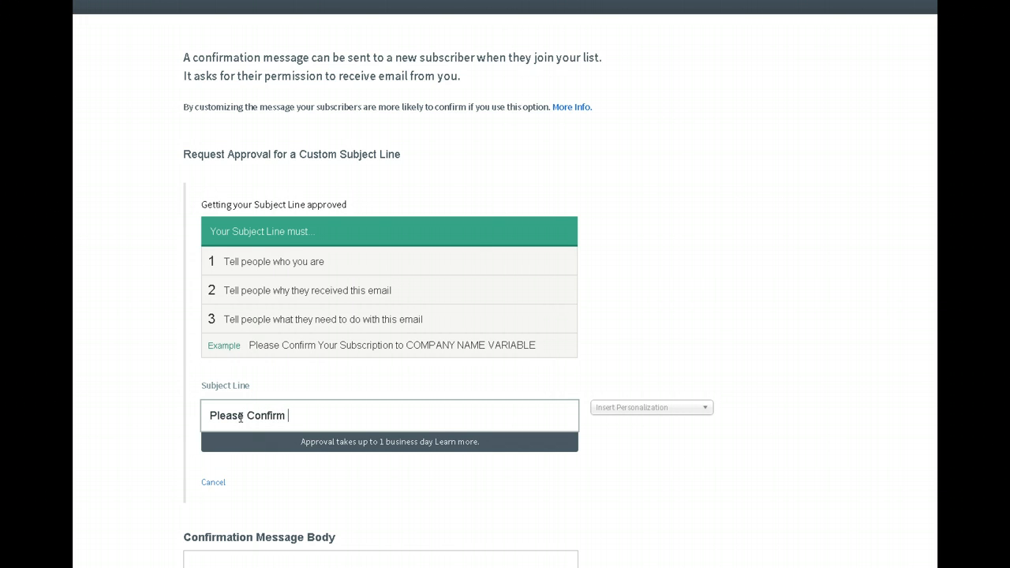
text(Th)
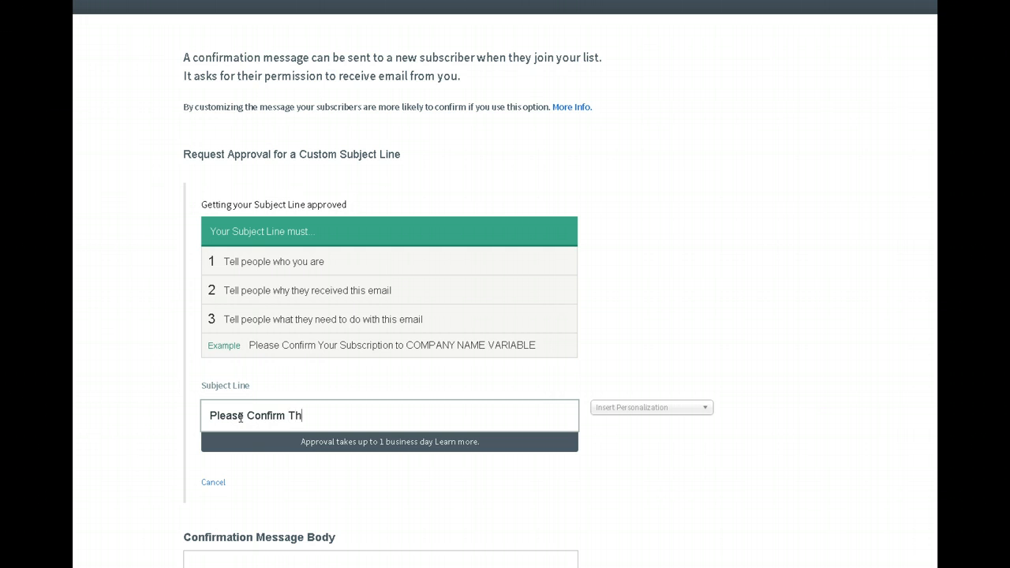
text(at You)
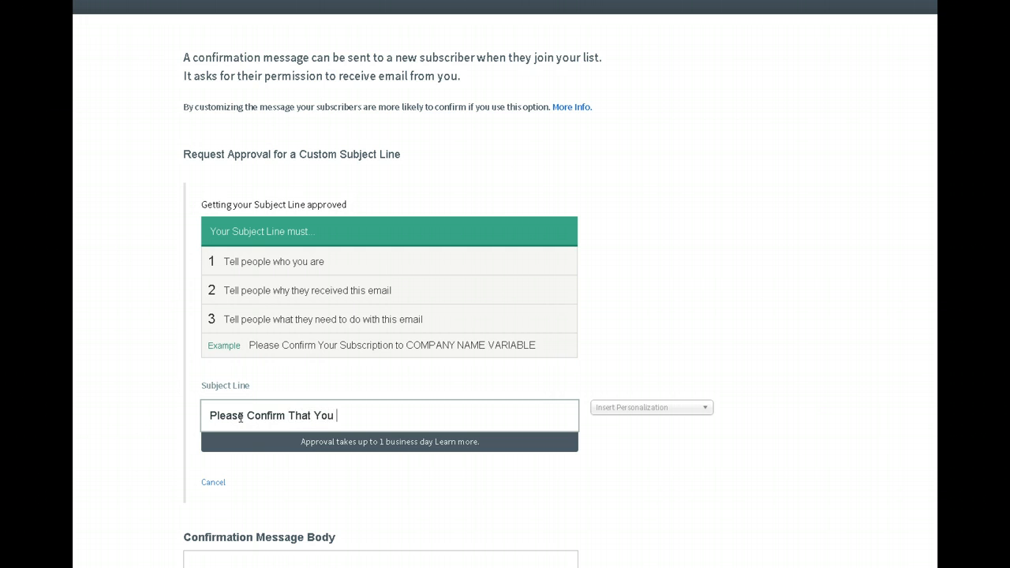
text(Would Like)
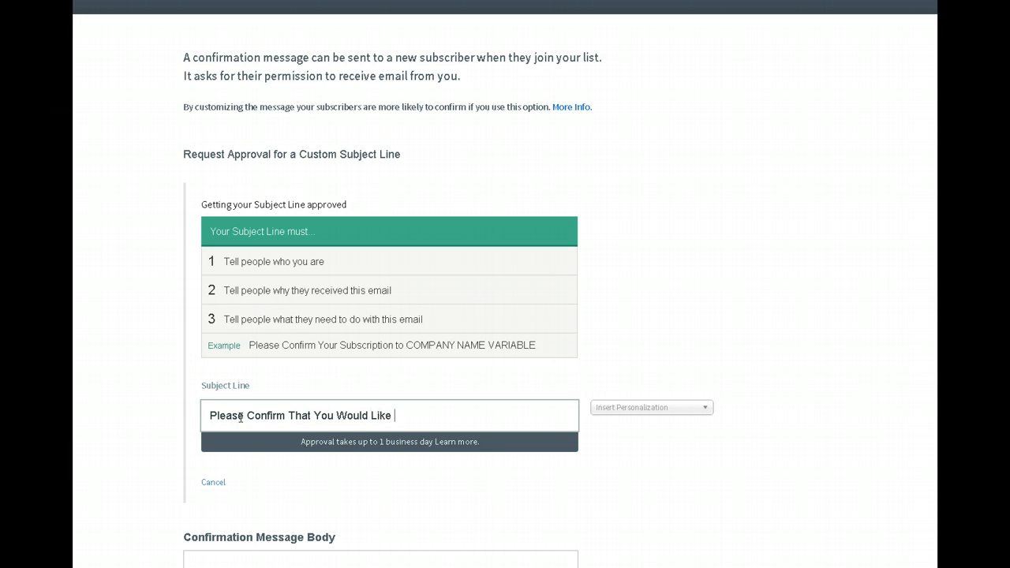
text(Information)
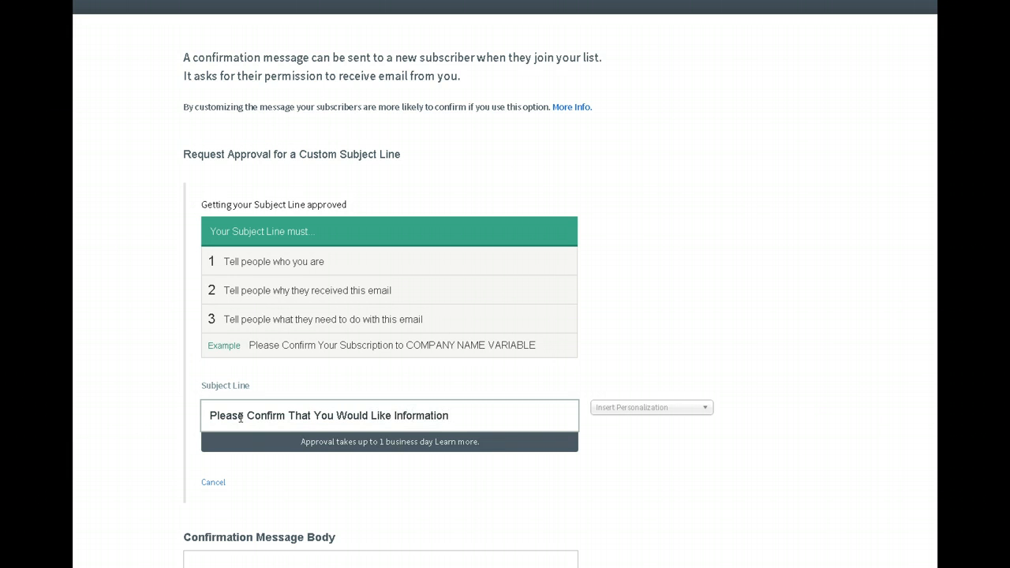
text(on)
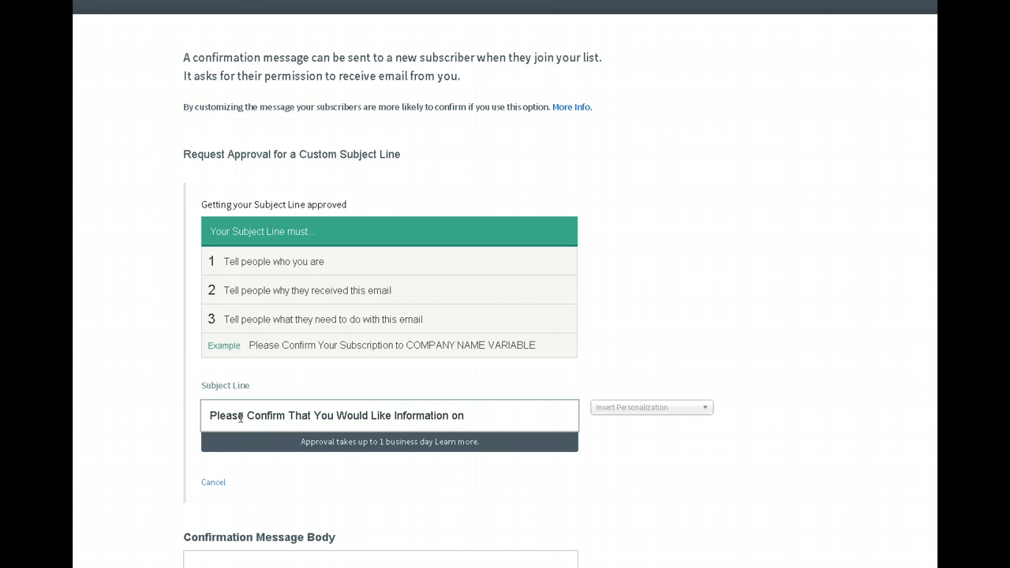
text(Free)
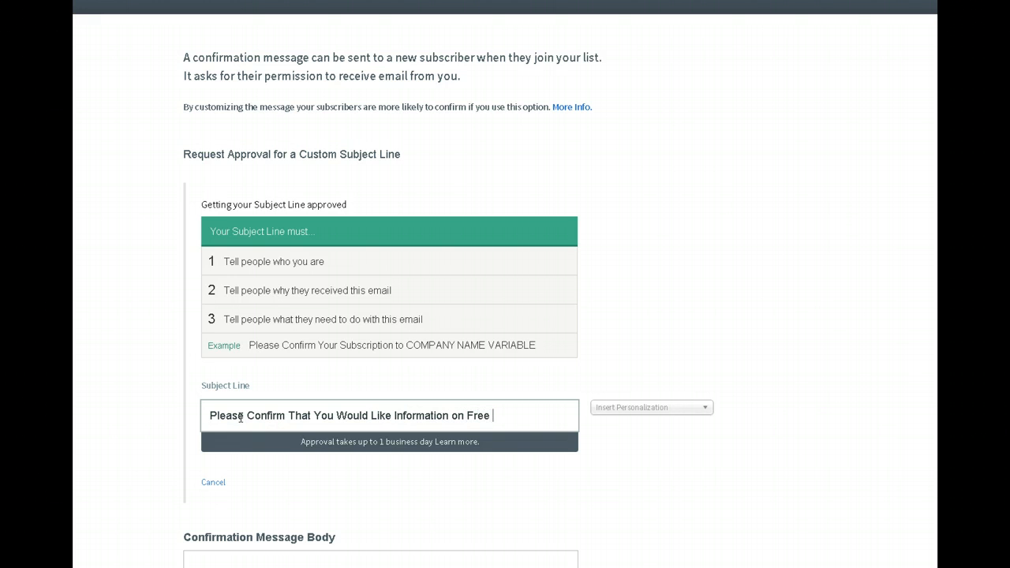
text(Samples from)
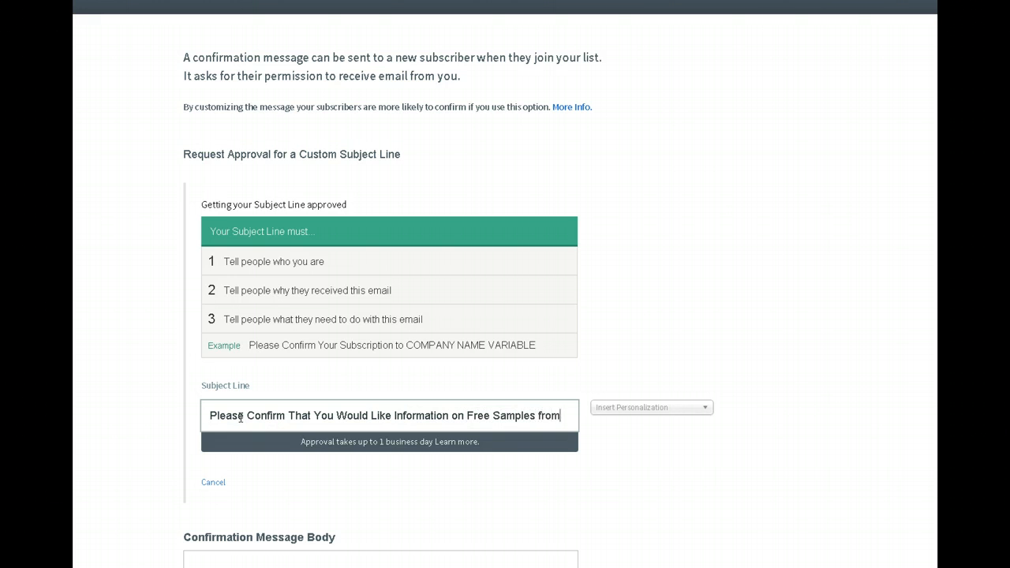
text(Jeunesse.)
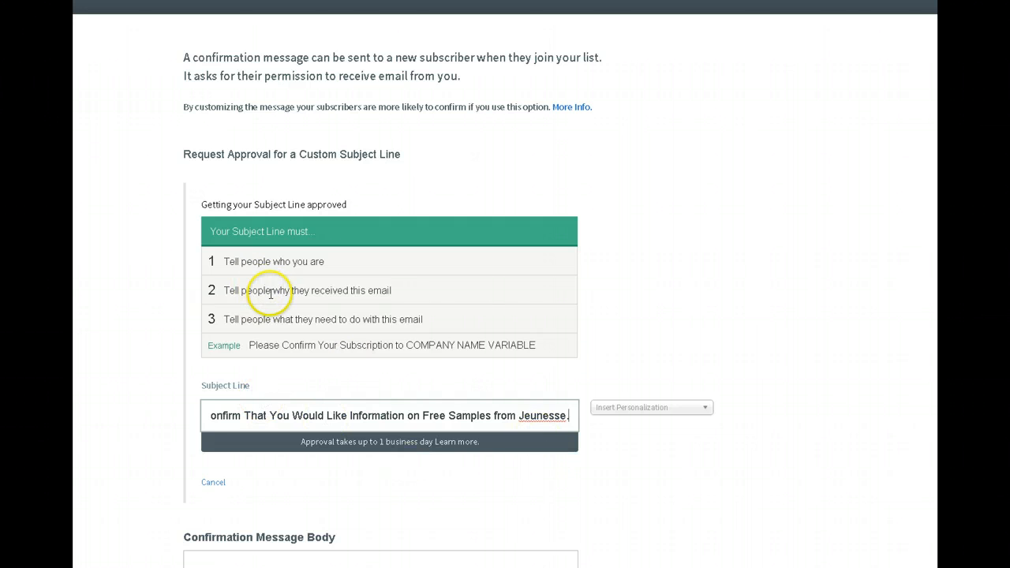
mouse_move(316, 441)
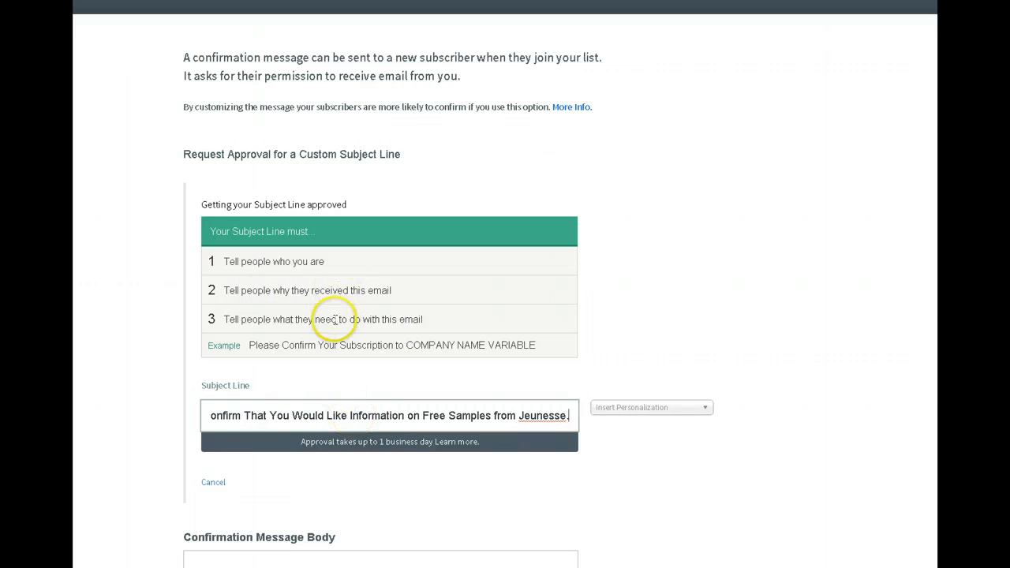
mouse_move(459, 426)
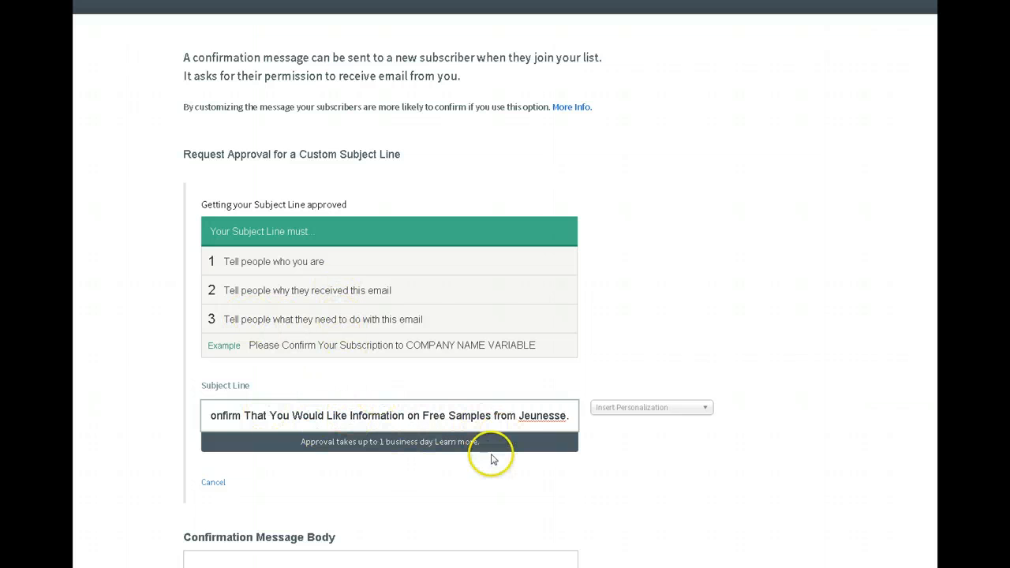
- Insert the {!firstname} personalization tag at the start of the subject line
scroll(down, 3)
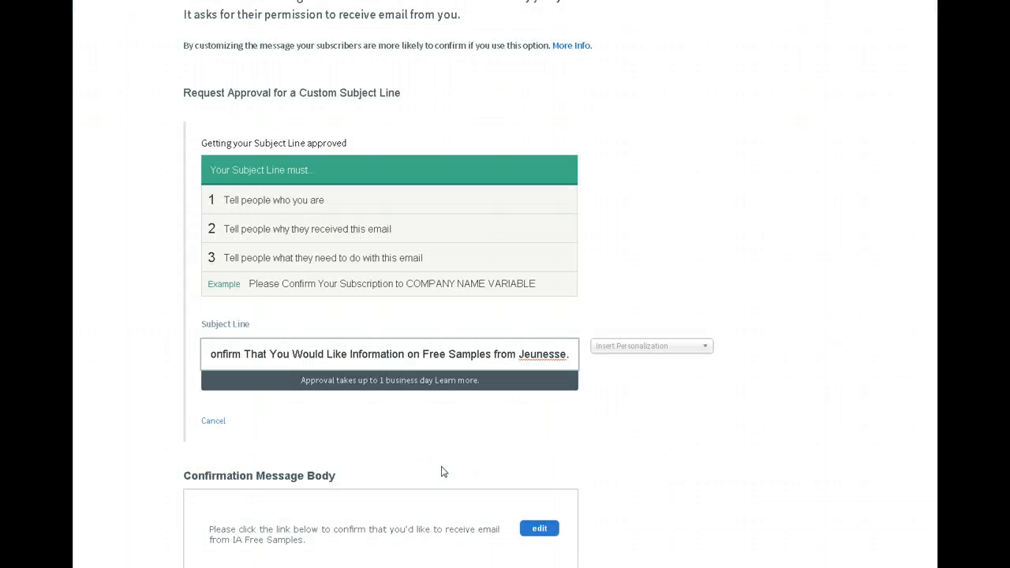
scroll(down, 3)
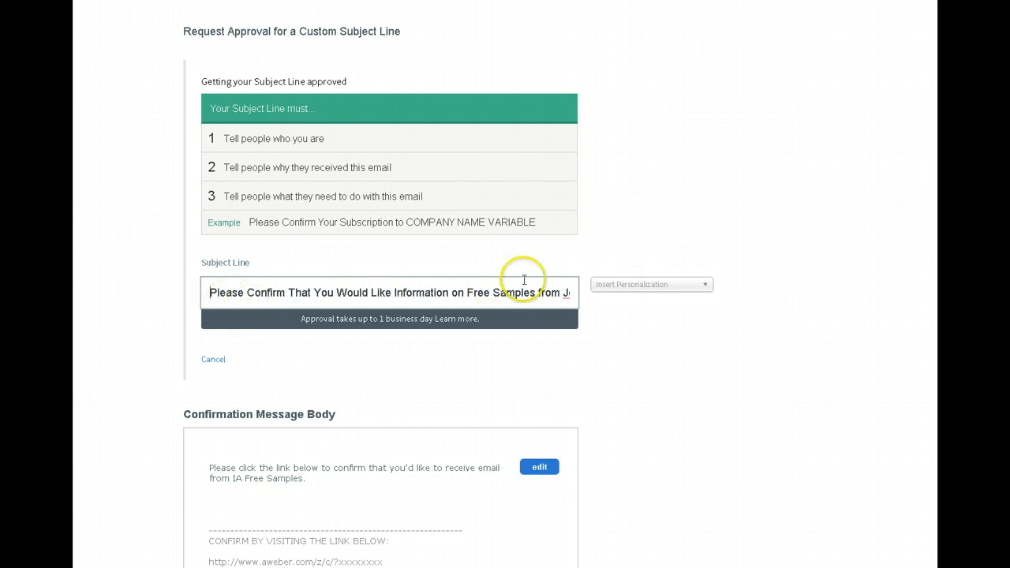
click(650, 284)
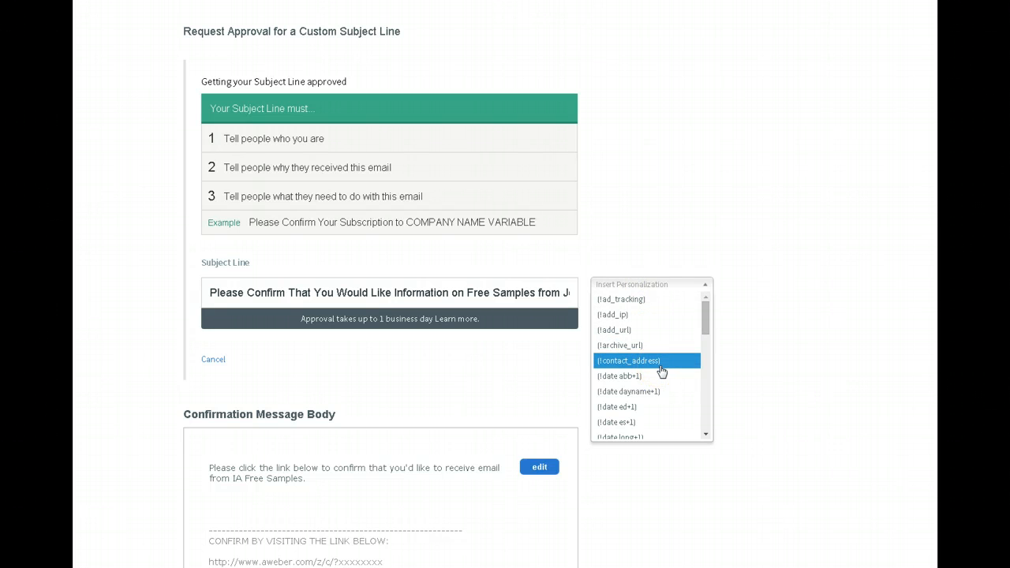
scroll(down, 3)
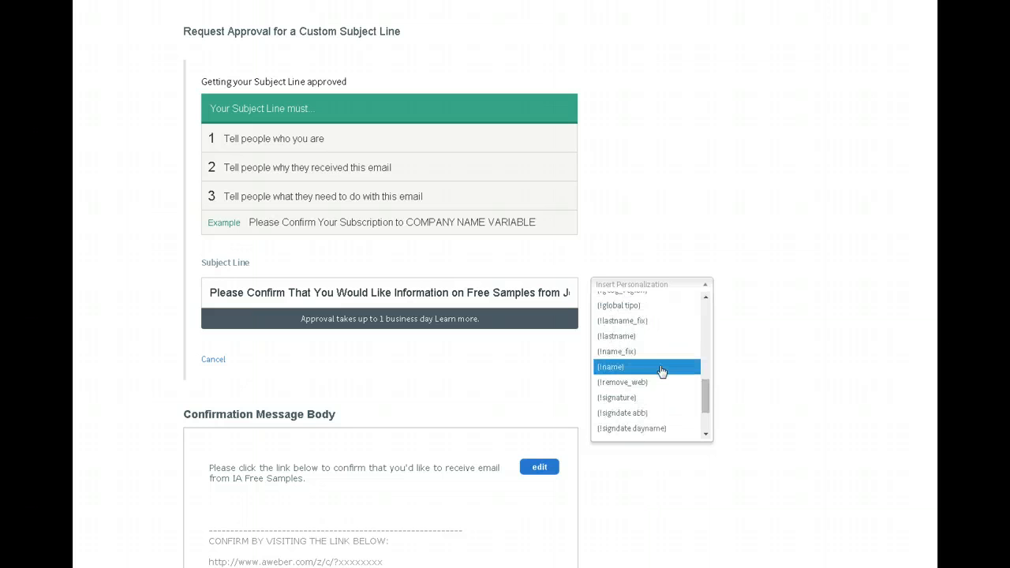
click(615, 350)
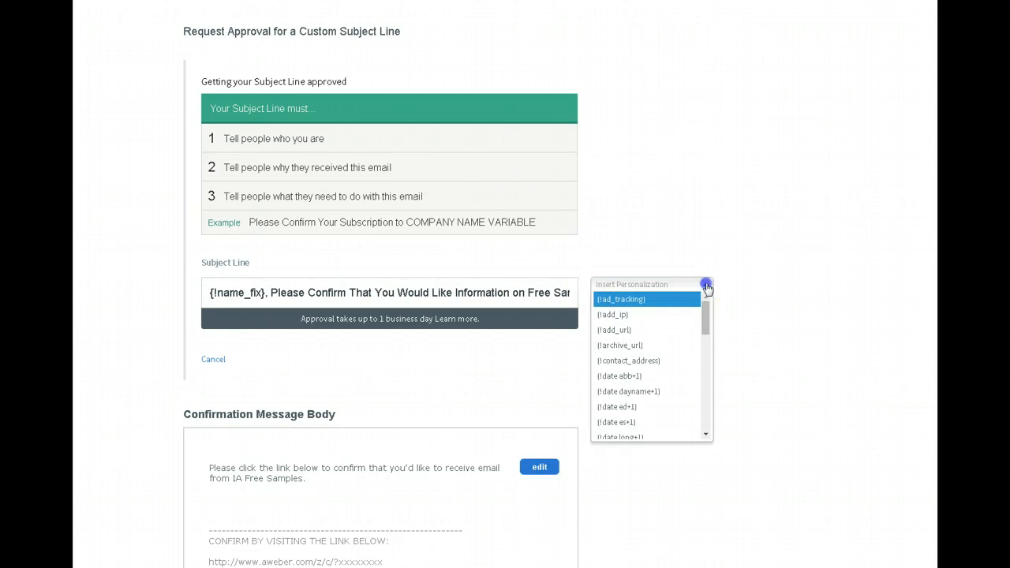
mouse_move(647, 360)
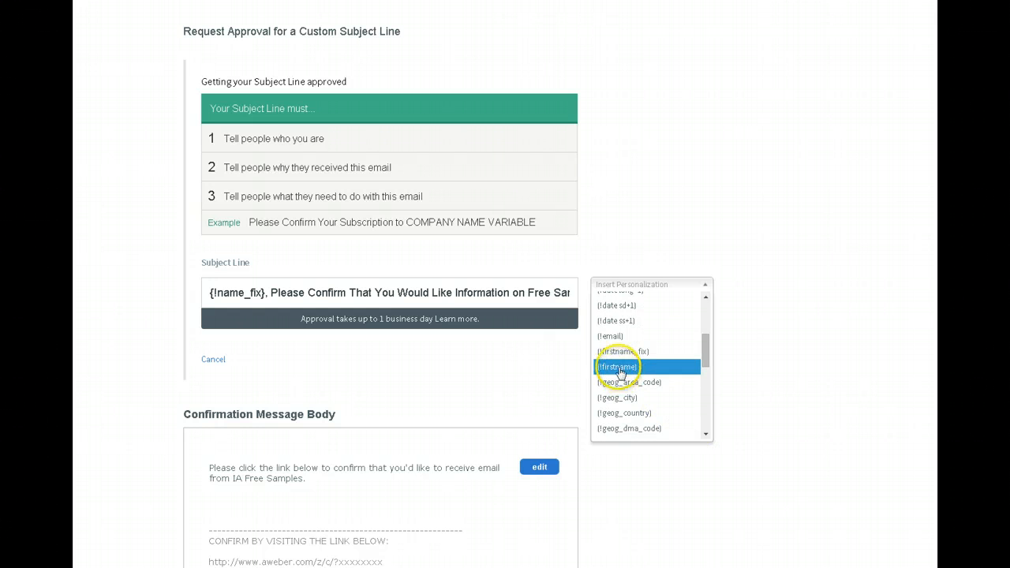
click(618, 366)
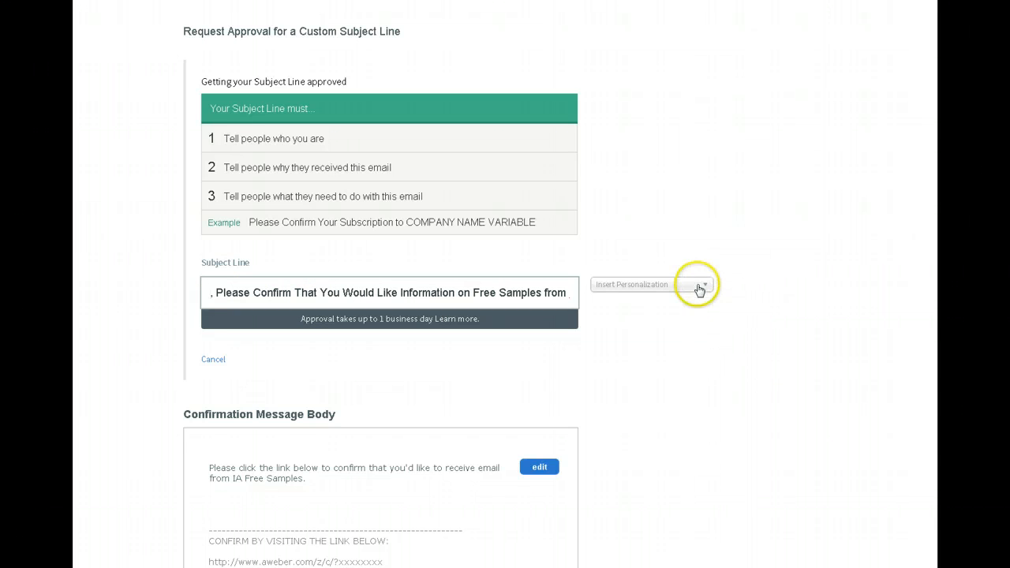
click(702, 284)
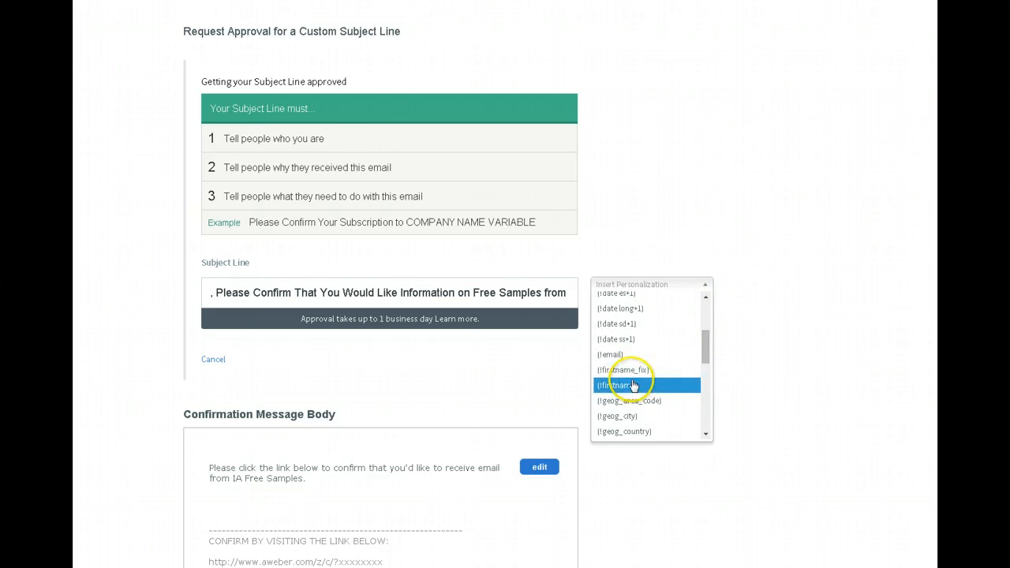
click(618, 385)
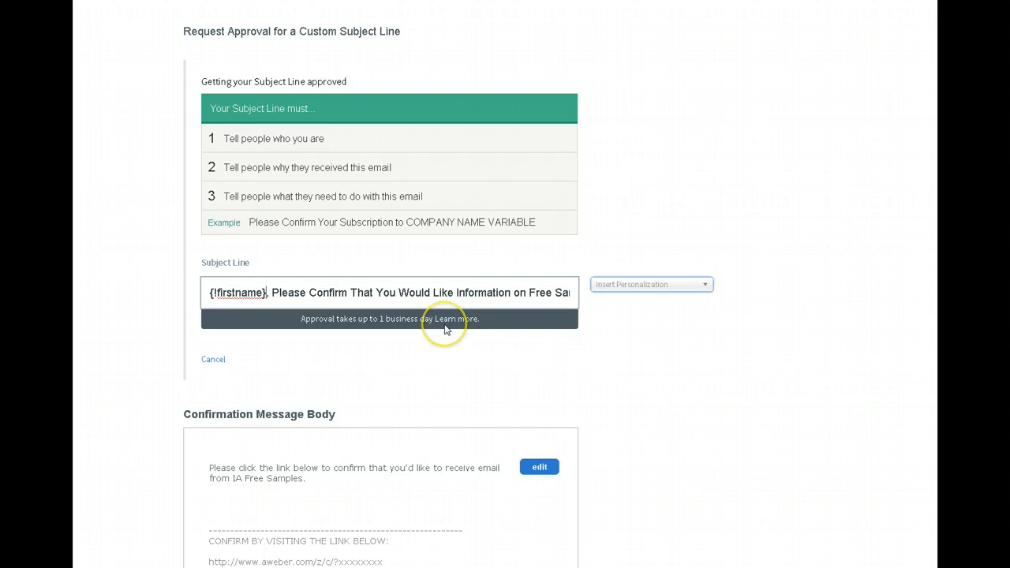
- Edit the opening paragraph to end 'about Free Samples of Jeunesse products.'
scroll(down, 3)
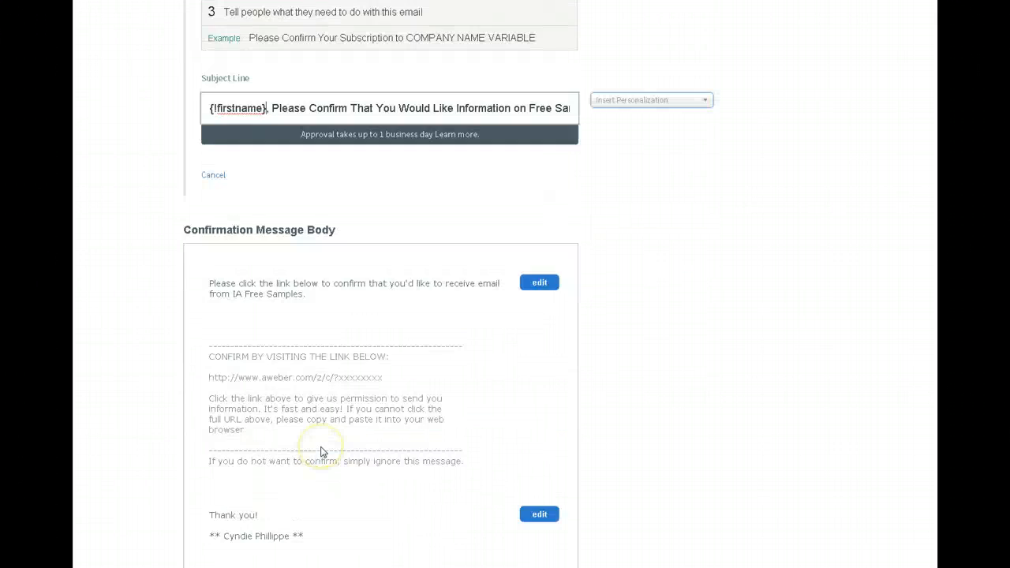
scroll(down, 3)
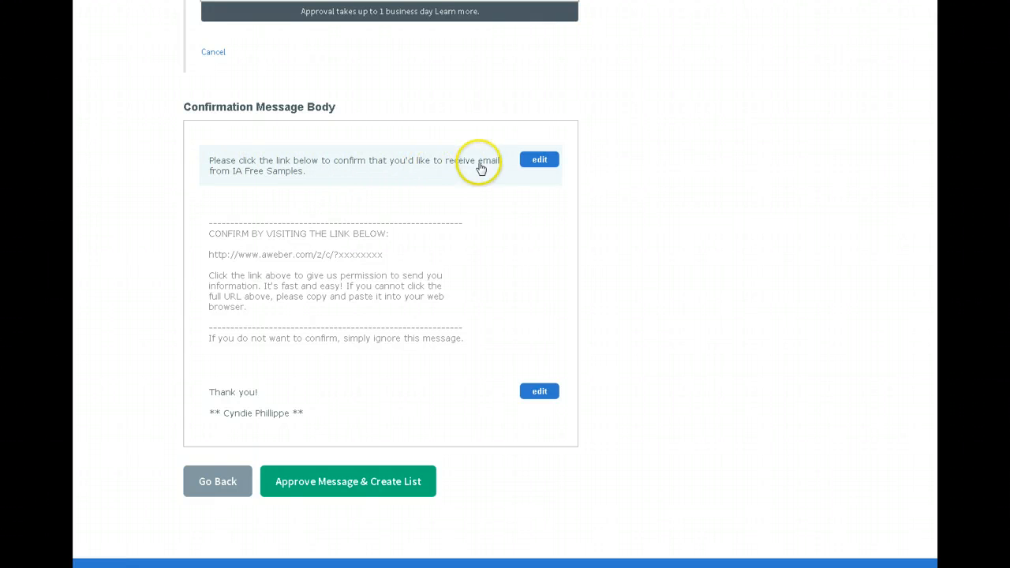
mouse_move(210, 181)
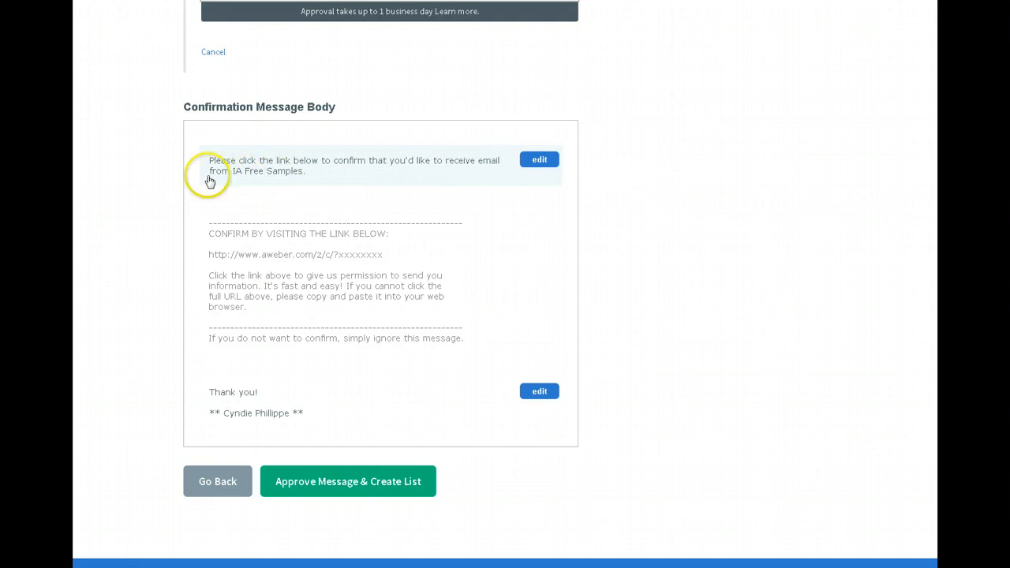
mouse_move(483, 183)
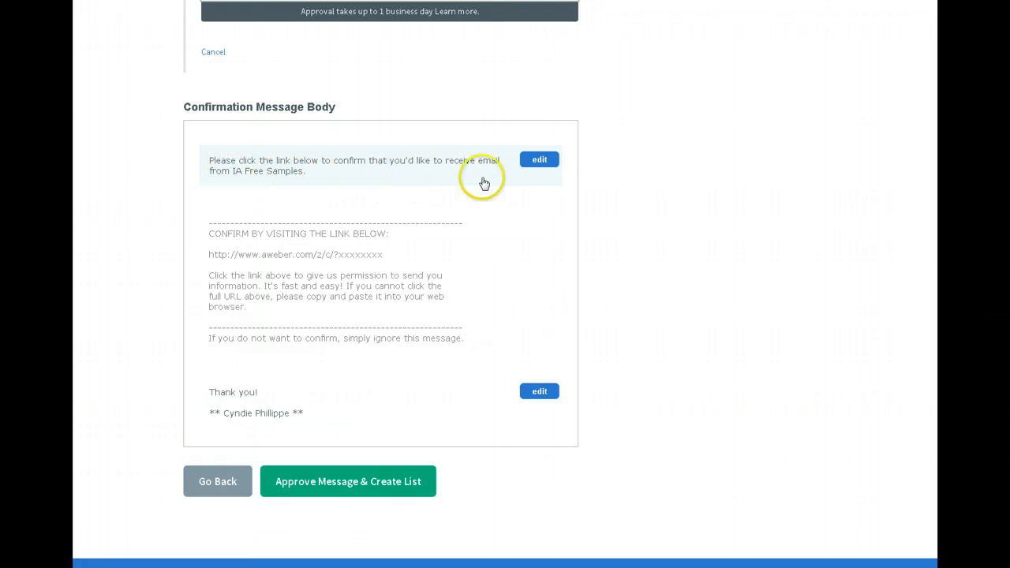
click(539, 159)
text(about)
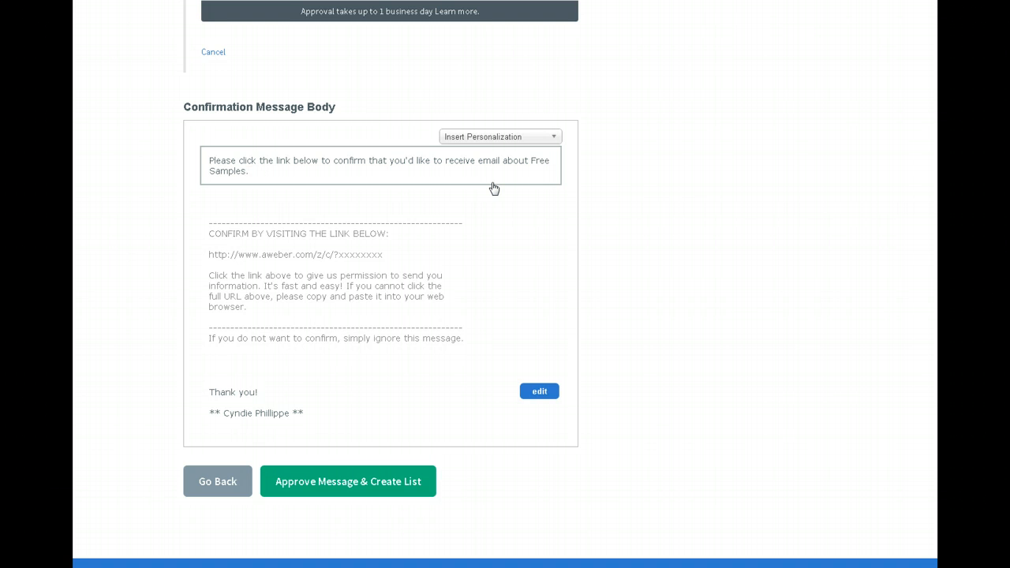
text(from)
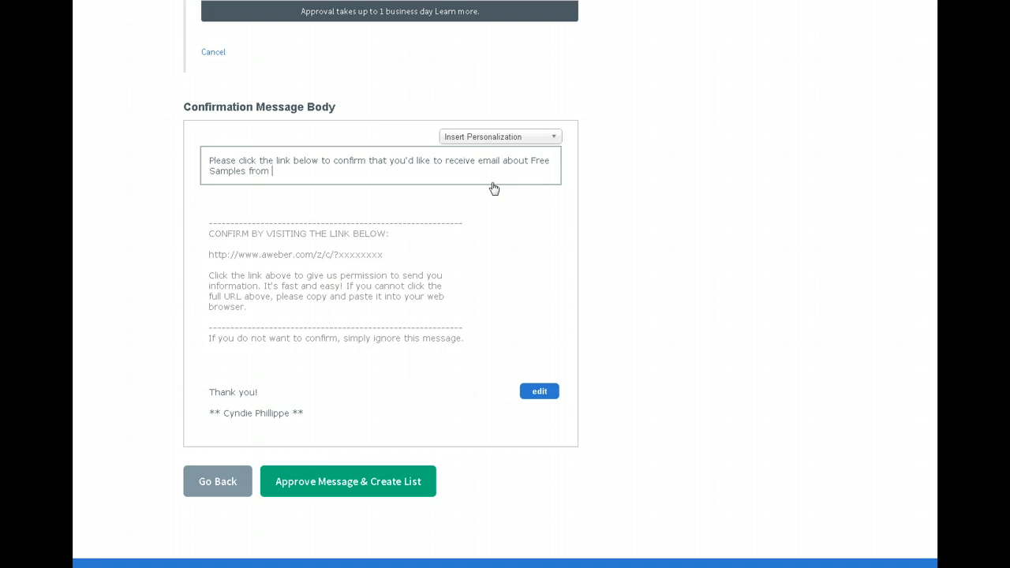
text(Jeu)
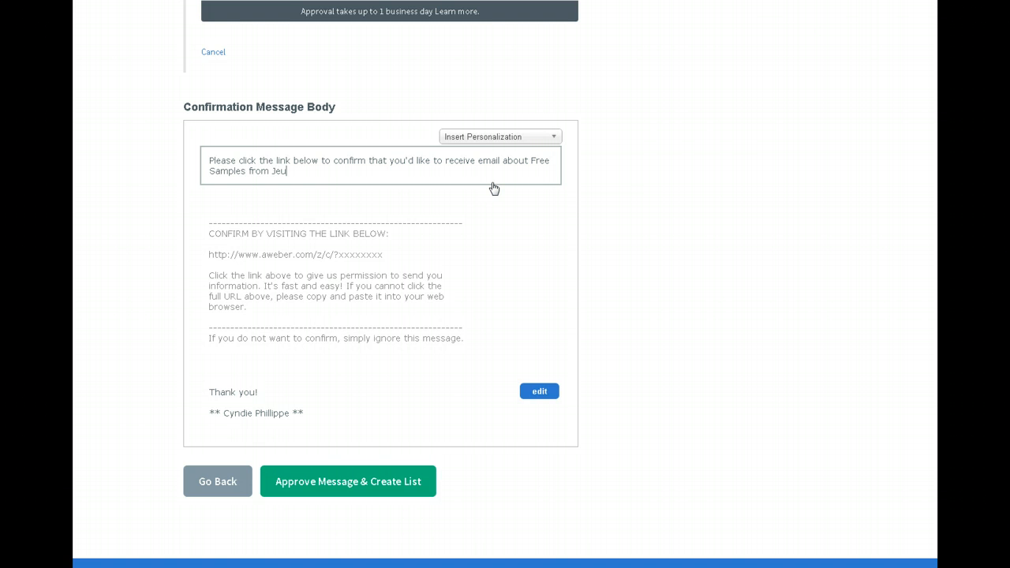
key(BackSpace)
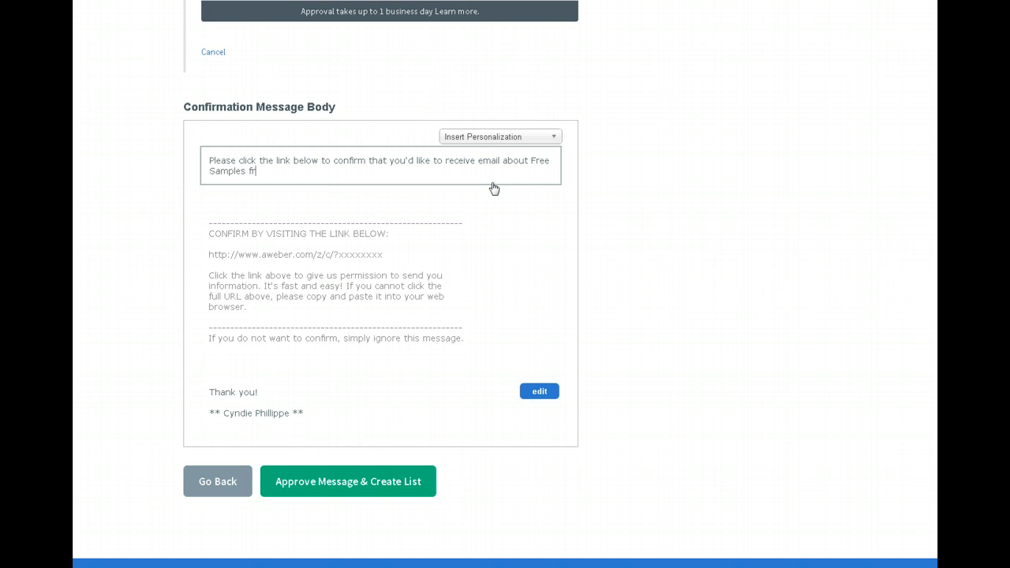
text(of Jeunesse products.)
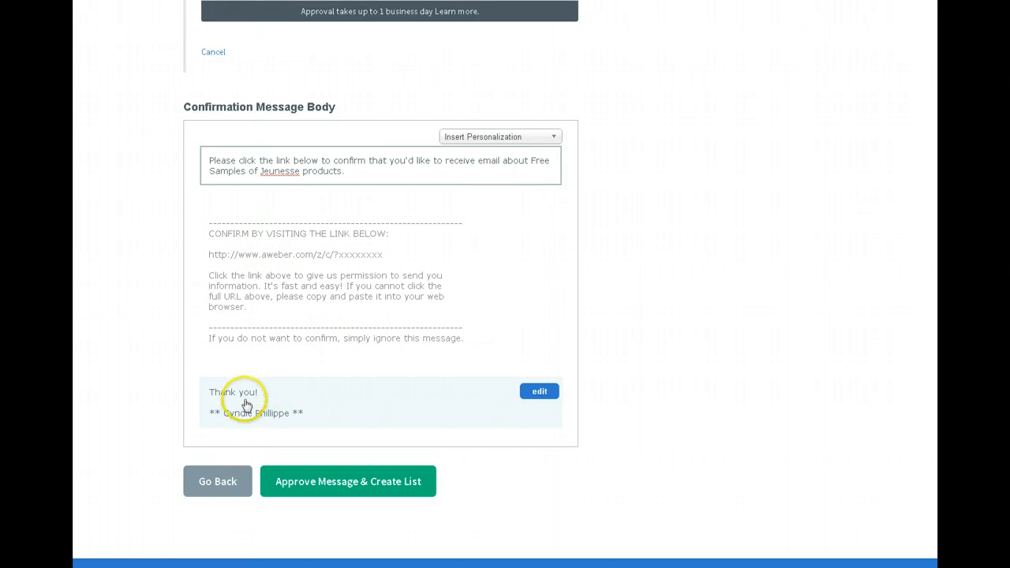
mouse_move(388, 435)
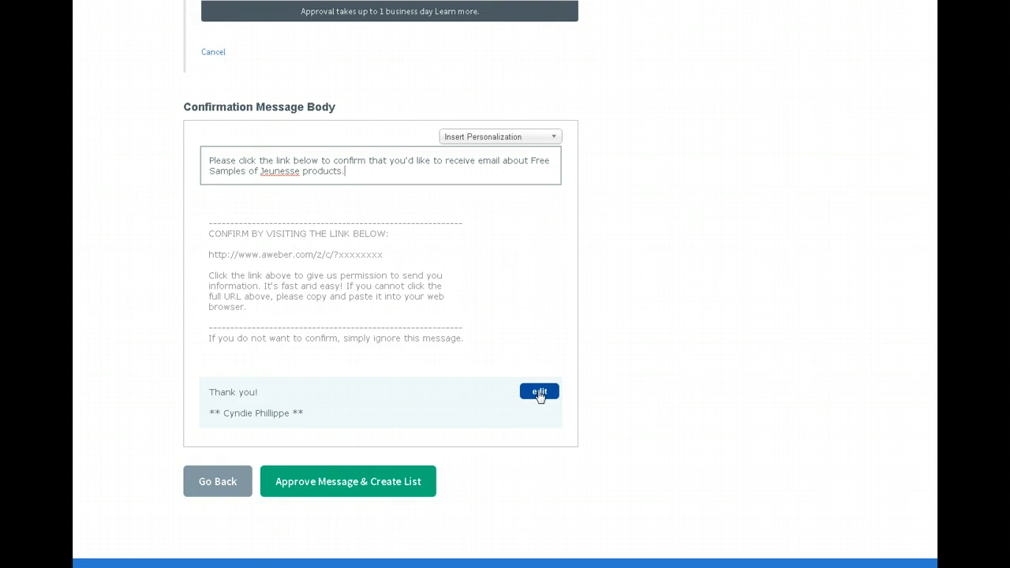
- Replace 'Thank you!' with 'To Your Health & Beauty!' and approve the message to create the list
click(539, 391)
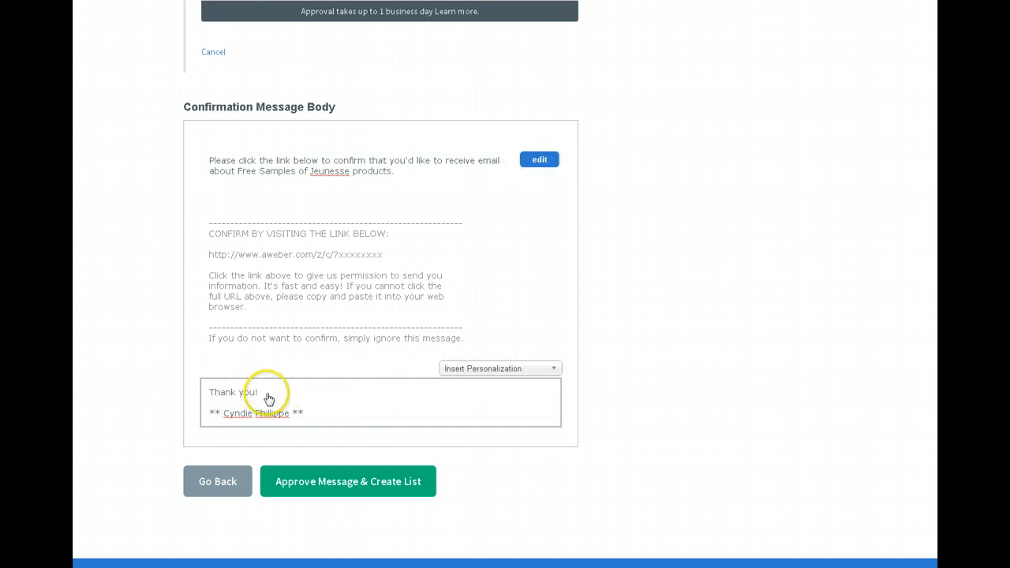
double_click(234, 391)
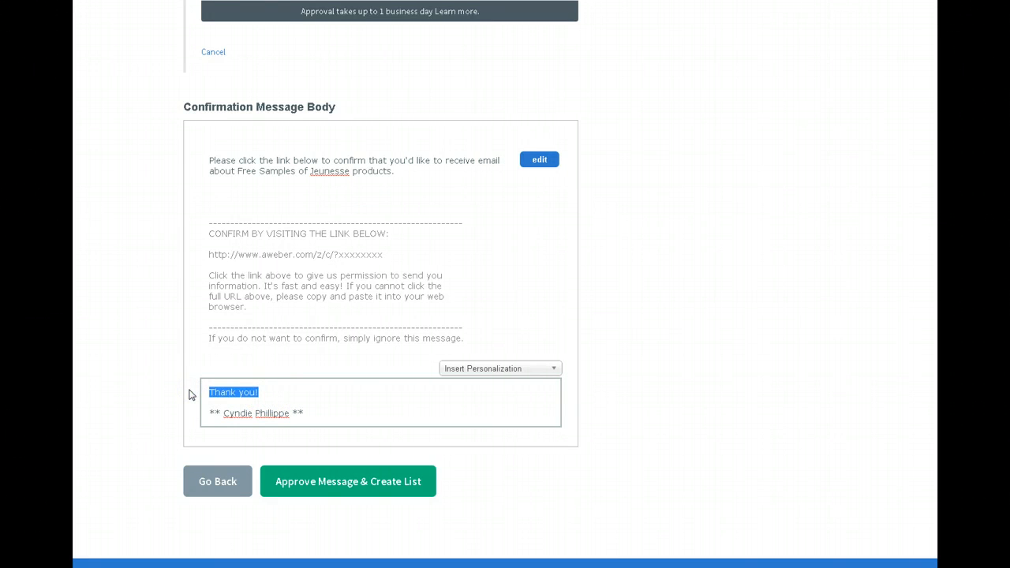
text(To Your Health &)
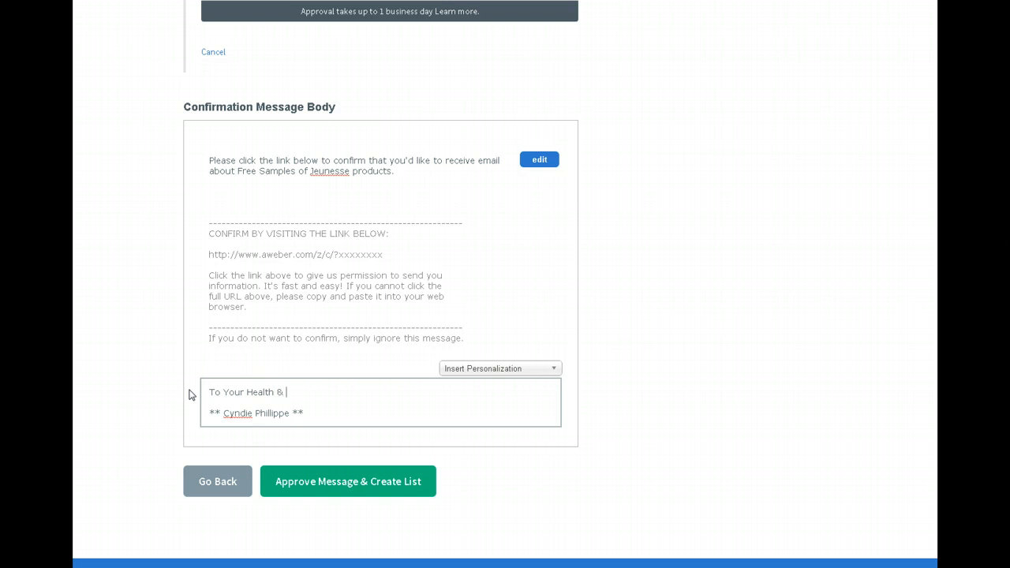
text(Beauty!)
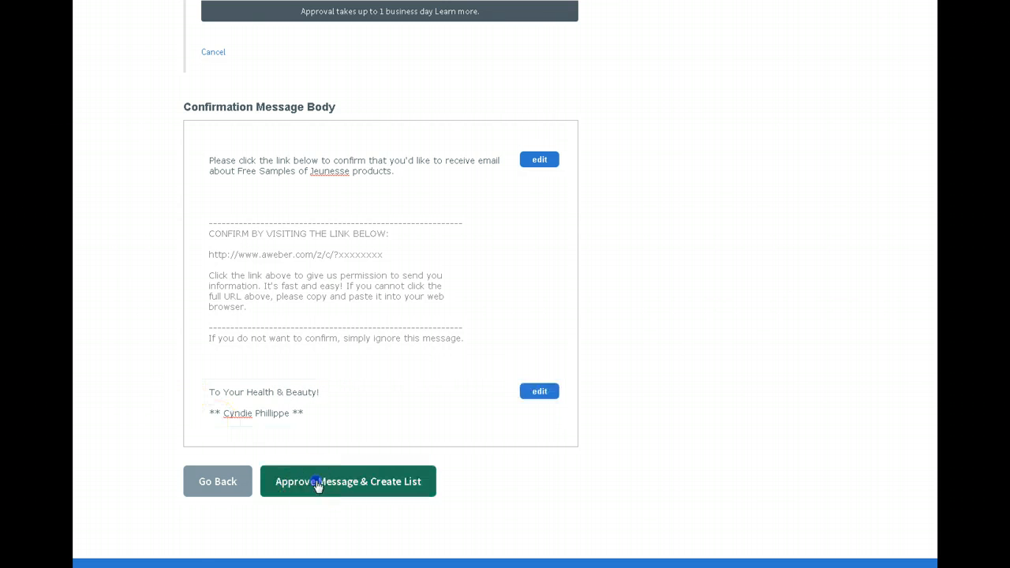
click(347, 482)
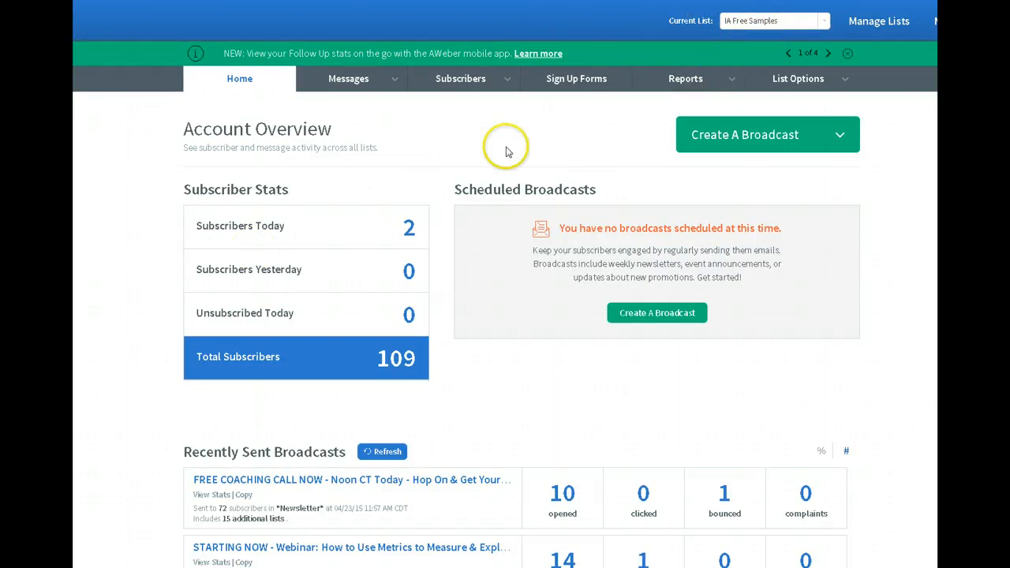
mouse_move(576, 79)
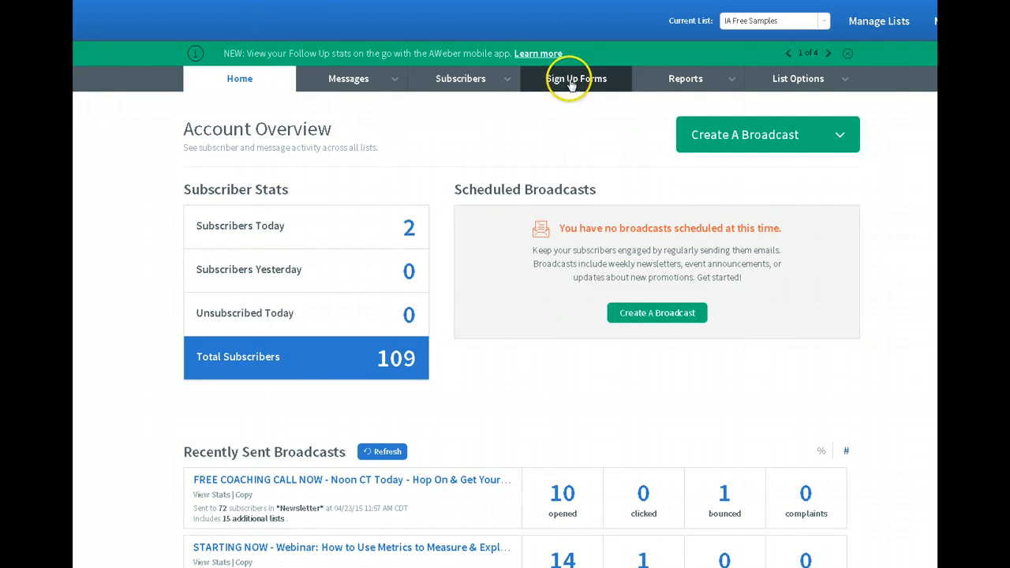
- Go to Sign Up Forms and start creating the first sign-up form
click(576, 79)
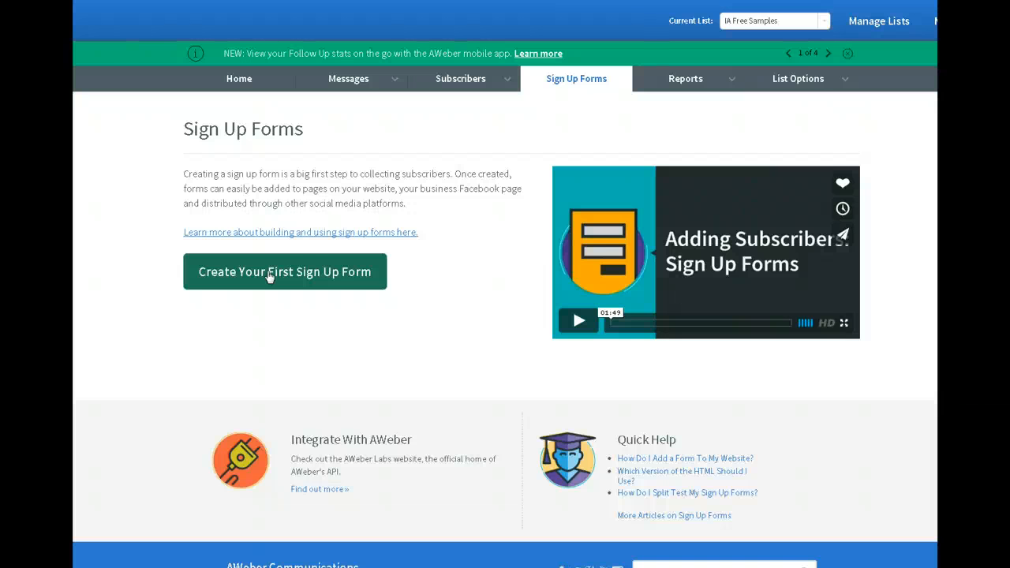
mouse_move(303, 282)
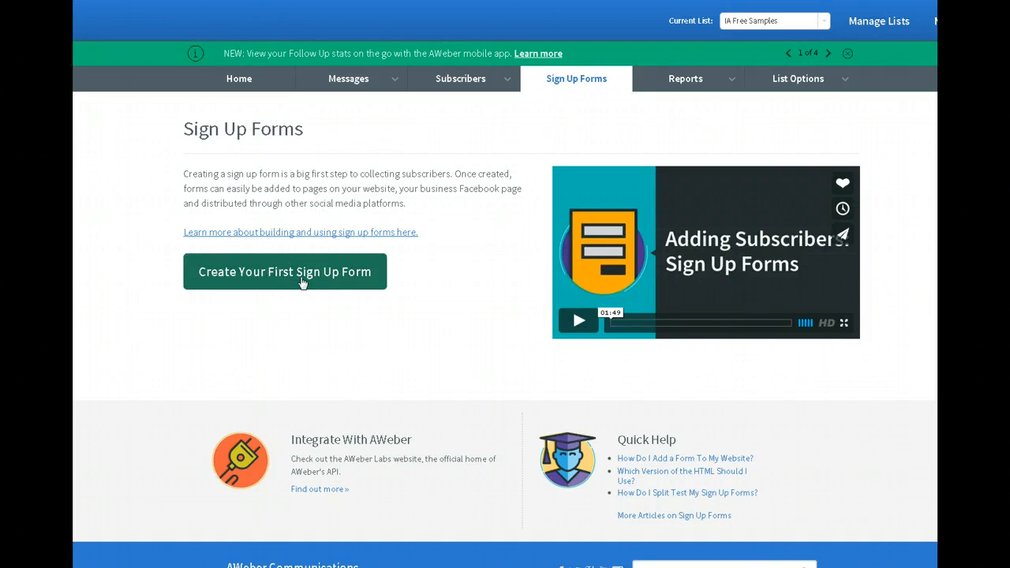
click(284, 271)
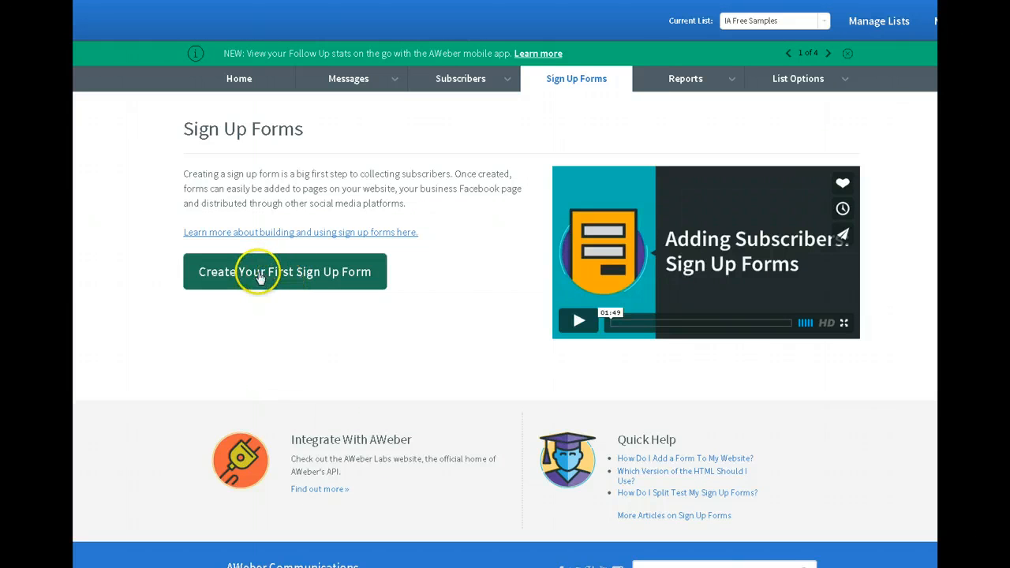
- Start a new sign-up form and browse the Popular and New template categories
click(284, 271)
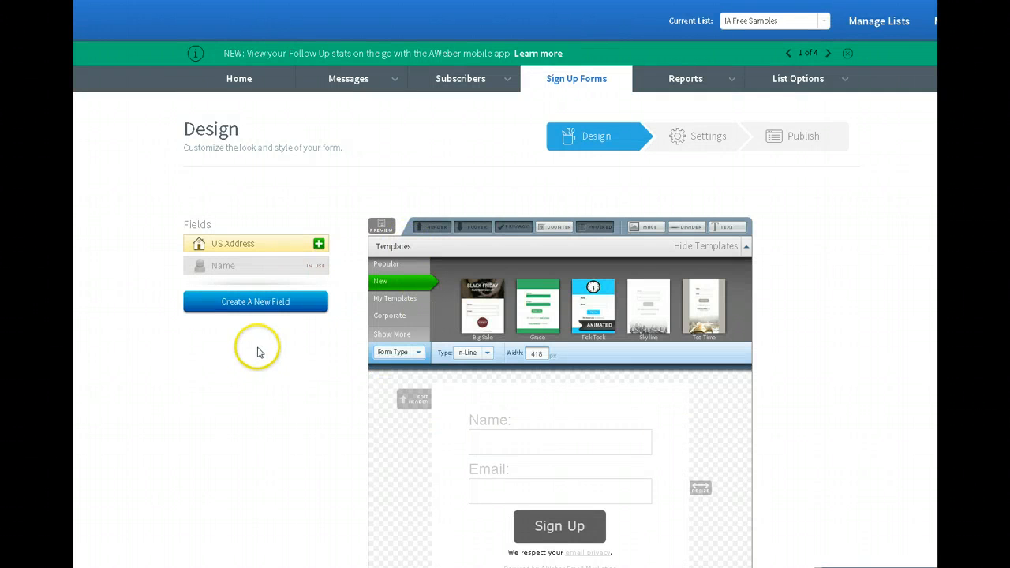
scroll(down, 3)
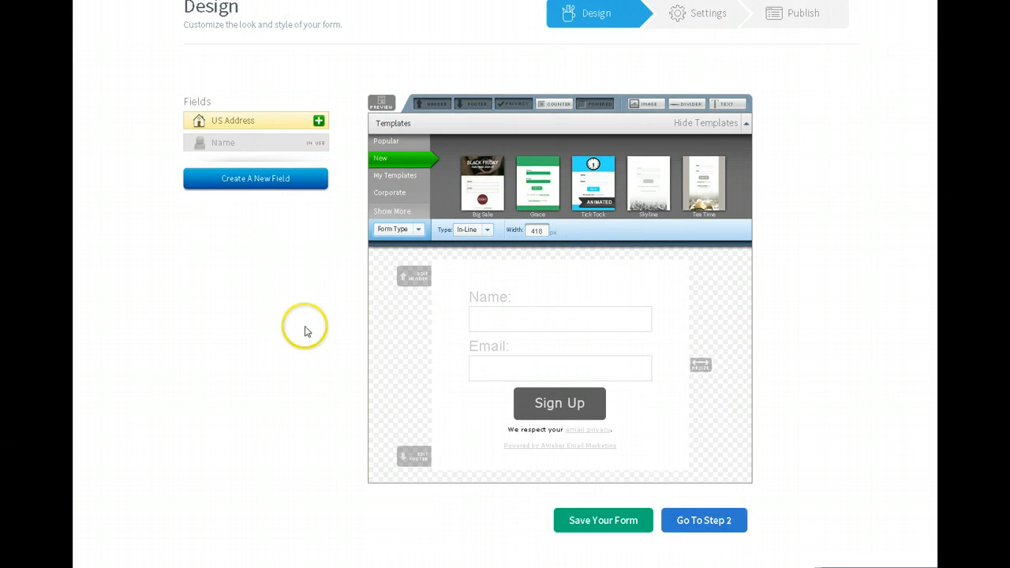
mouse_move(593, 231)
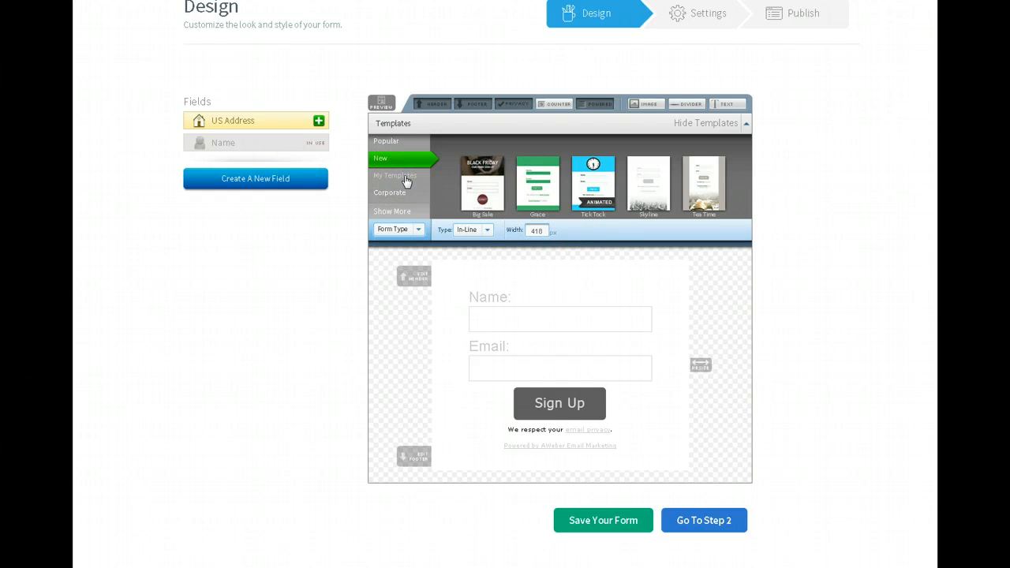
mouse_move(394, 145)
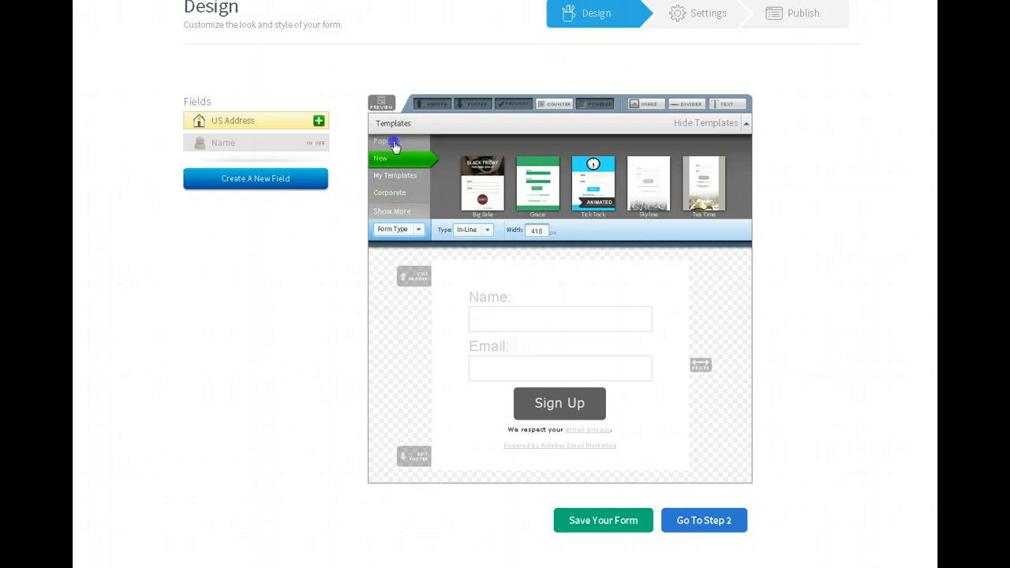
click(387, 142)
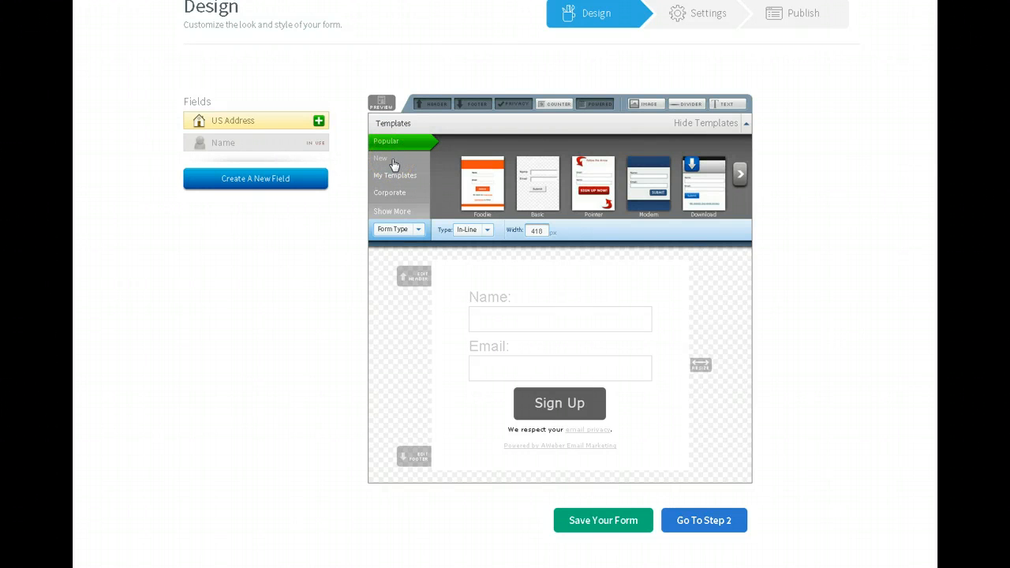
click(380, 158)
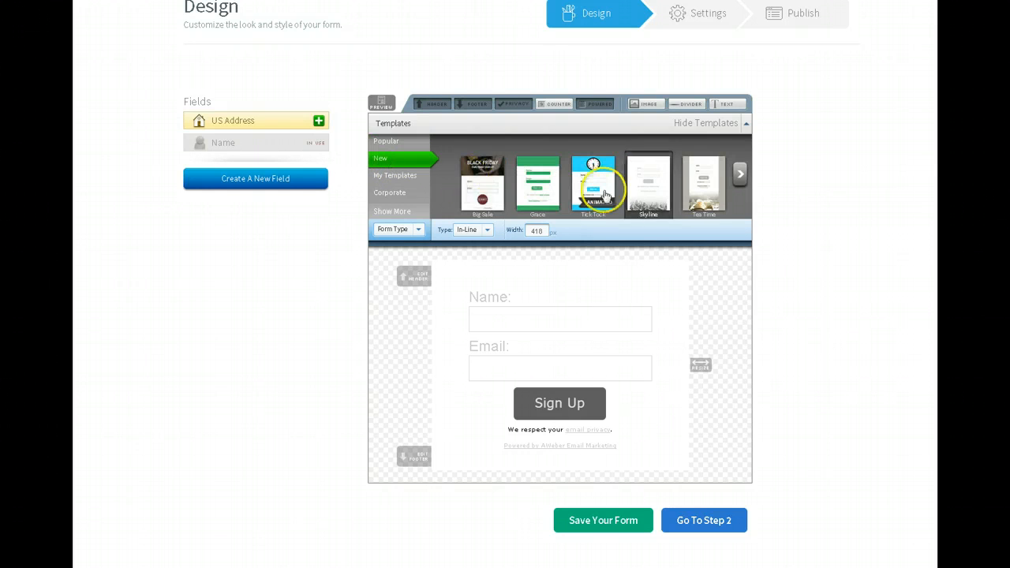
click(738, 173)
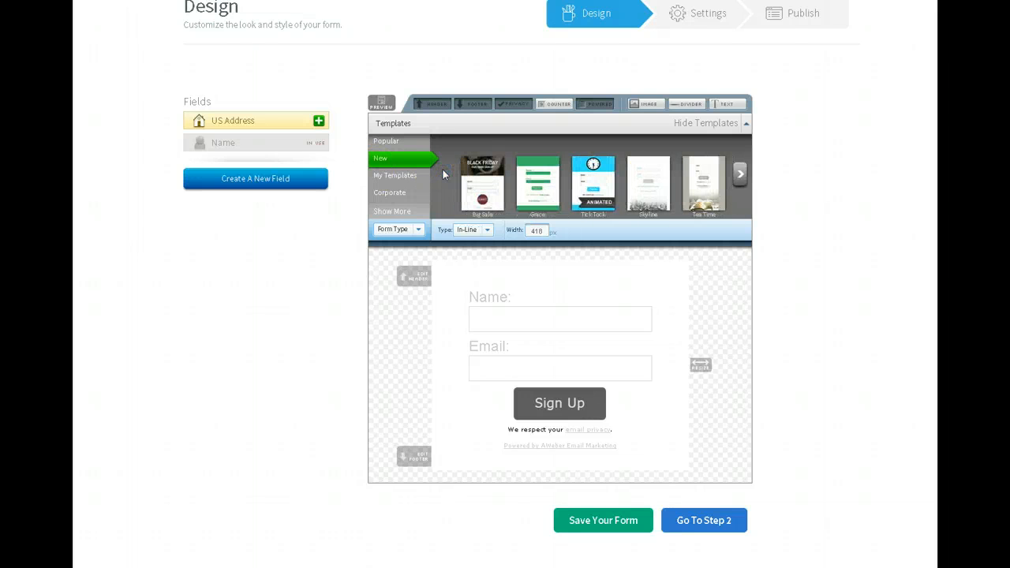
- Browse My Templates and Corporate, return to Popular, page to the next set and choose Customizr
click(395, 175)
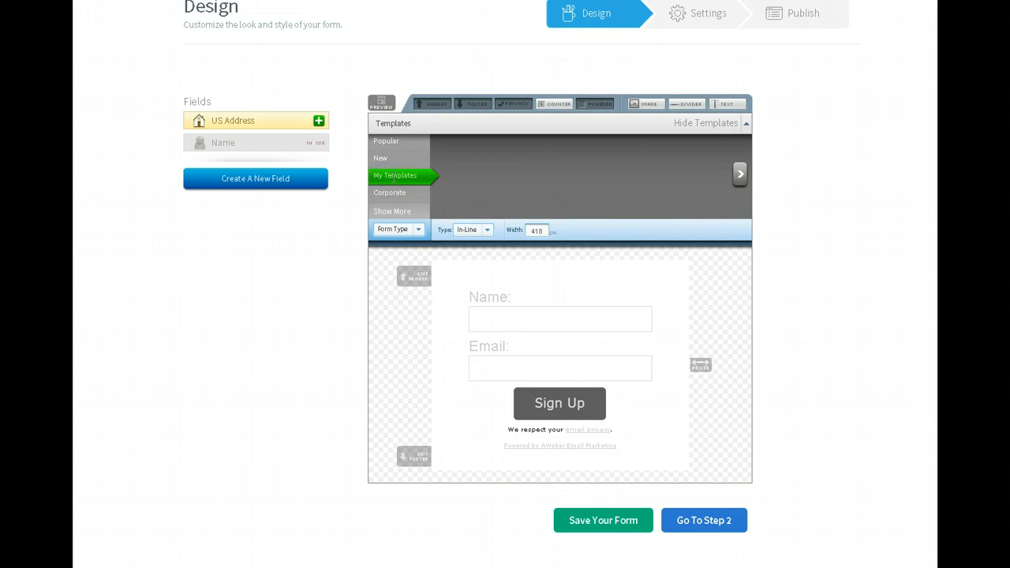
click(394, 175)
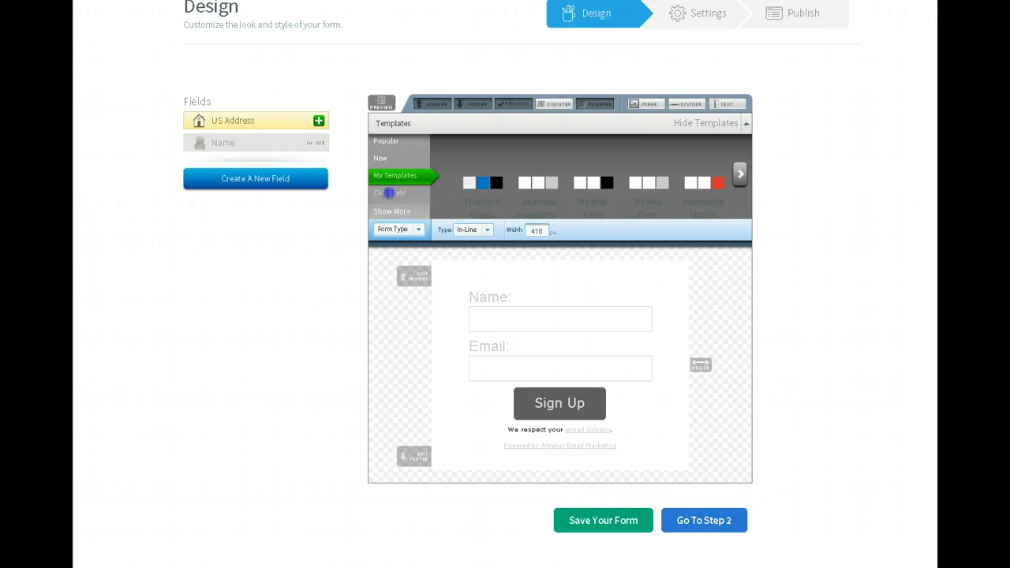
click(390, 193)
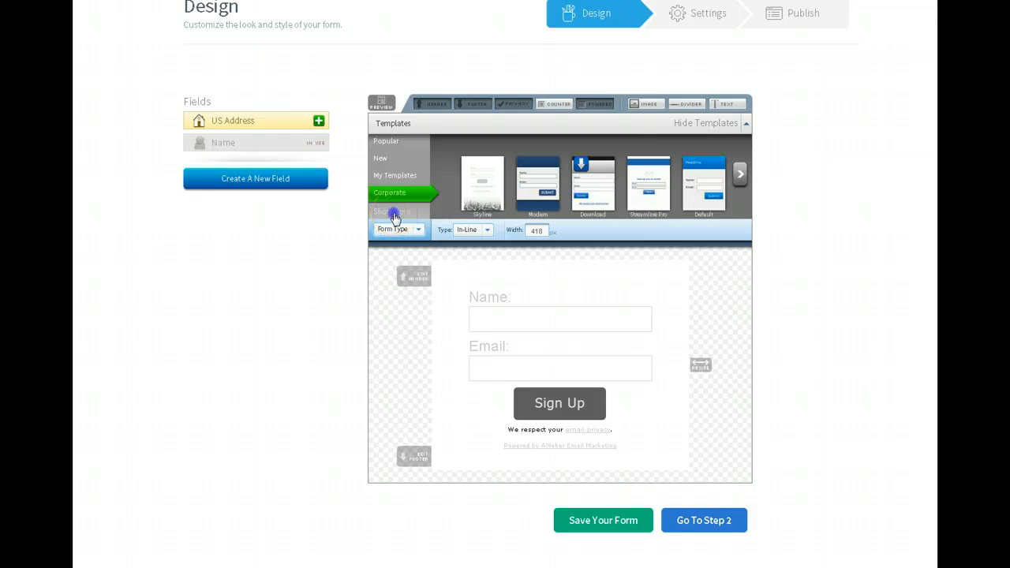
click(391, 212)
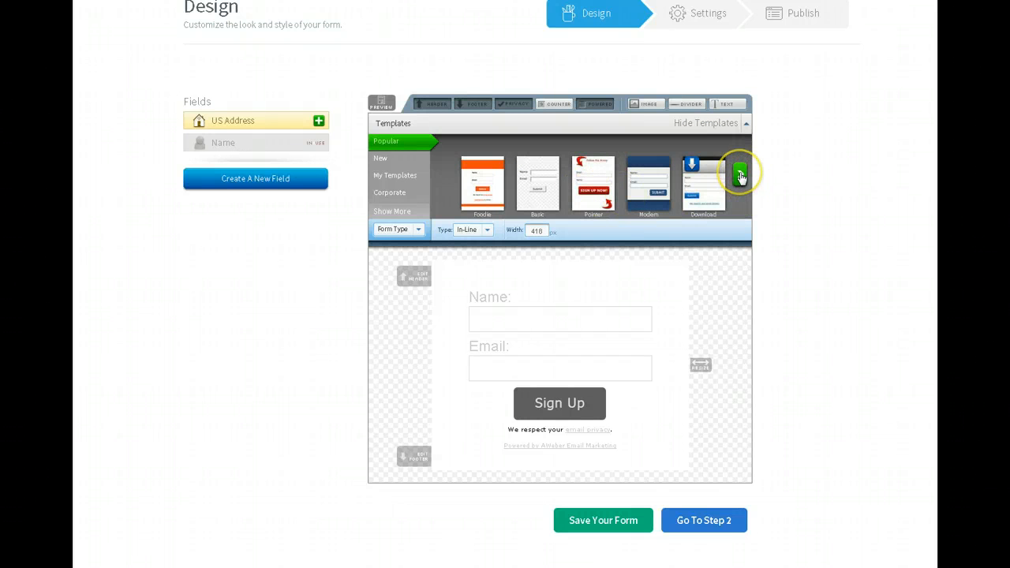
click(738, 172)
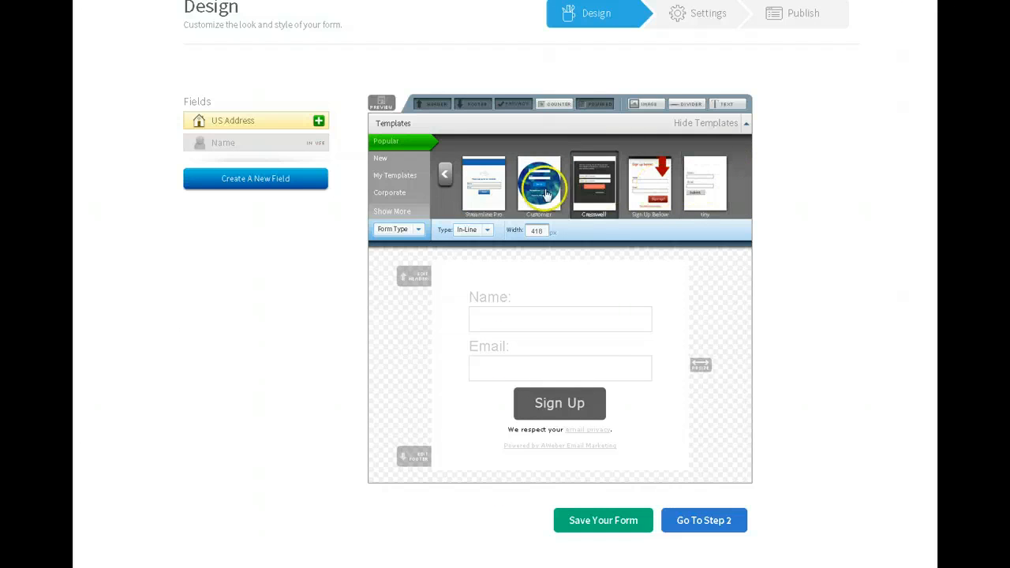
click(540, 187)
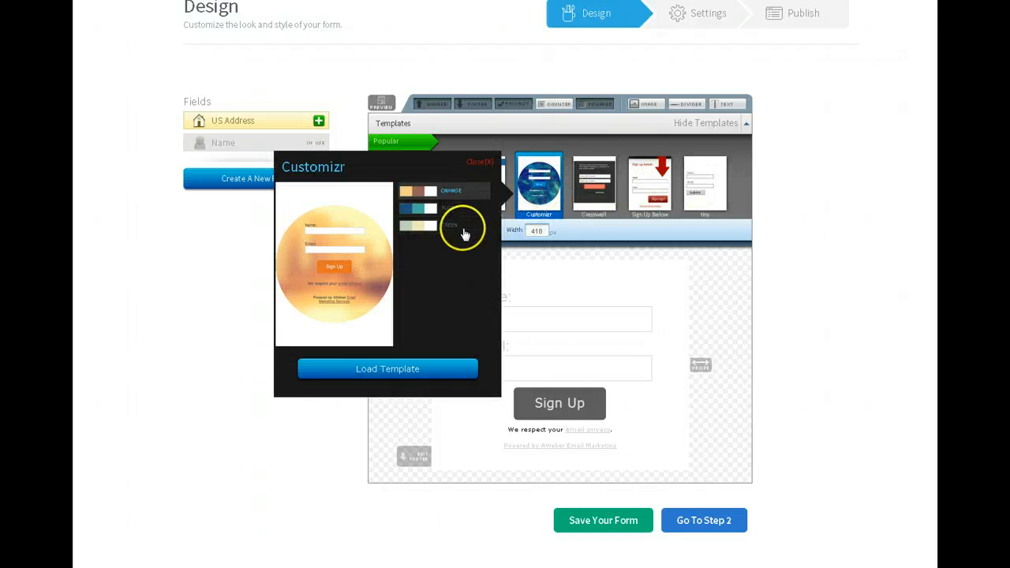
- Load the blue Customizr template onto the form and begin editing its header
click(418, 209)
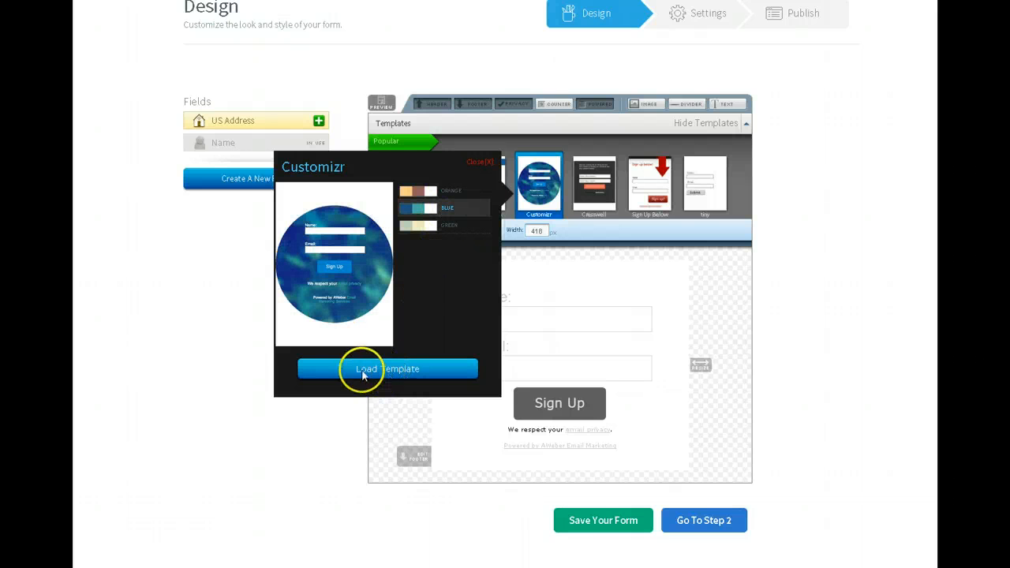
click(388, 369)
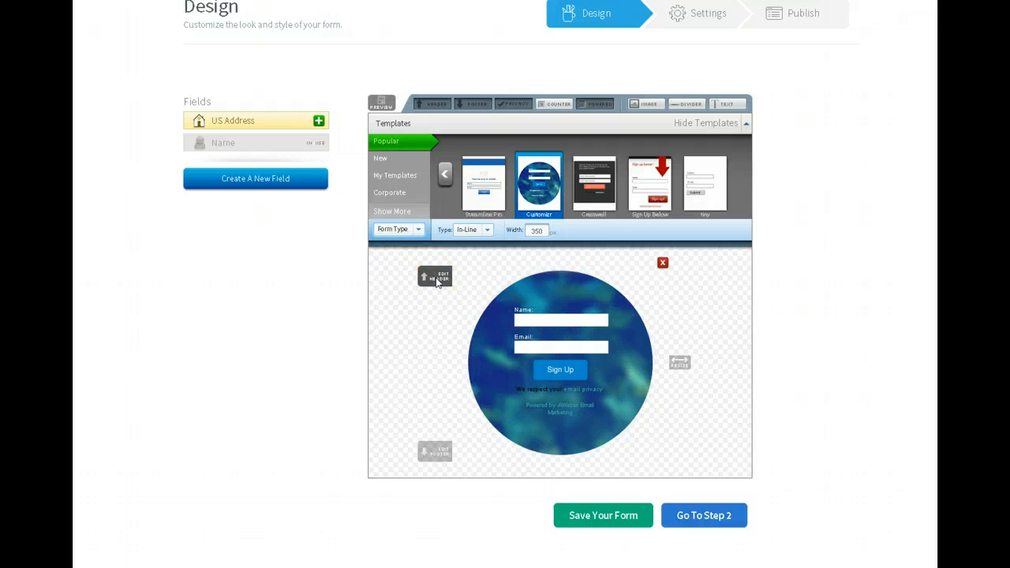
click(435, 278)
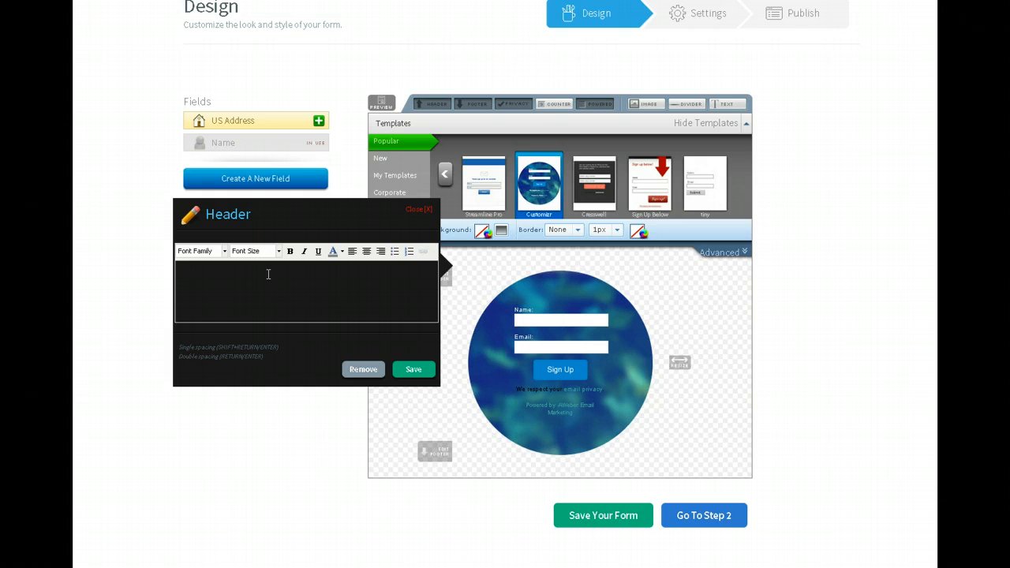
- Save the header text 'Sign up Here for your FREE Instantly Ageless Sample.'
text(Sign up Here for your Fr)
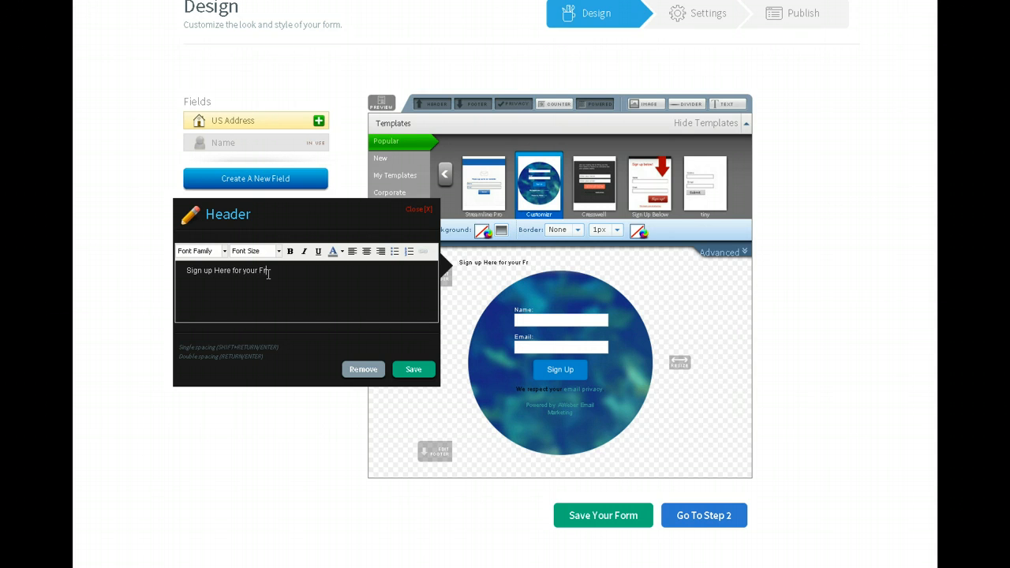
text(FREE Instantly Ageless Sample.)
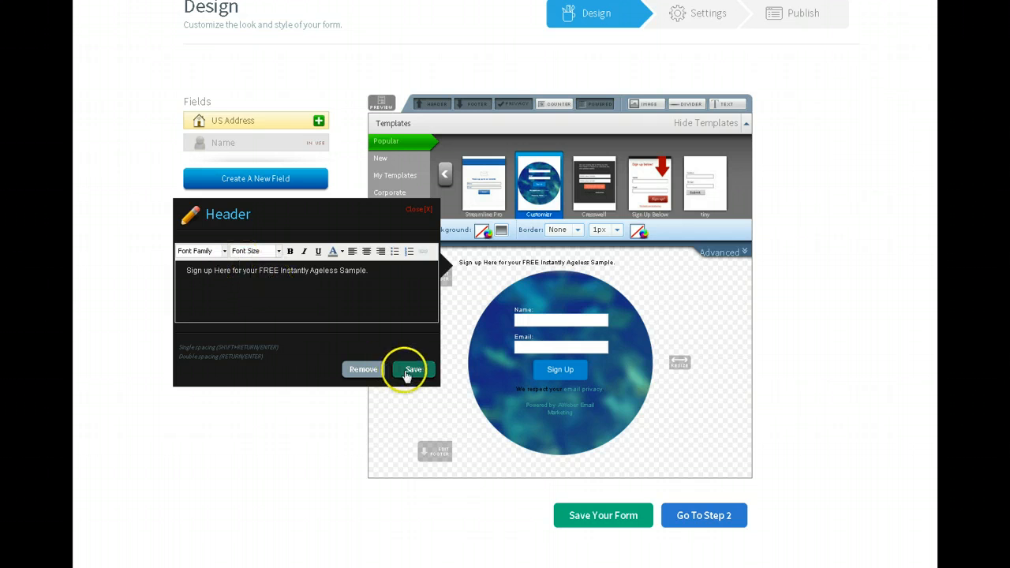
click(413, 370)
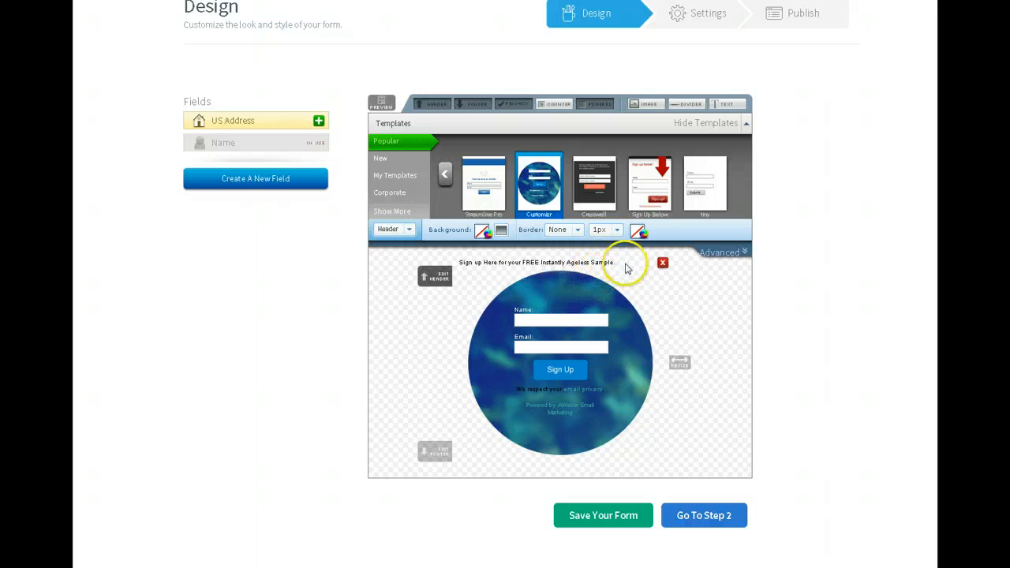
- Set the whole header sentence to Georgia at 16px
click(435, 275)
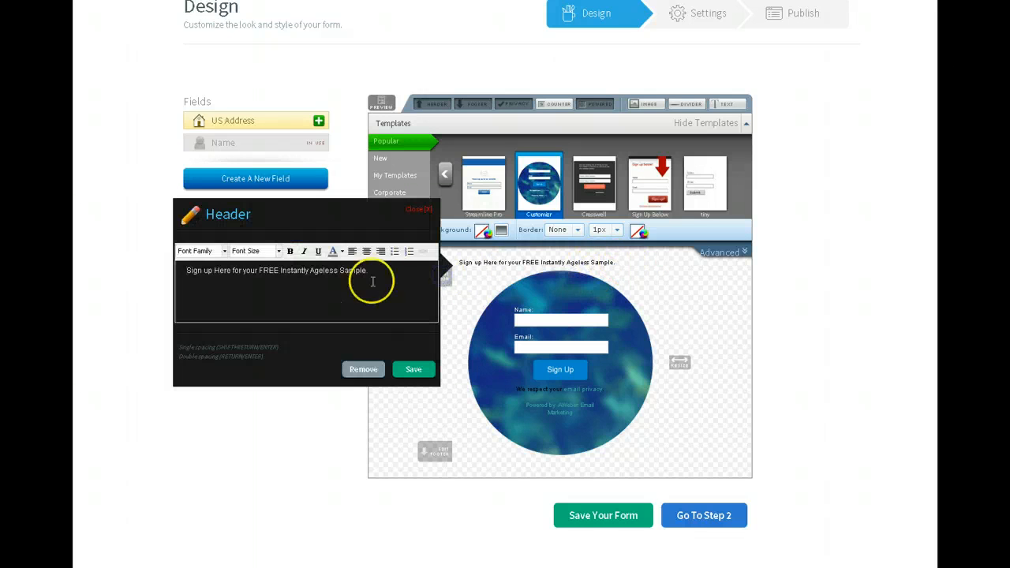
triple_click(276, 270)
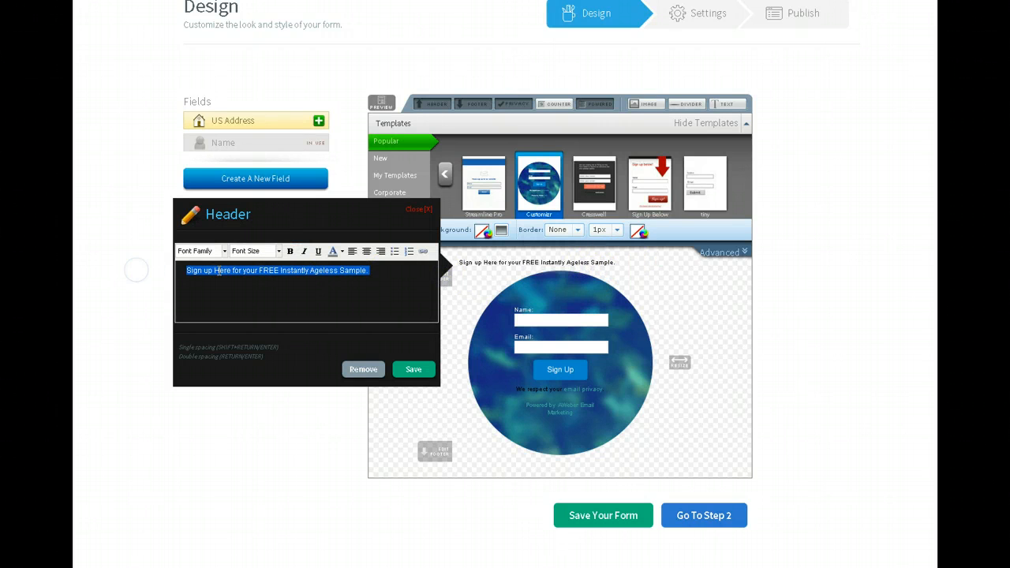
click(202, 251)
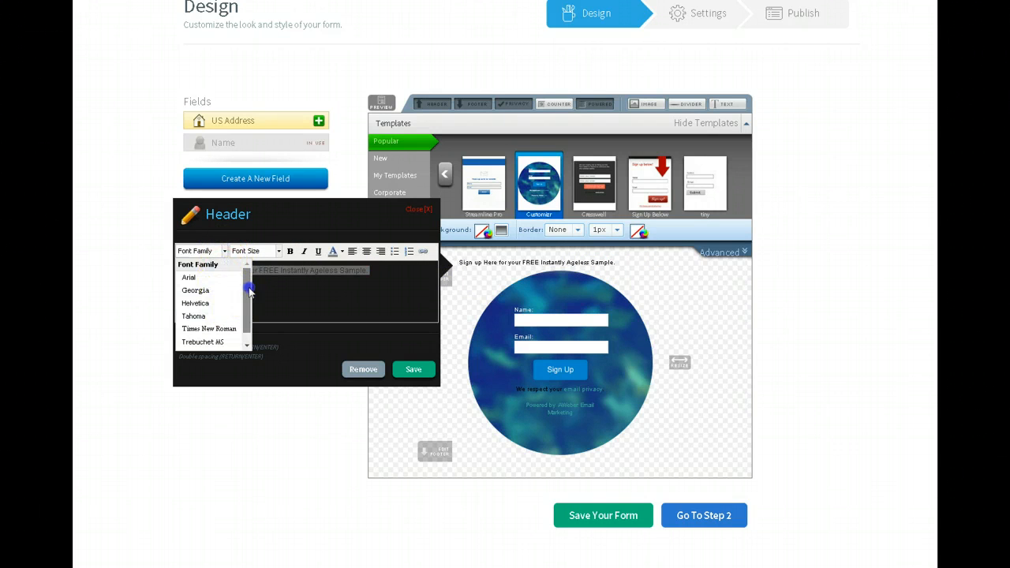
scroll(down, 3)
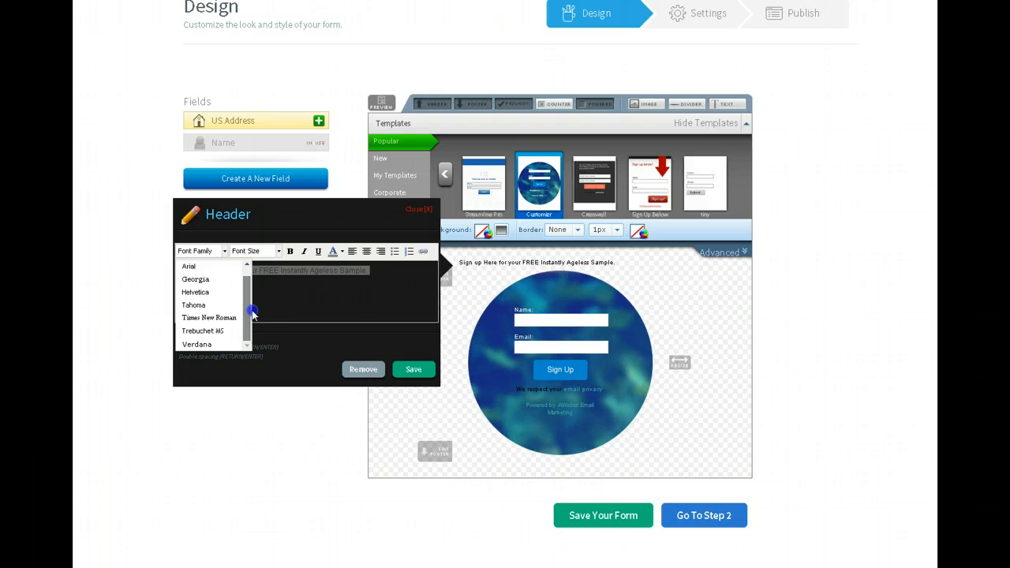
click(196, 279)
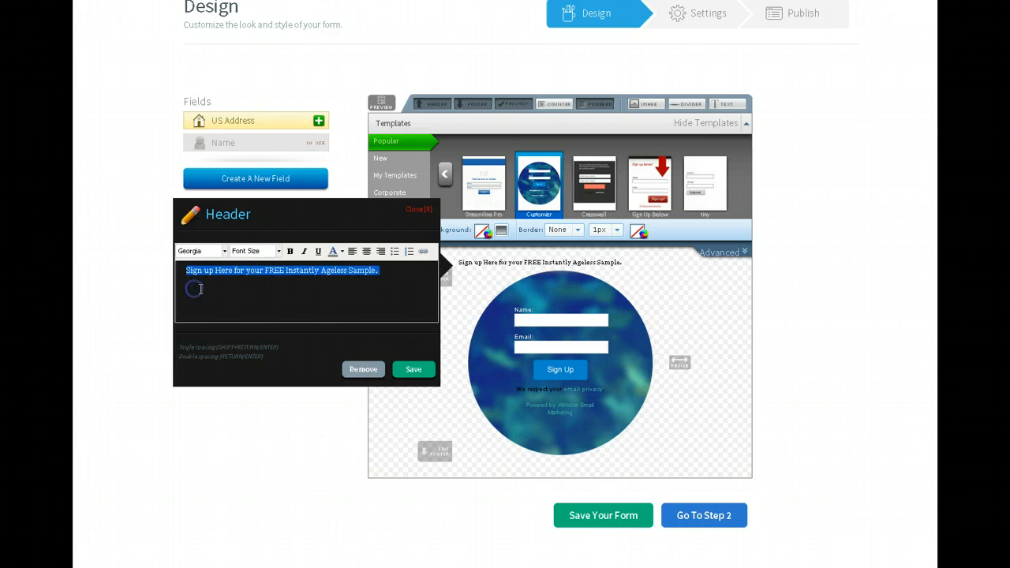
click(278, 250)
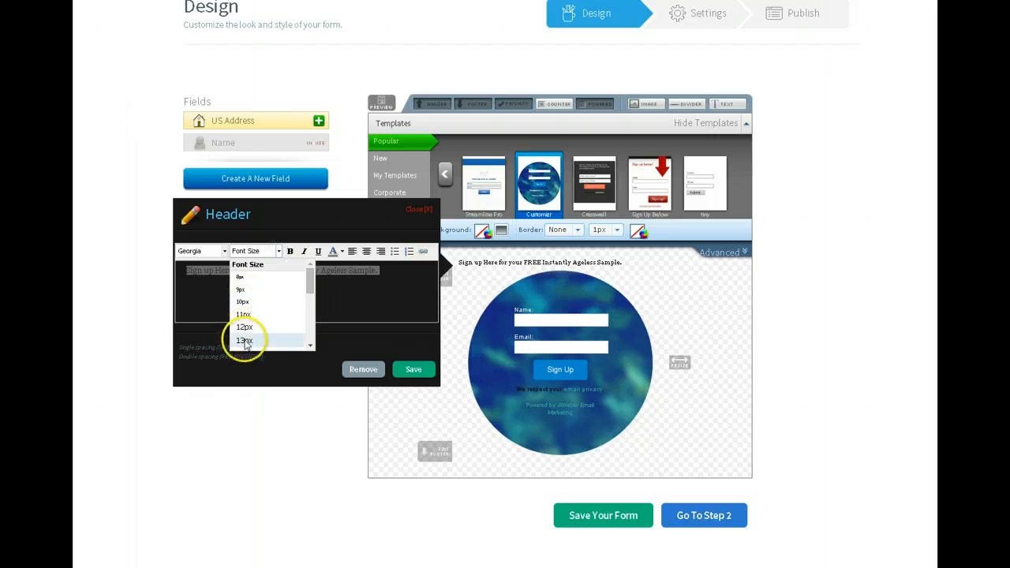
scroll(down, 3)
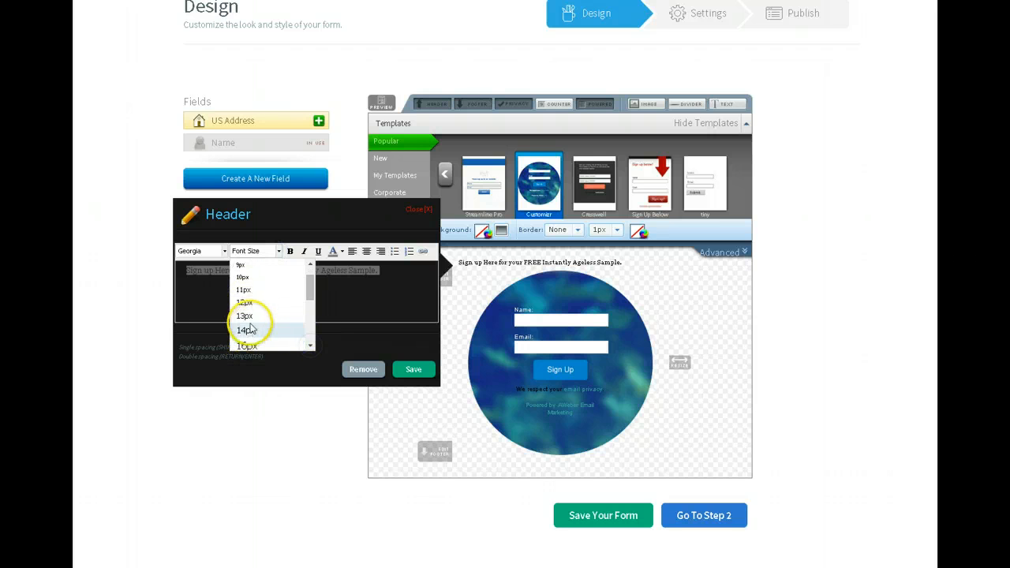
click(243, 330)
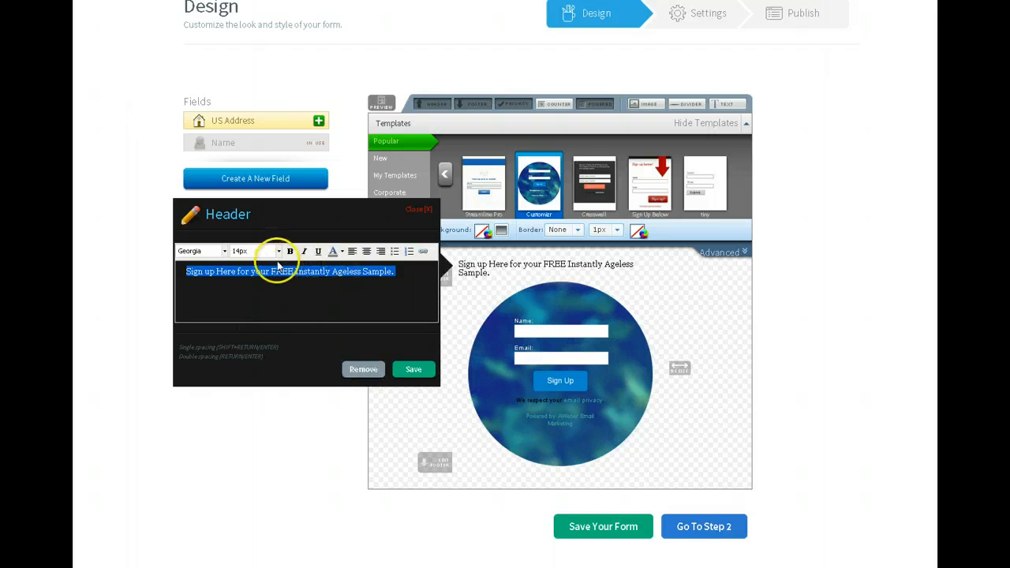
- Make the header bold and centred, and save the formatting
click(277, 251)
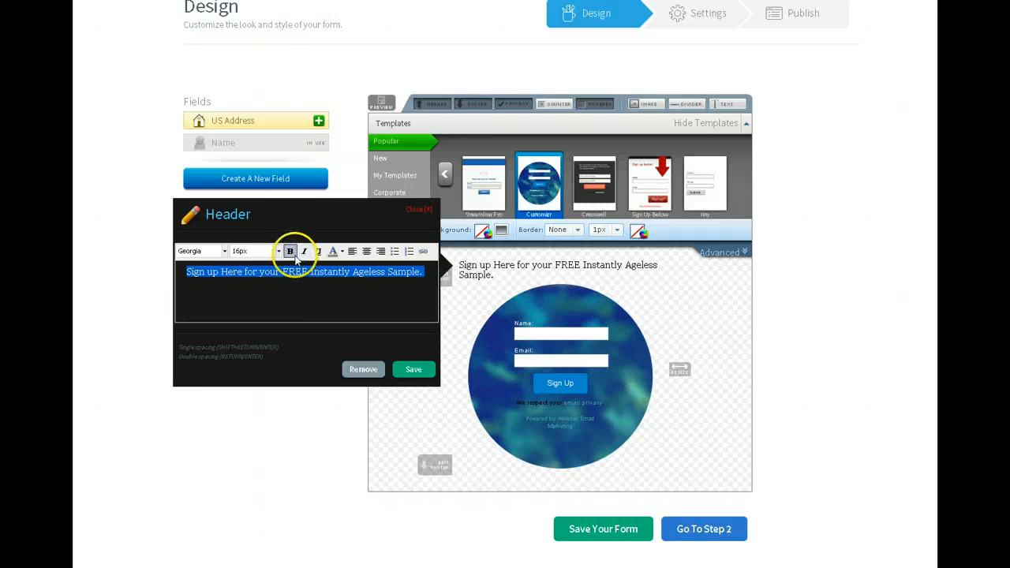
click(290, 251)
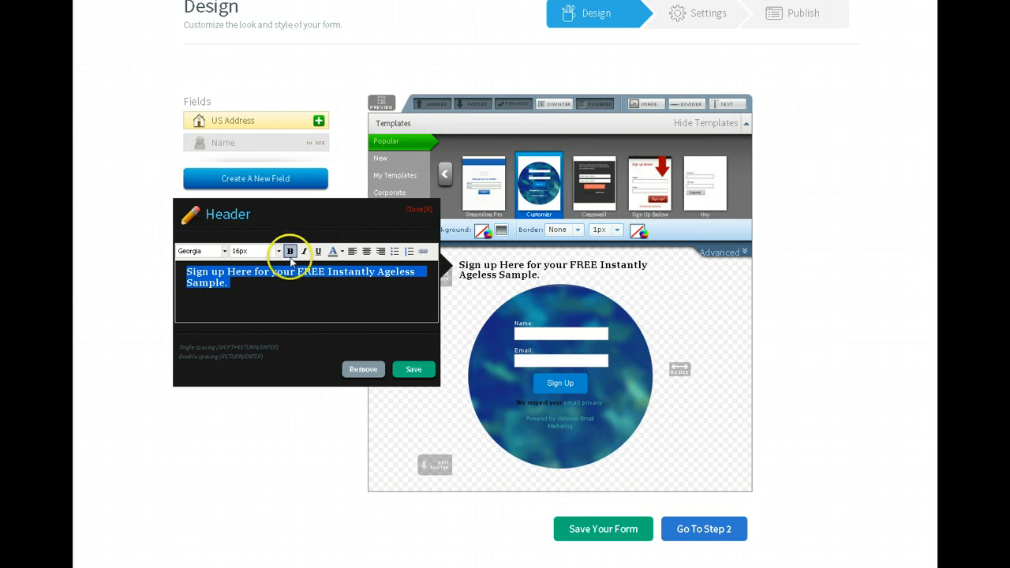
click(290, 251)
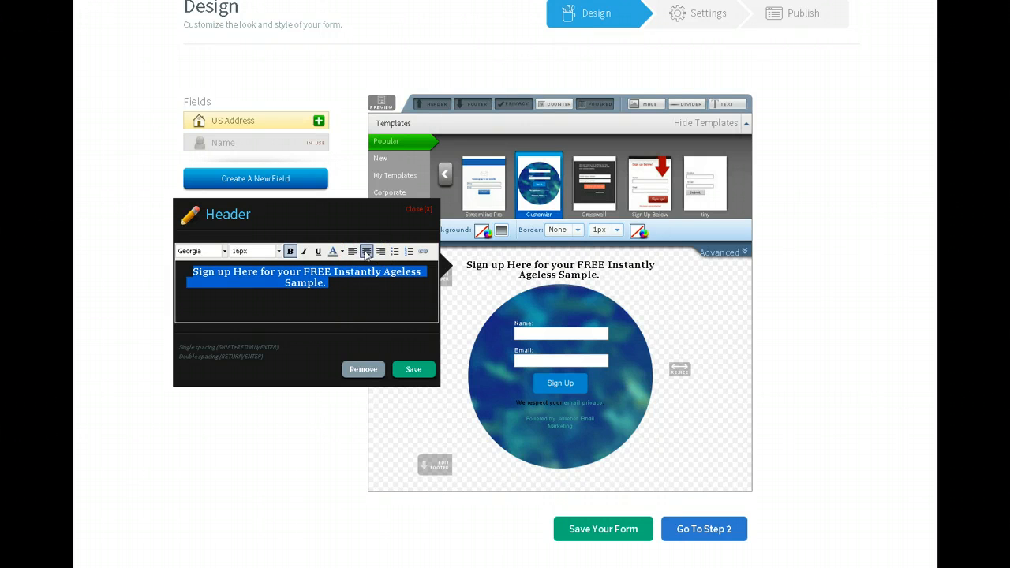
click(351, 251)
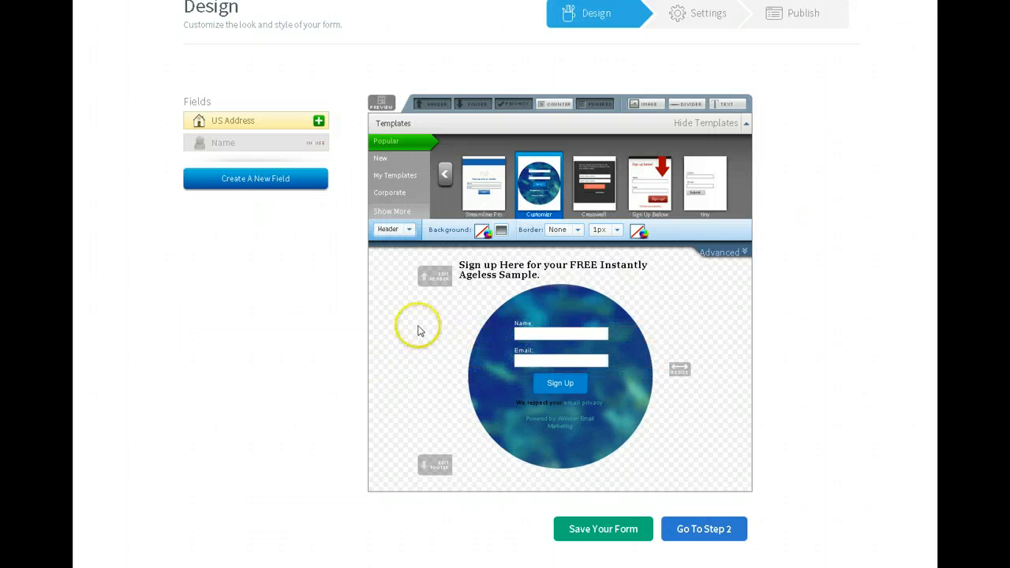
- Remove the unnamed new custom field and confirm the US Address field with all its parts
click(256, 179)
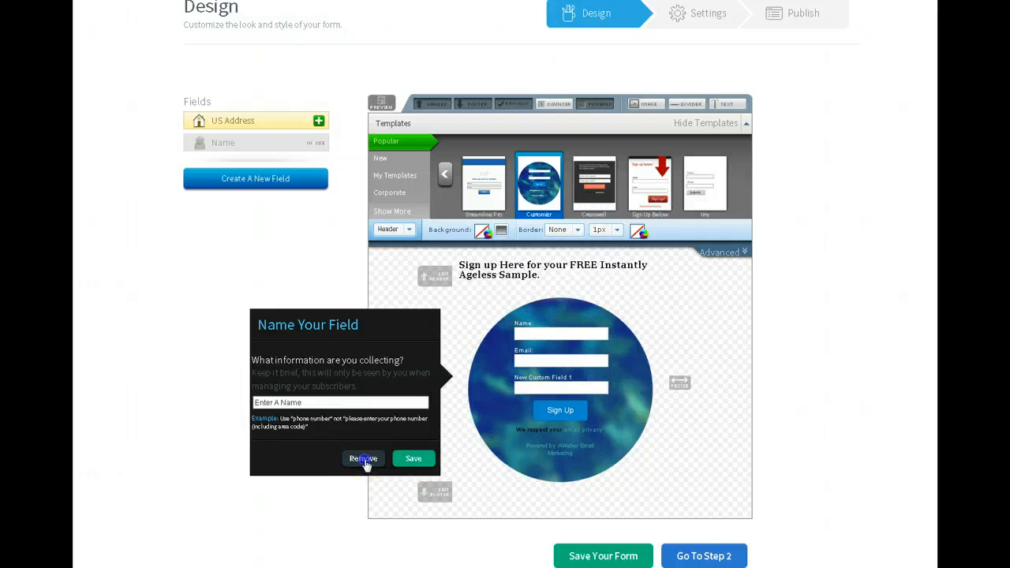
click(363, 457)
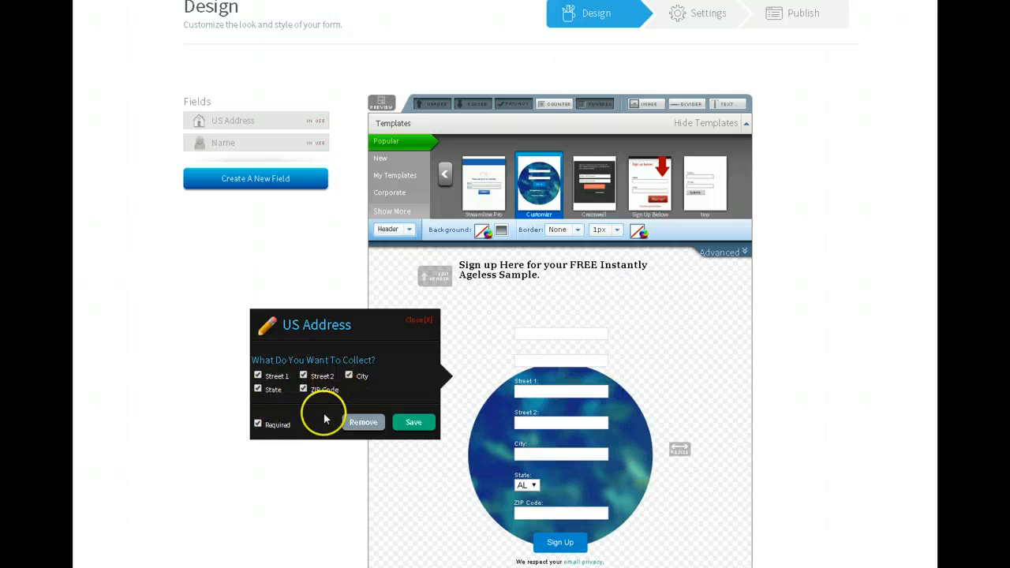
mouse_move(300, 425)
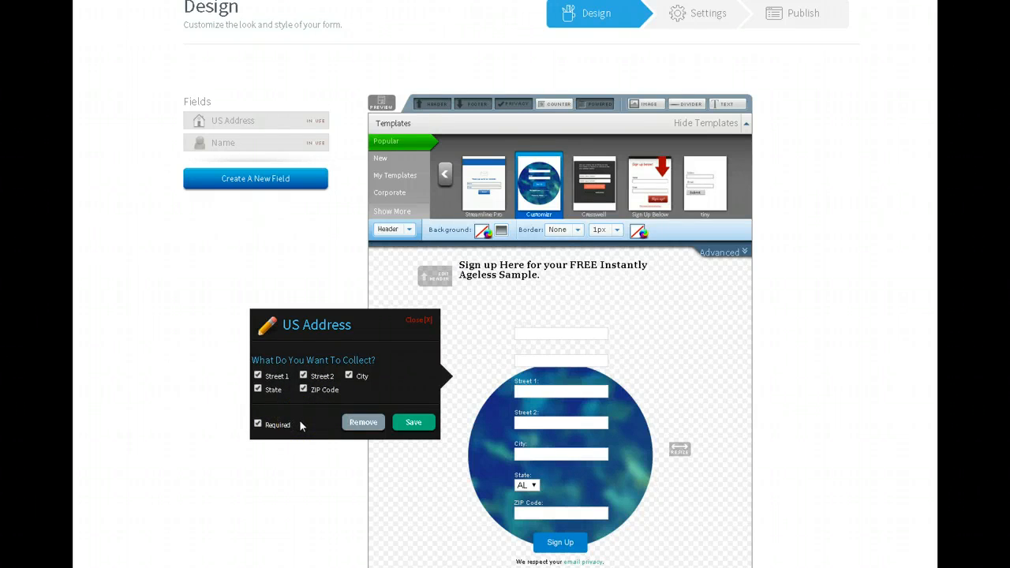
mouse_move(363, 432)
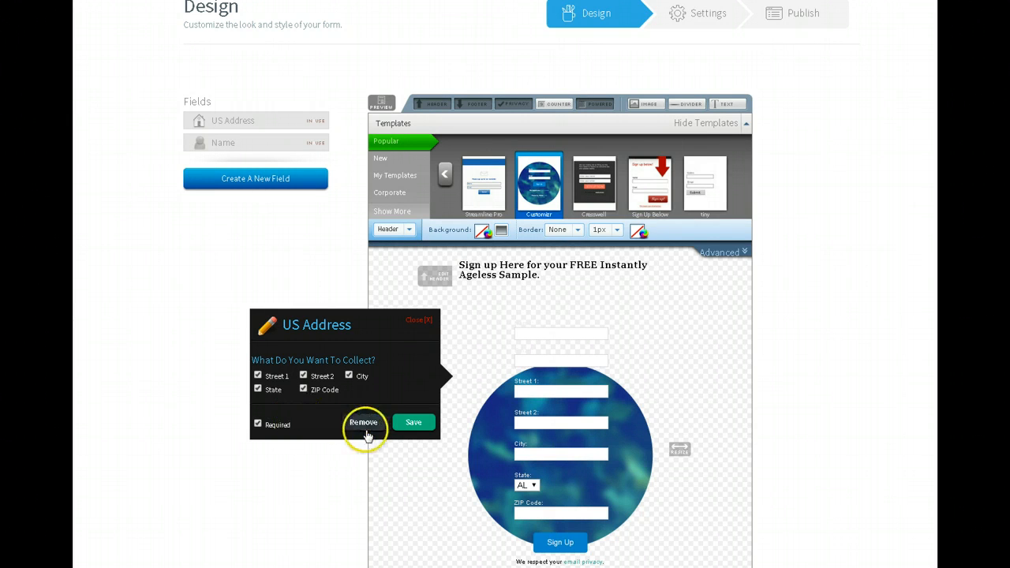
mouse_move(413, 429)
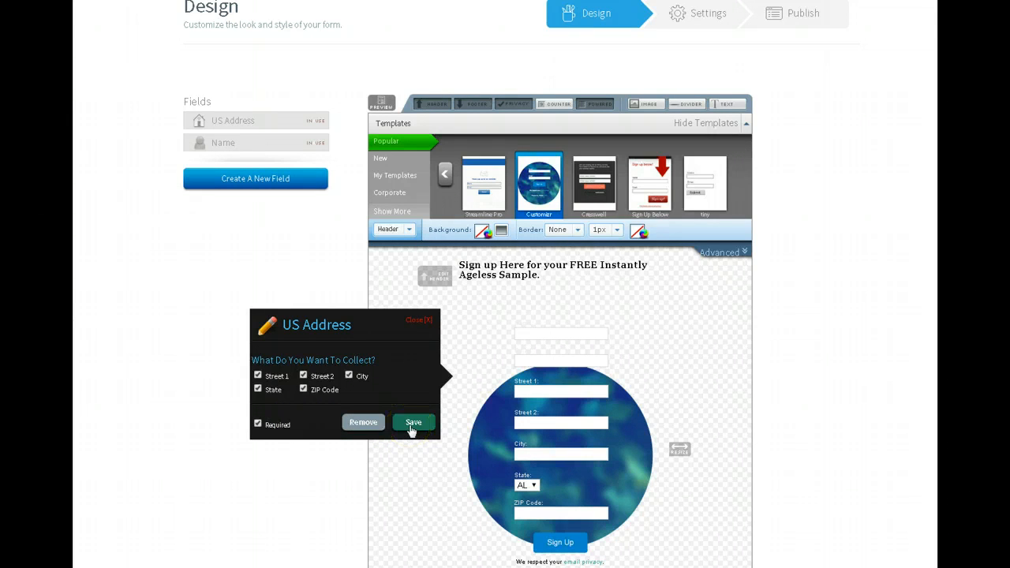
click(413, 423)
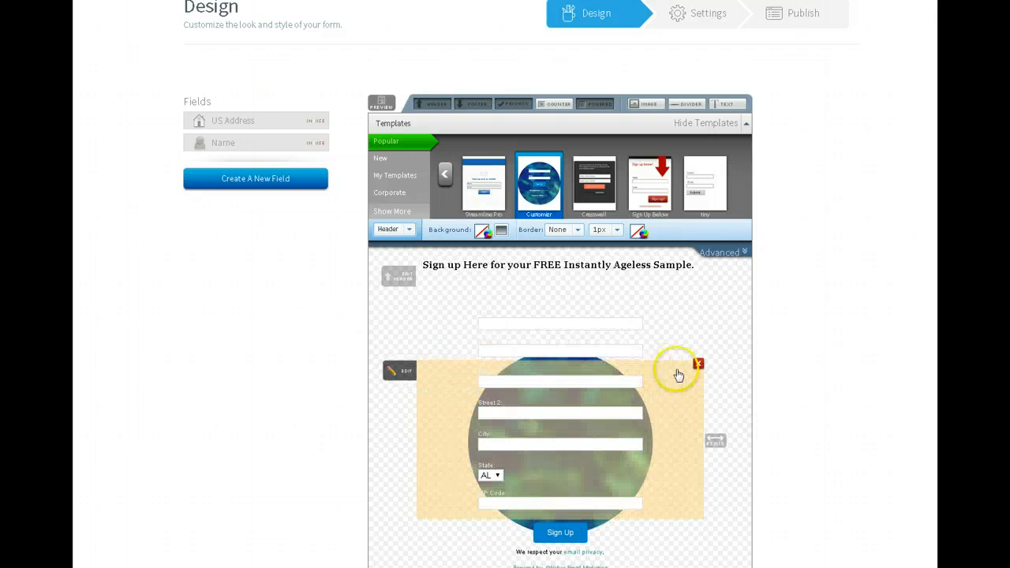
- Adjust the address block's position on the form, leaving only Name and Email
click(397, 370)
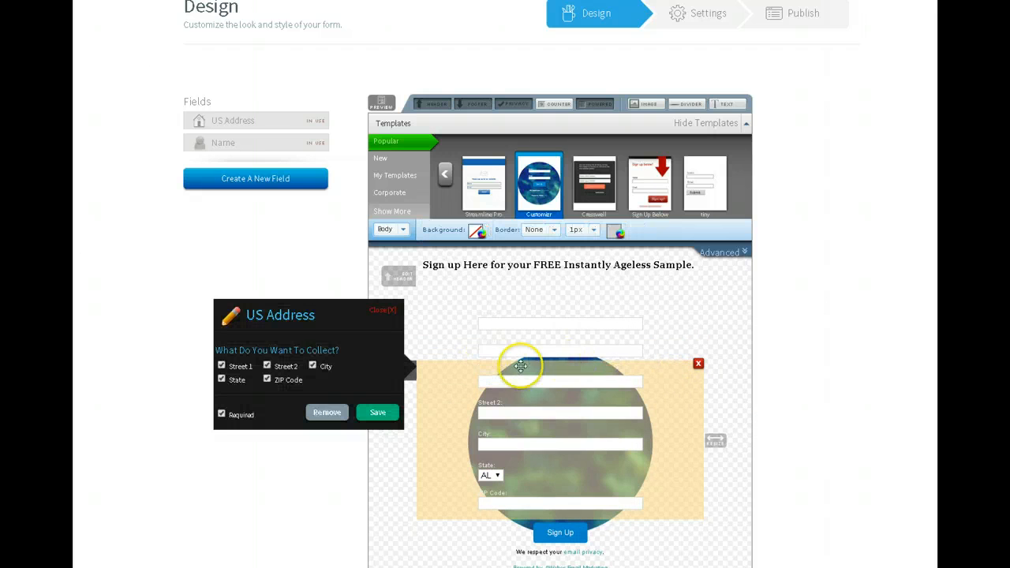
drag(521, 366, 533, 356)
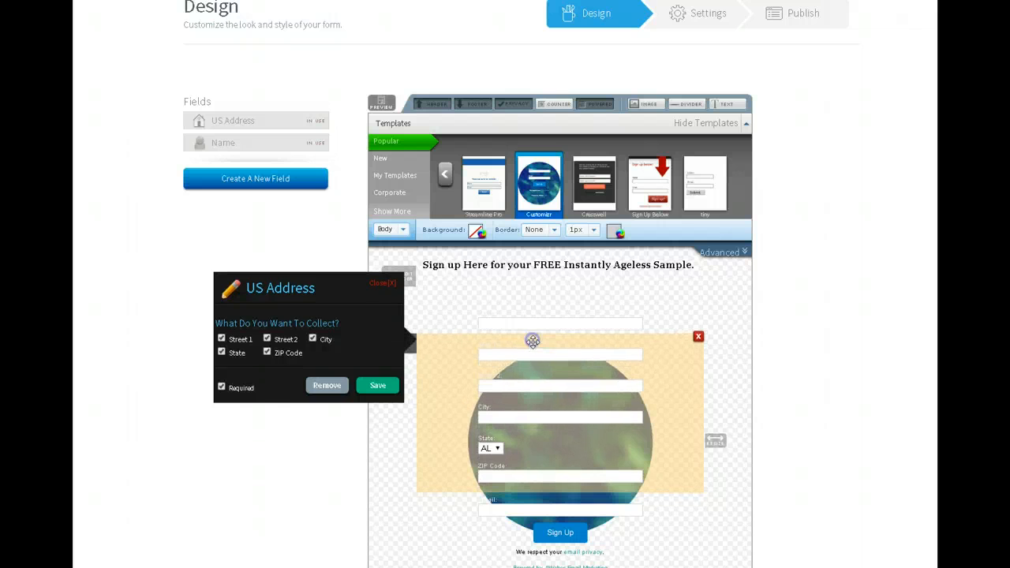
drag(533, 341, 669, 351)
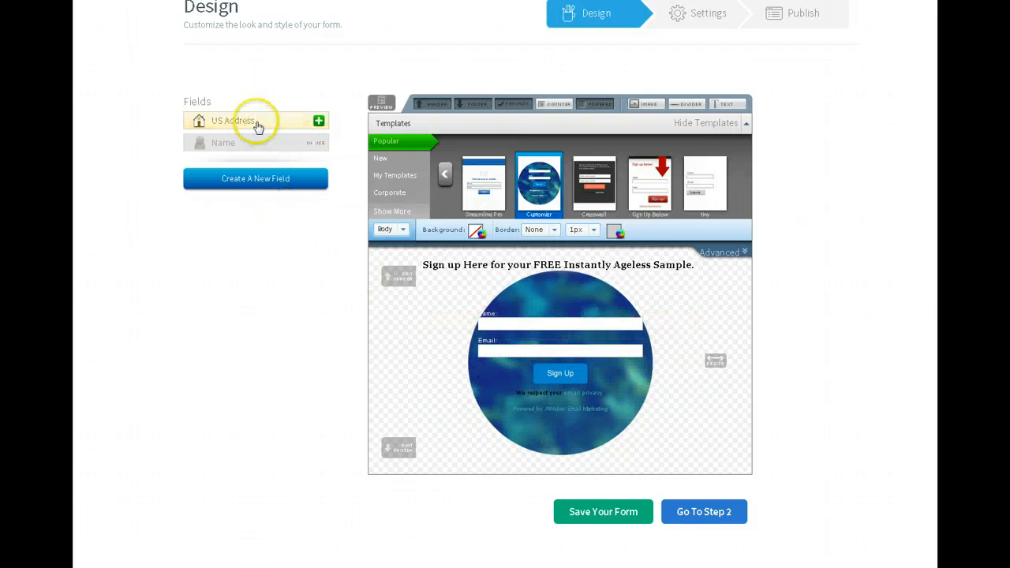
- Add the US Address field and enter the footer 'You will be receiving your samples soon!'
click(232, 120)
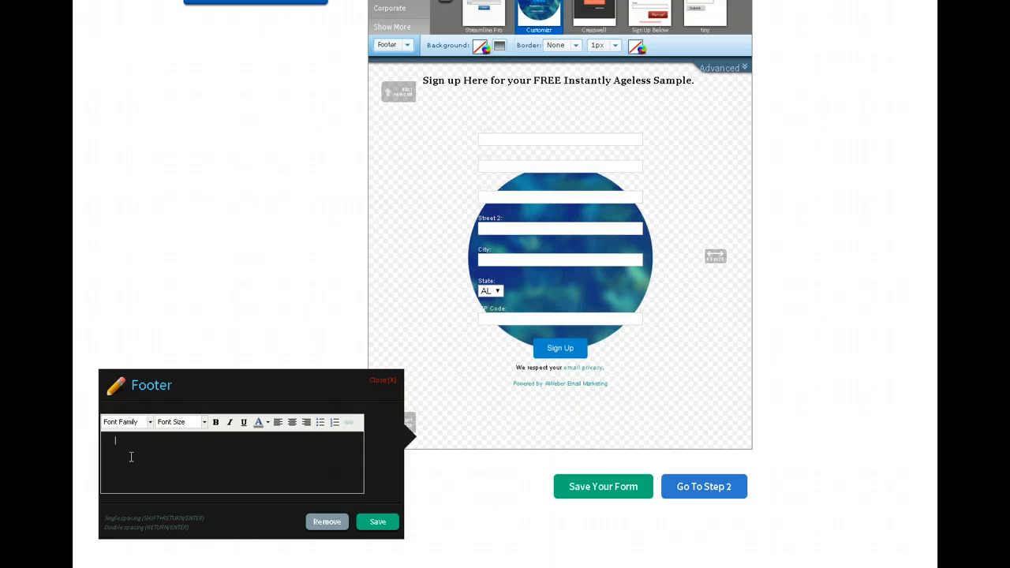
text(You will be receiving y)
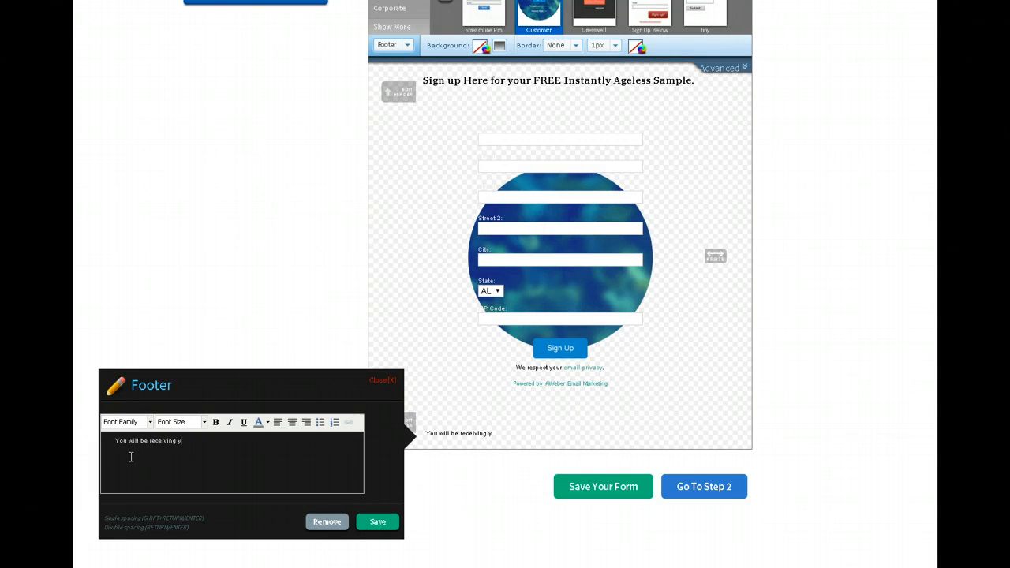
text(our sa)
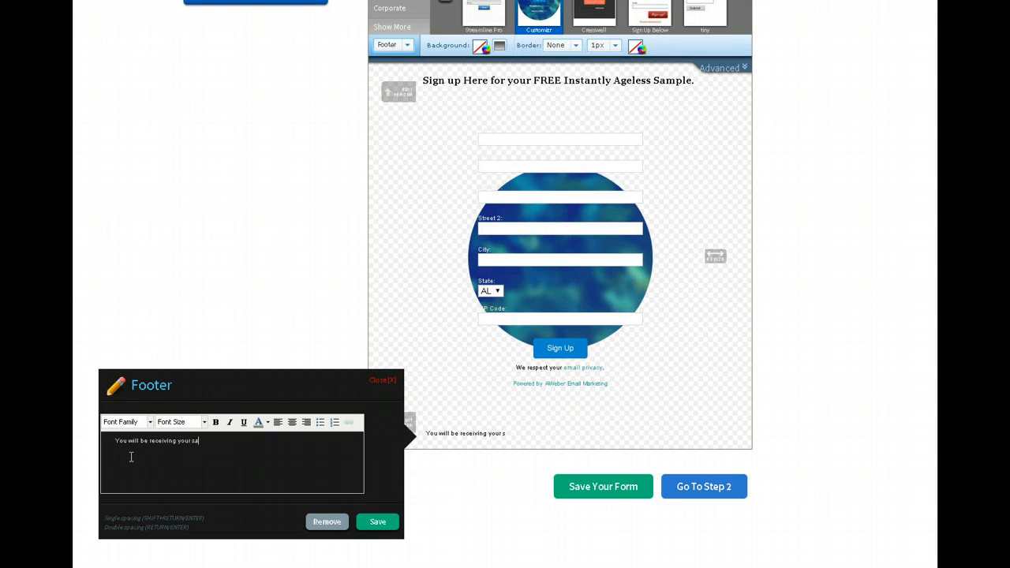
text(mples)
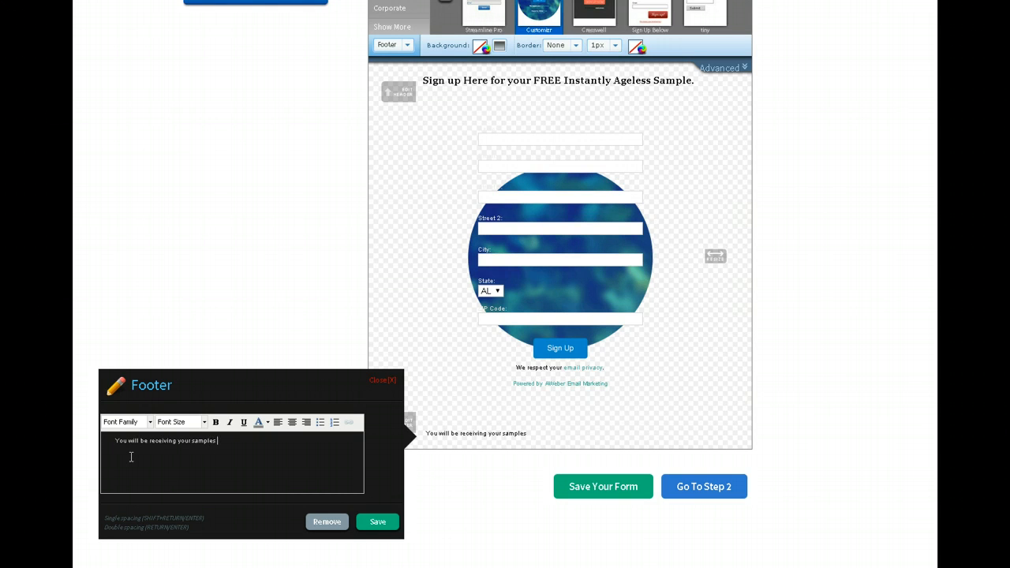
text(soon)
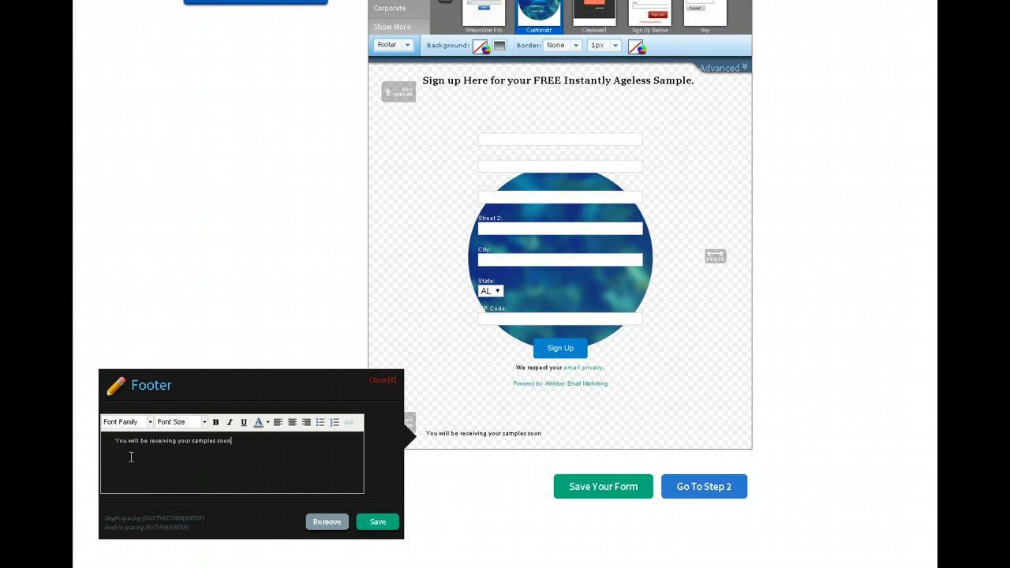
text(!)
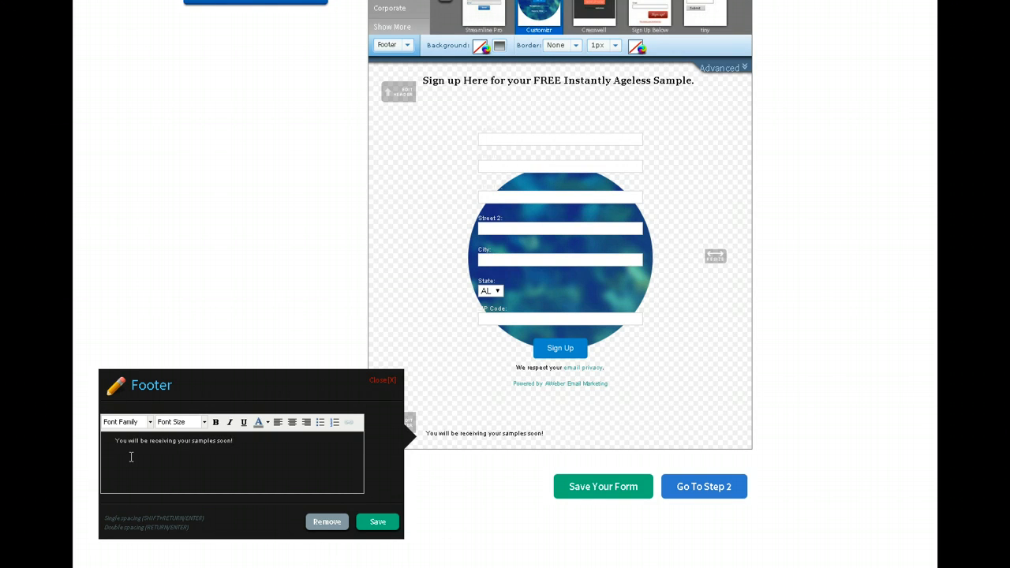
- Make the footer centred 16px Georgia, save it and continue to the Settings step
click(124, 421)
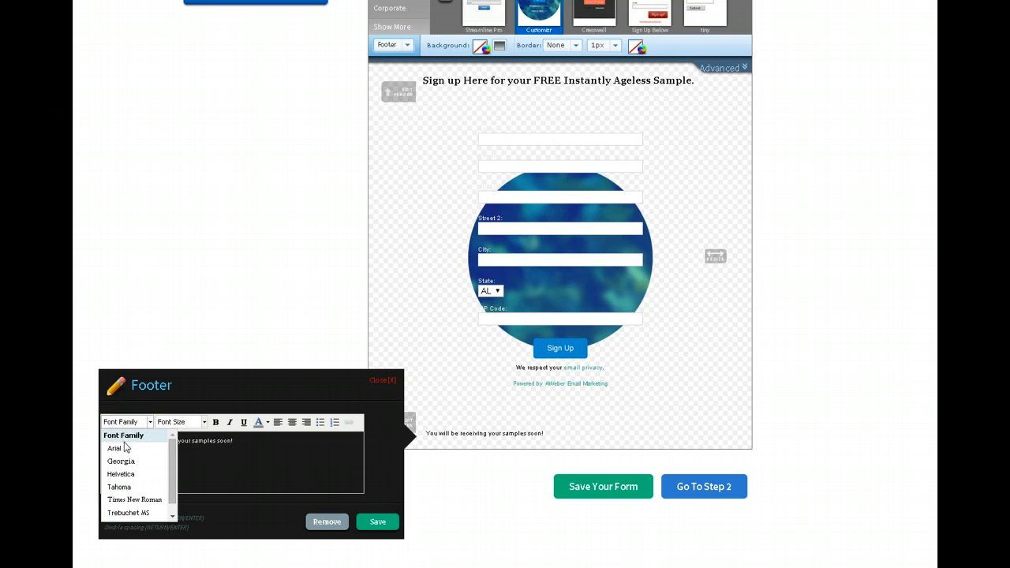
click(120, 461)
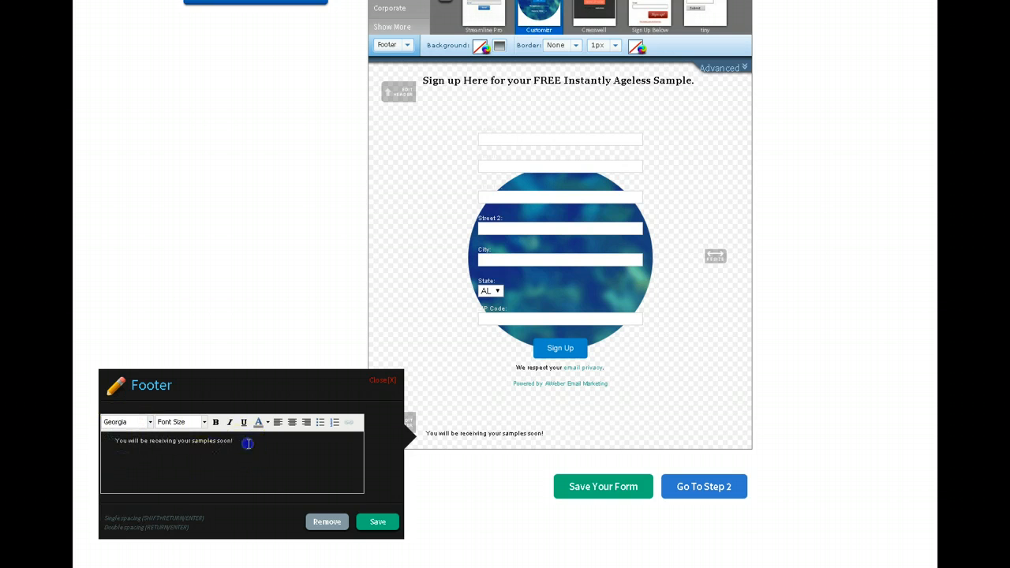
click(126, 421)
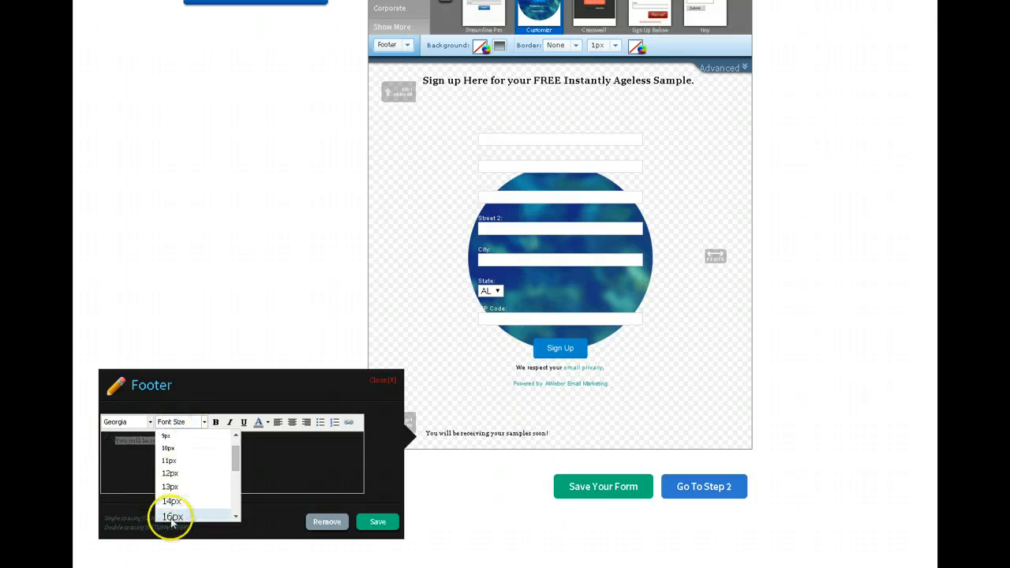
click(172, 516)
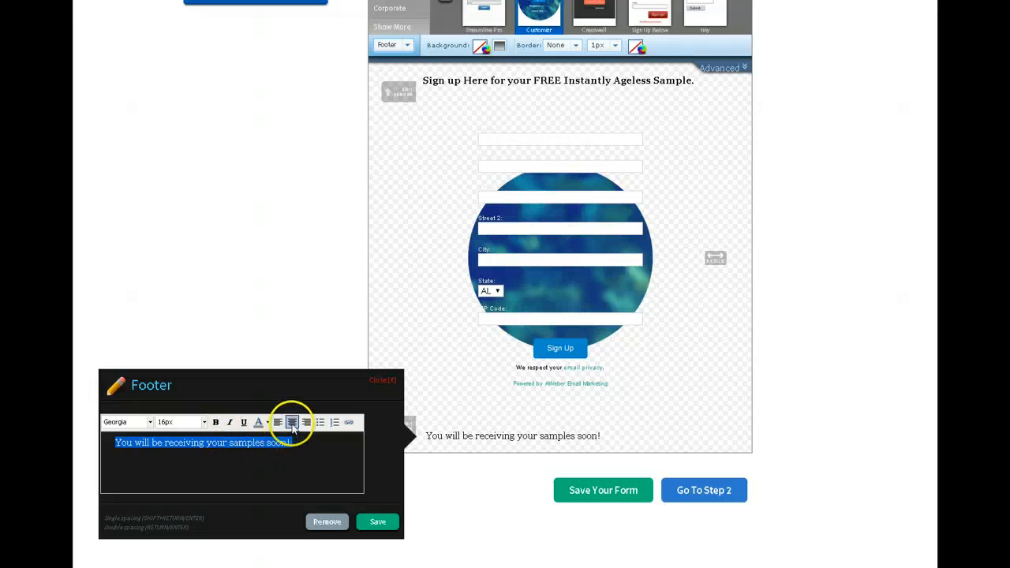
click(215, 421)
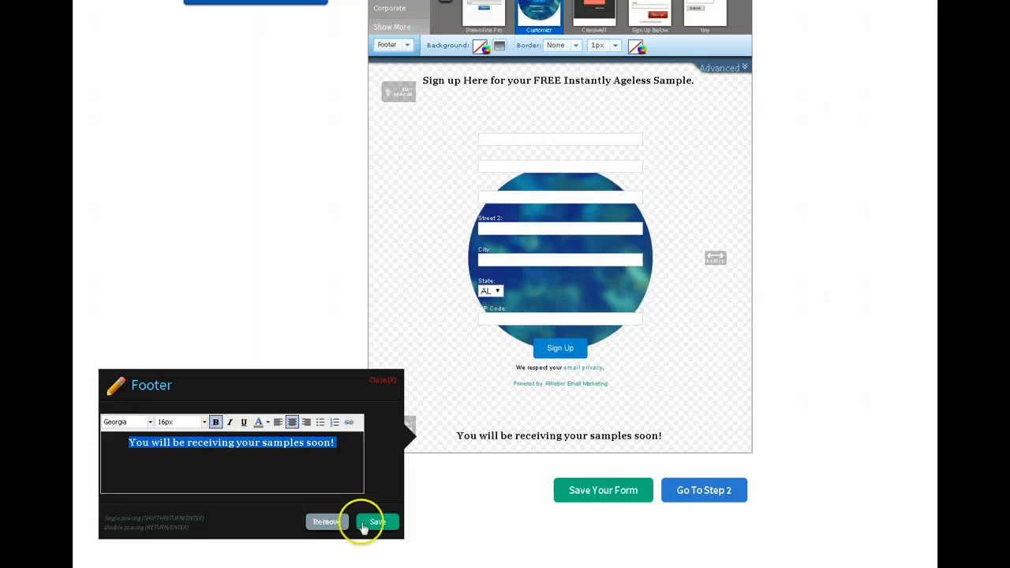
click(377, 522)
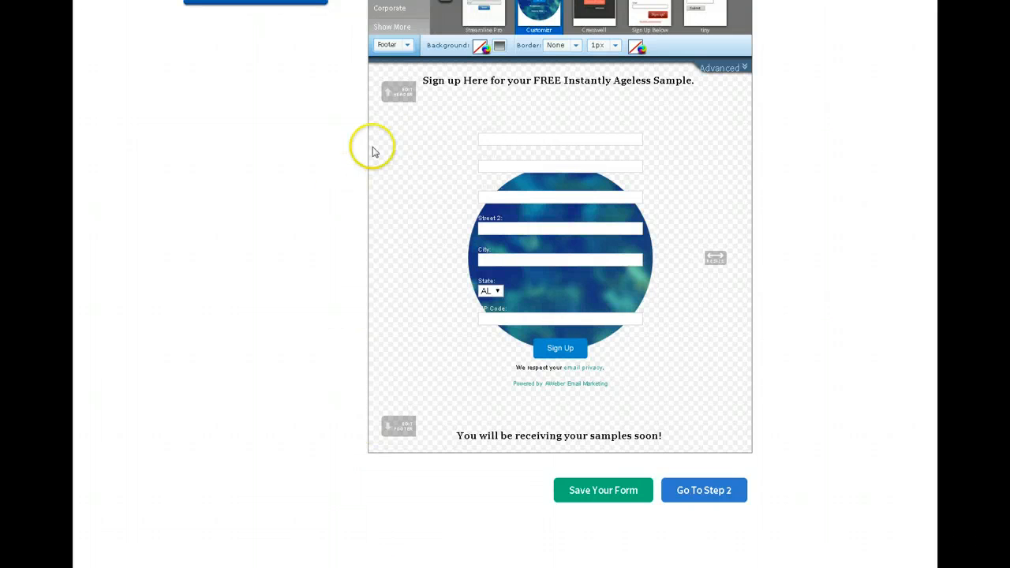
mouse_move(258, 189)
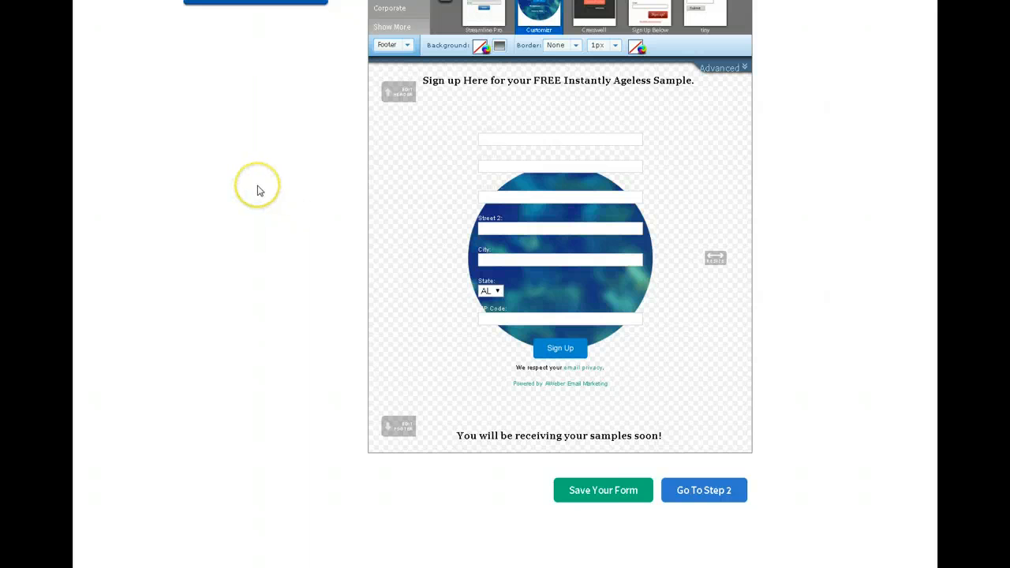
click(703, 489)
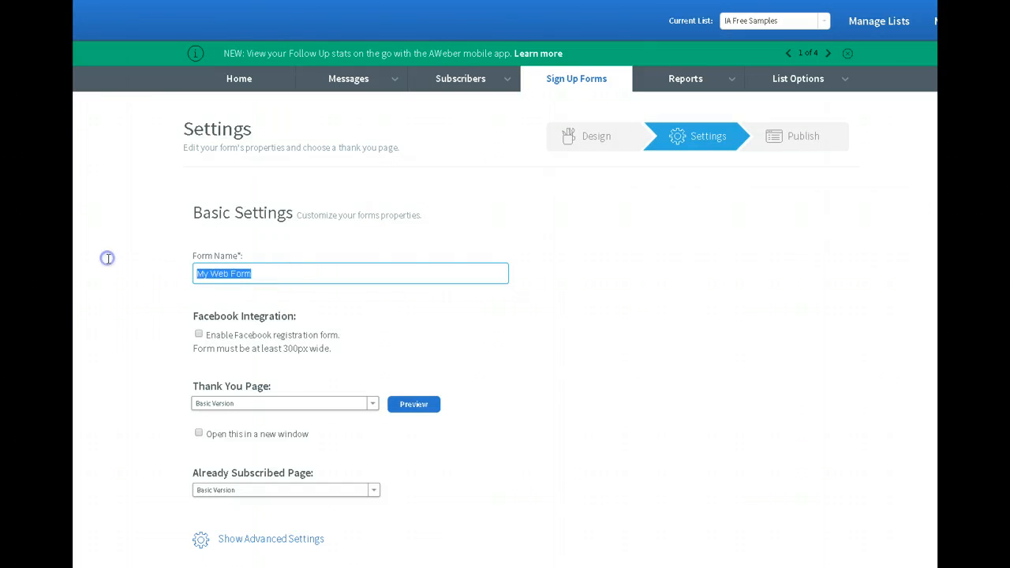
- Replace 'My Web Form' with the form name 'IA Free Sample SignUp'
text(IA Free Sample SignUp)
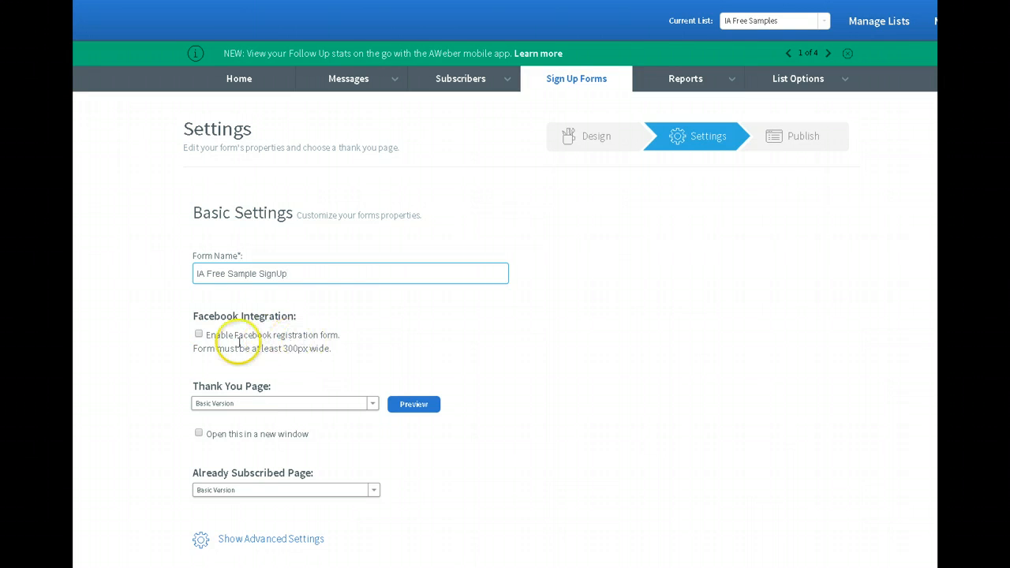
mouse_move(322, 360)
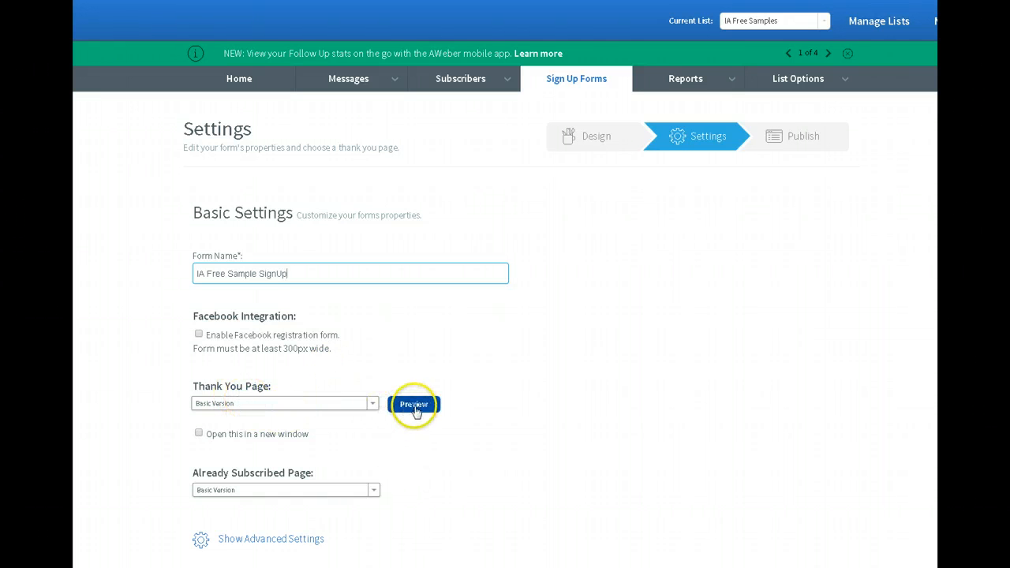
click(413, 404)
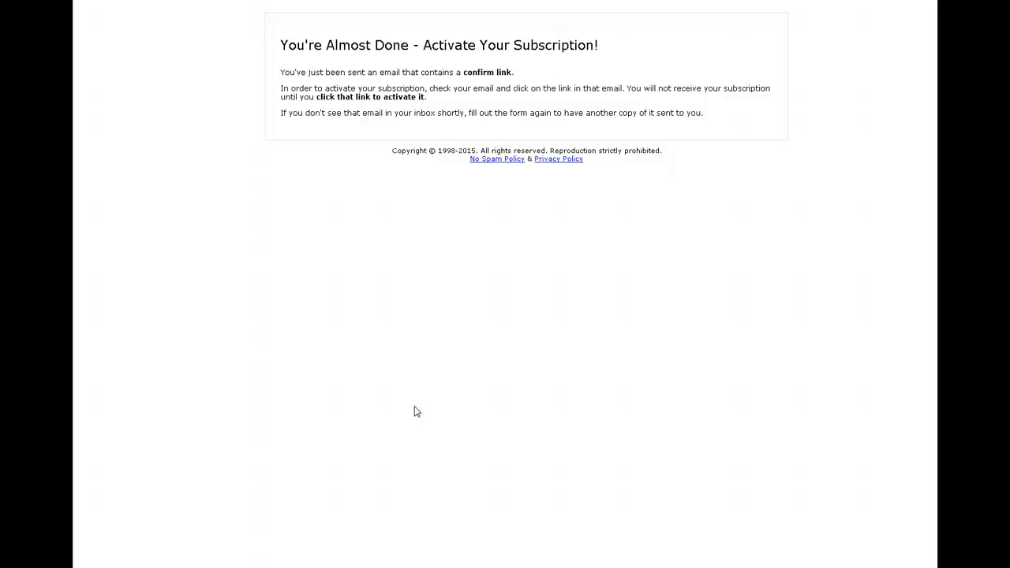
mouse_move(202, 60)
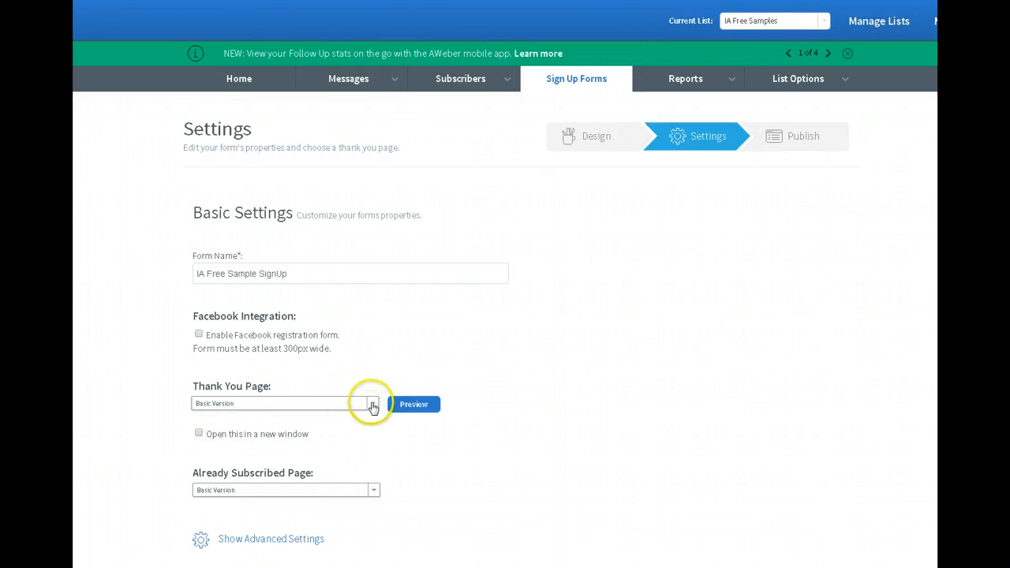
click(372, 403)
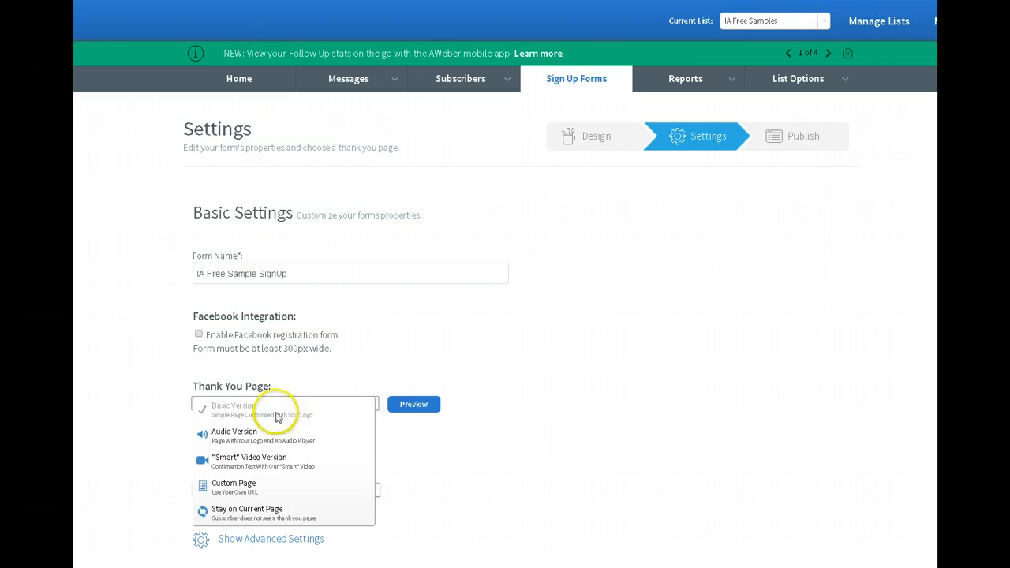
click(233, 409)
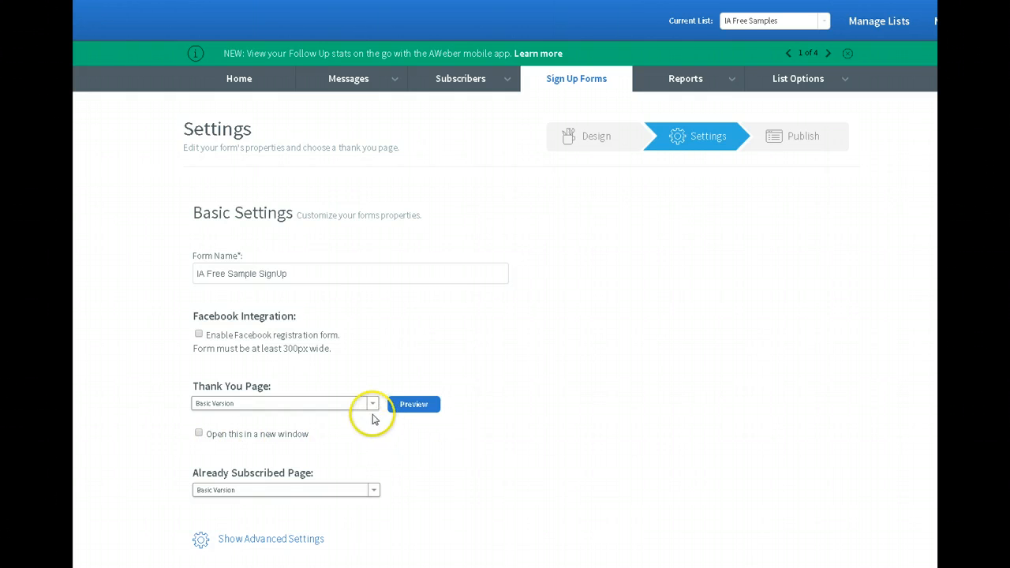
click(373, 404)
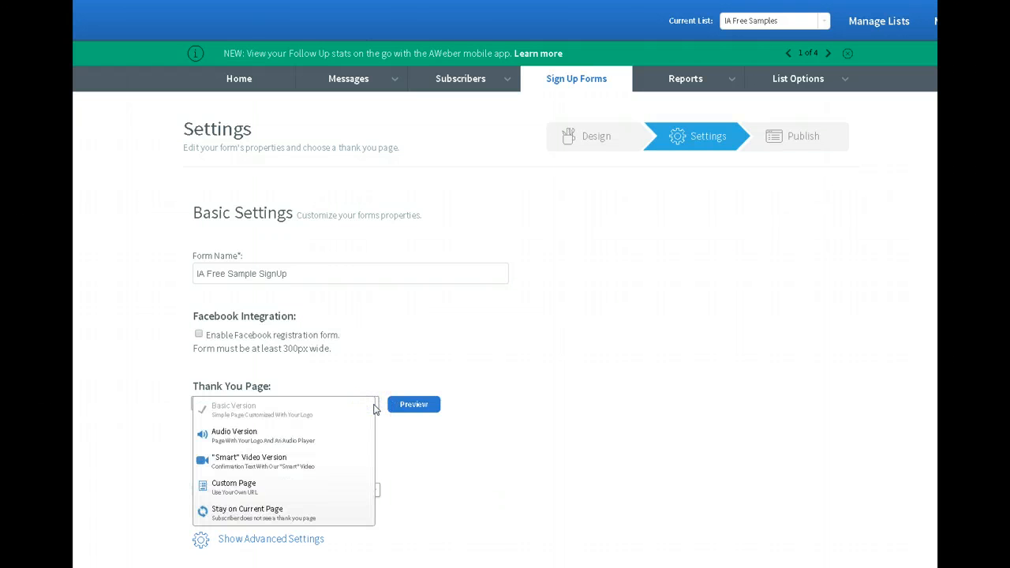
mouse_move(249, 461)
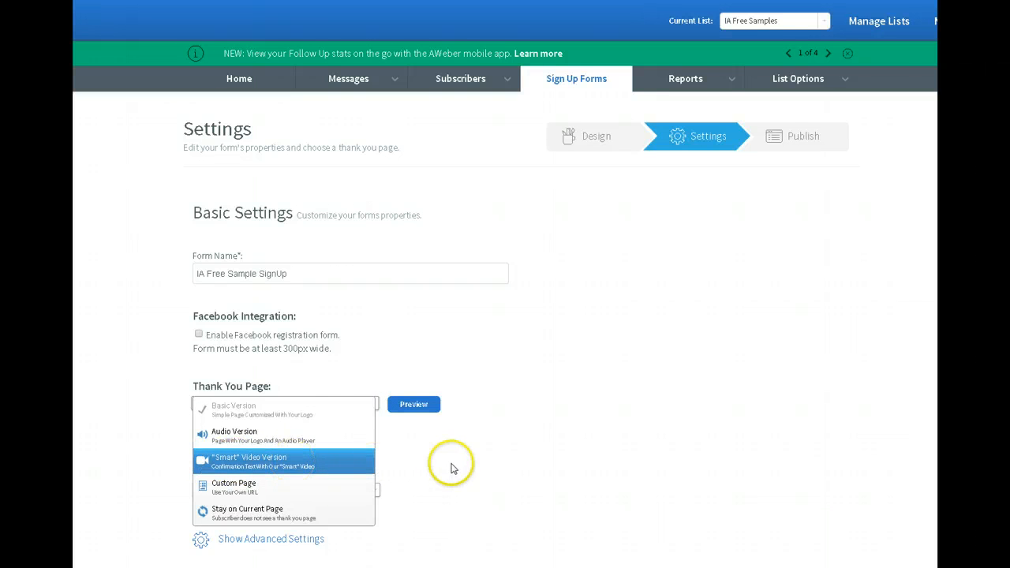
click(234, 408)
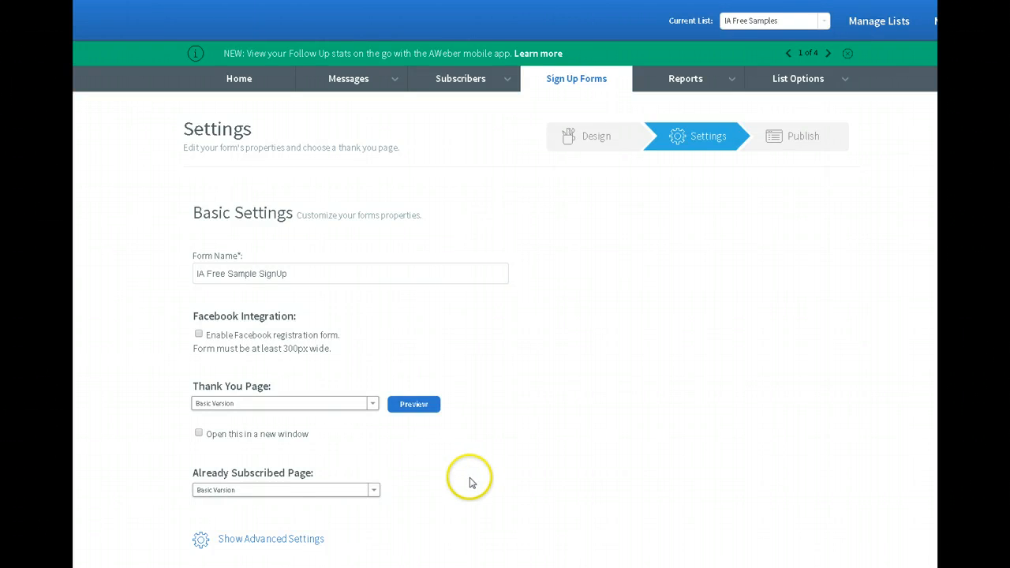
scroll(down, 3)
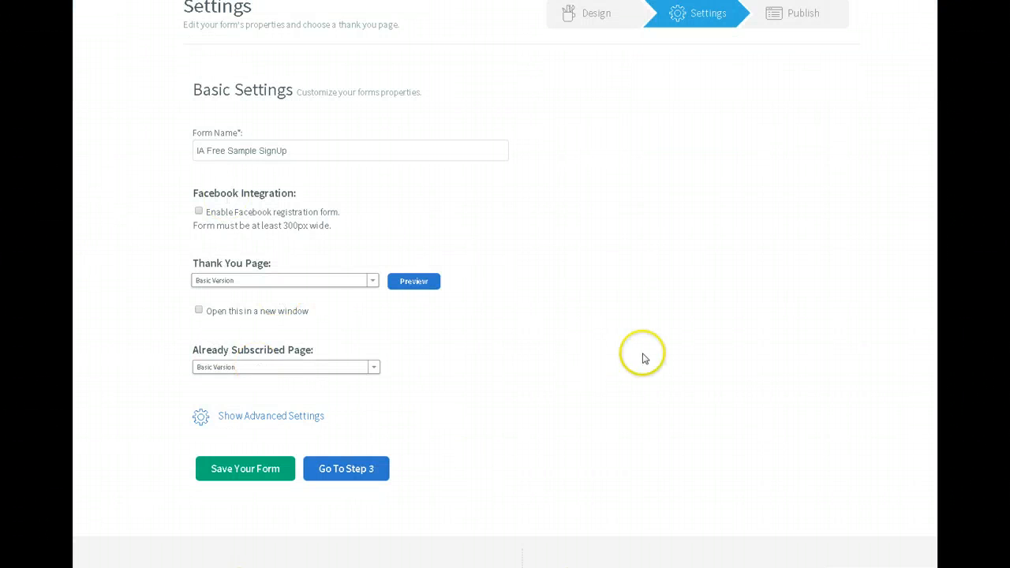
mouse_move(303, 394)
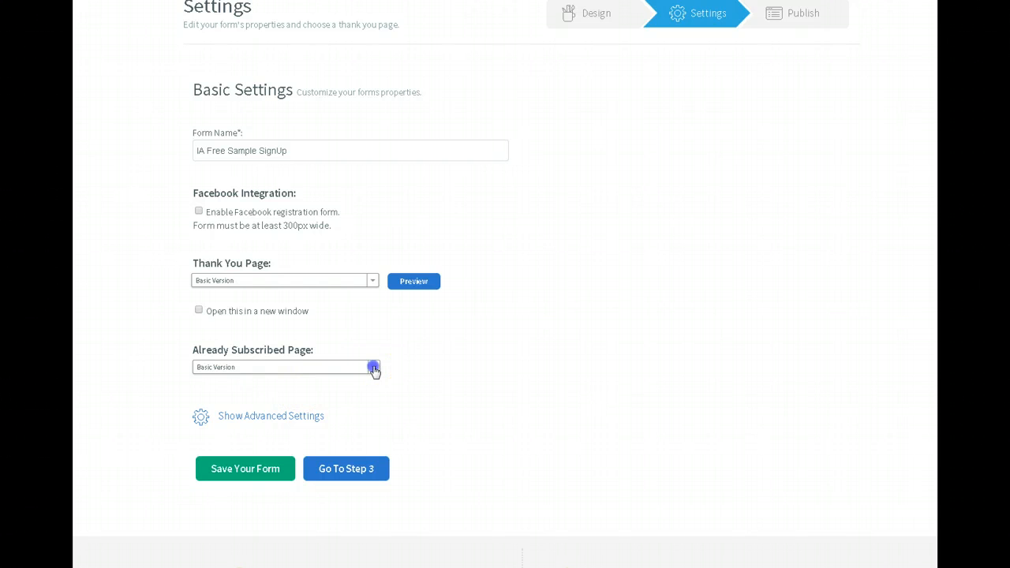
click(372, 366)
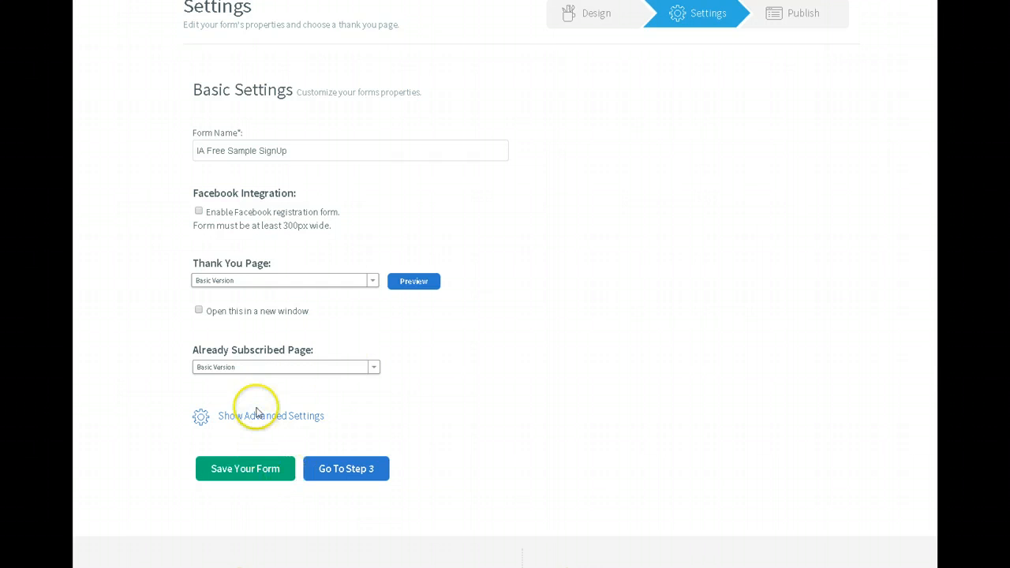
- Show the advanced settings, save the form and go on to Step 3, Publish
click(268, 417)
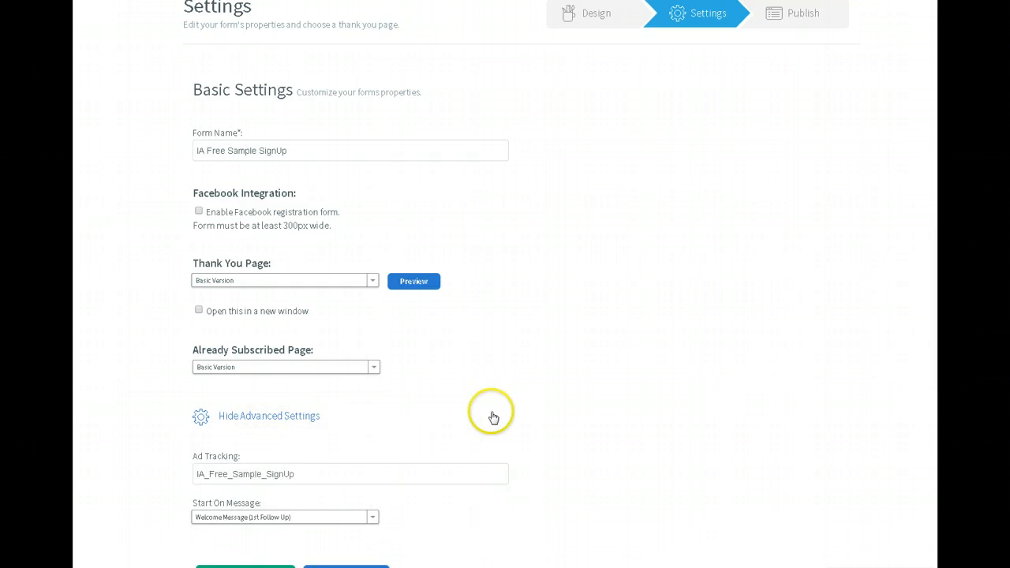
scroll(down, 3)
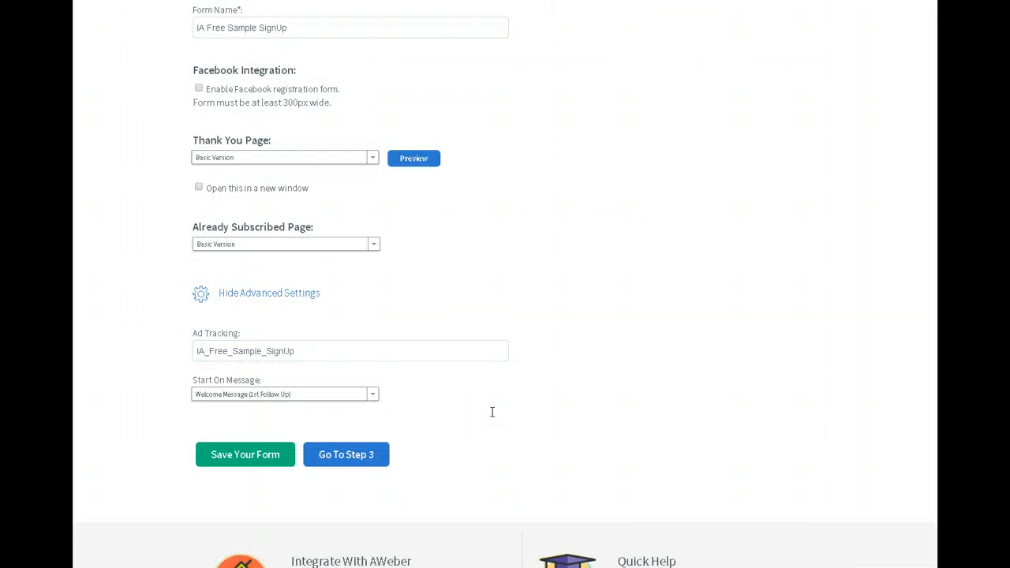
mouse_move(366, 398)
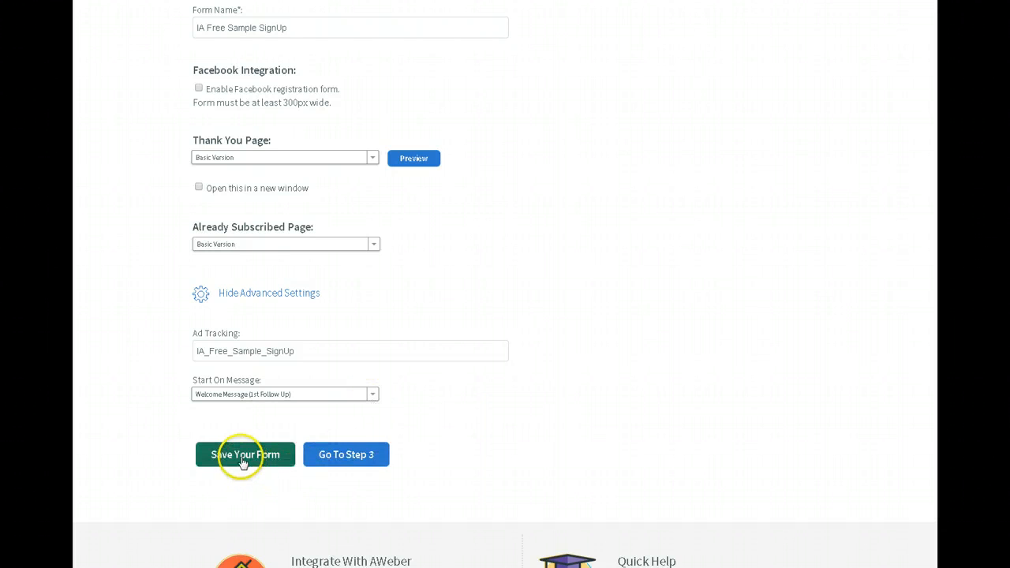
click(246, 454)
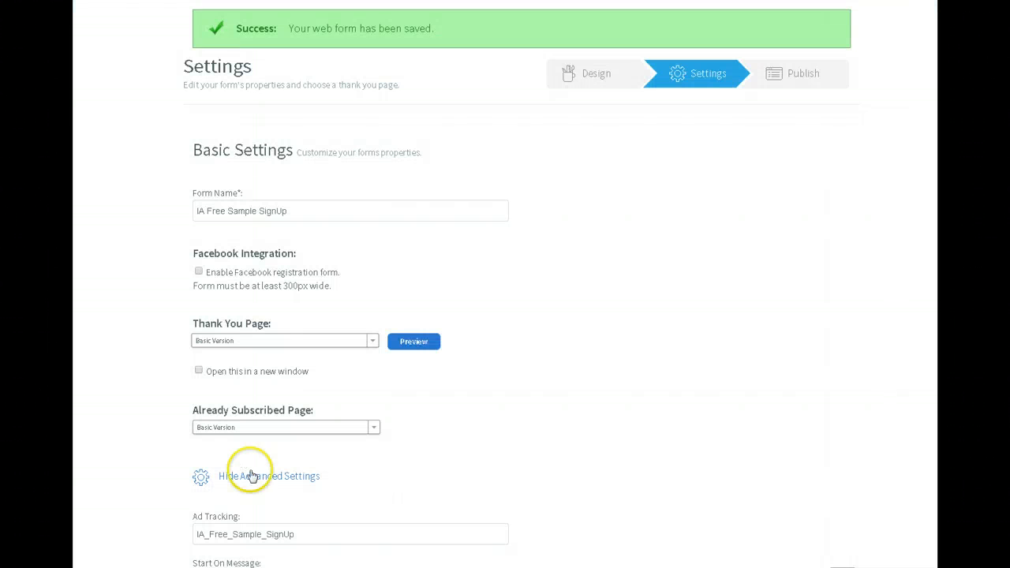
click(801, 72)
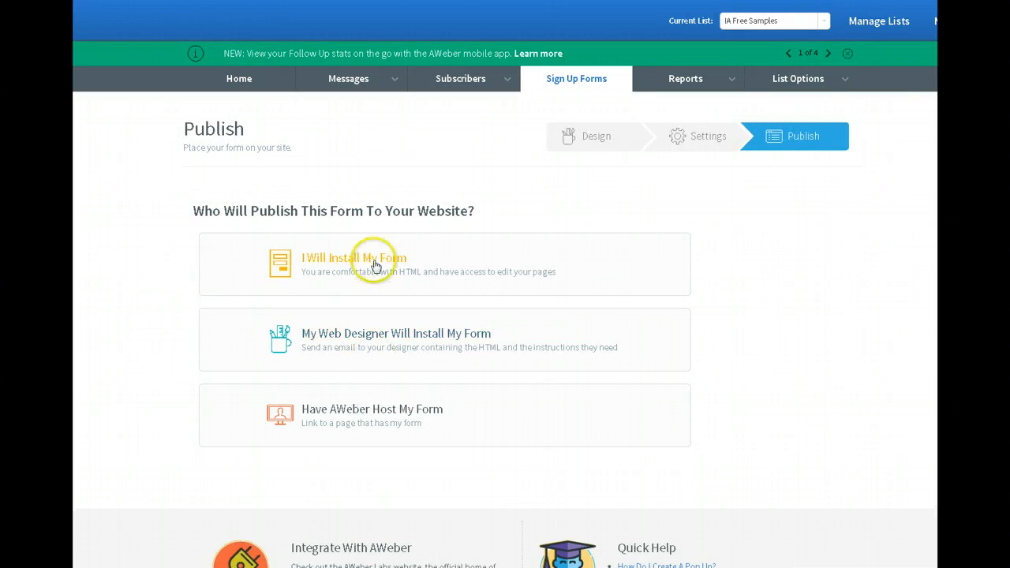
mouse_move(366, 416)
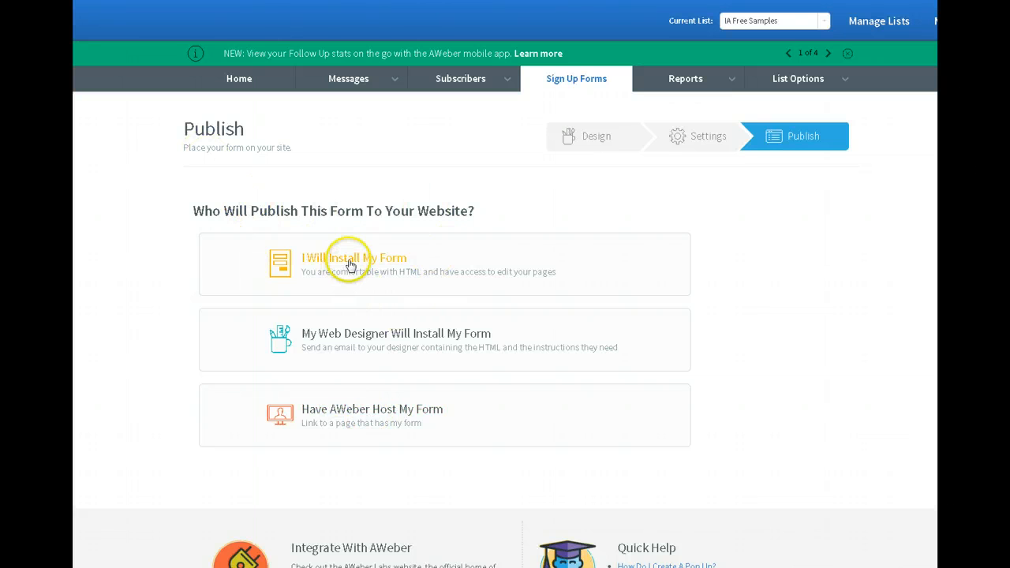
mouse_move(369, 287)
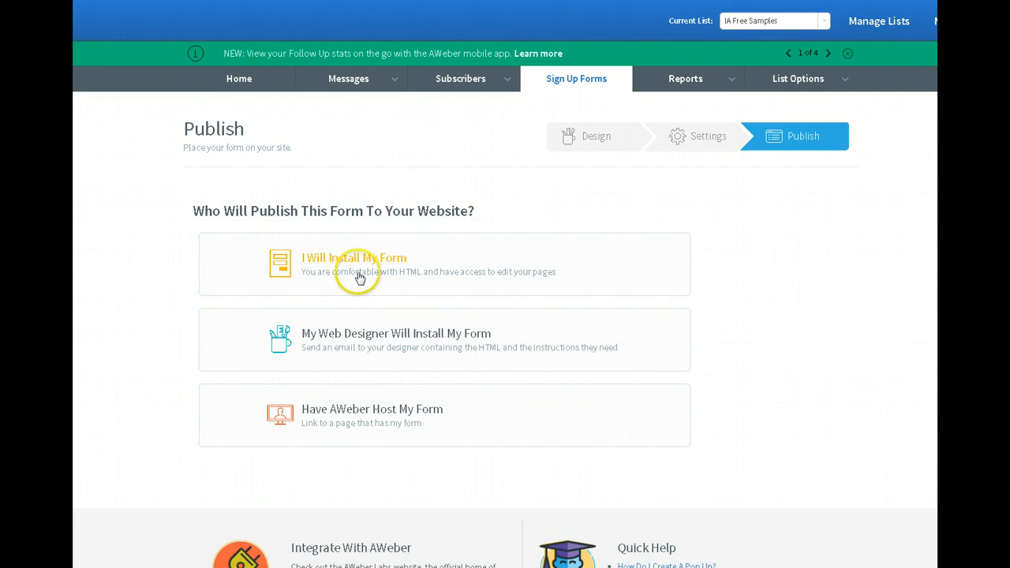
mouse_move(371, 268)
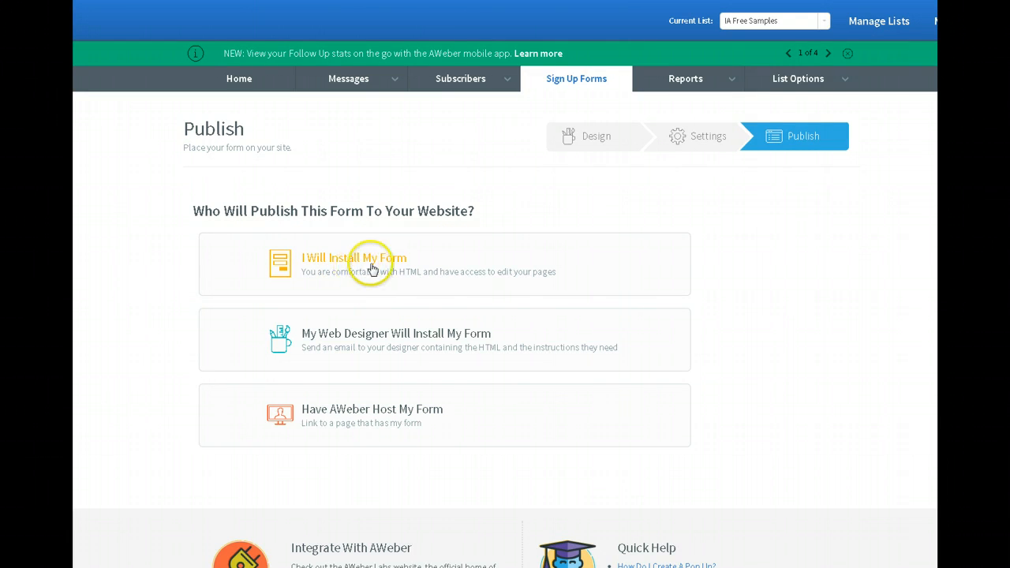
click(353, 258)
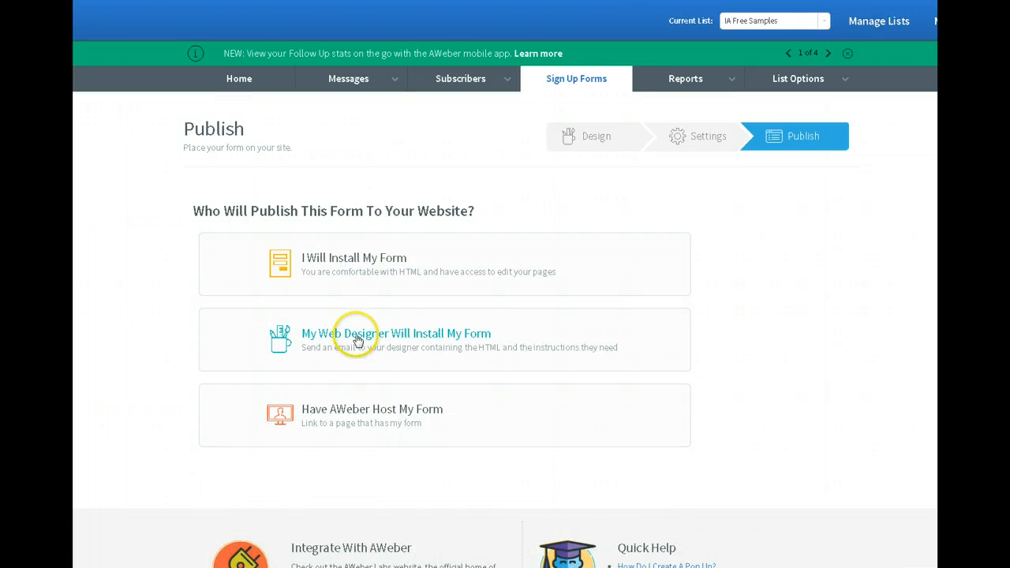
mouse_move(424, 344)
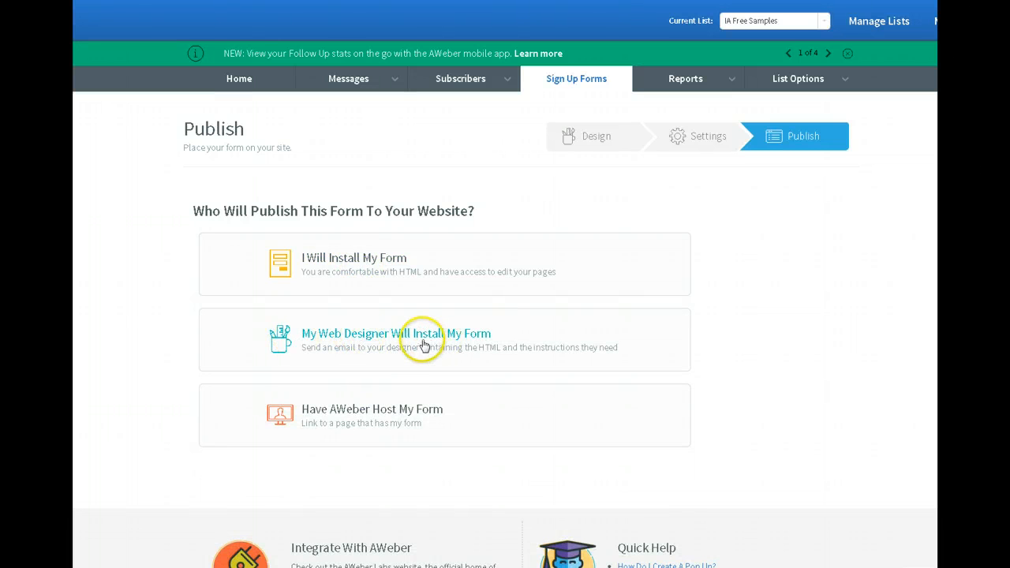
click(396, 341)
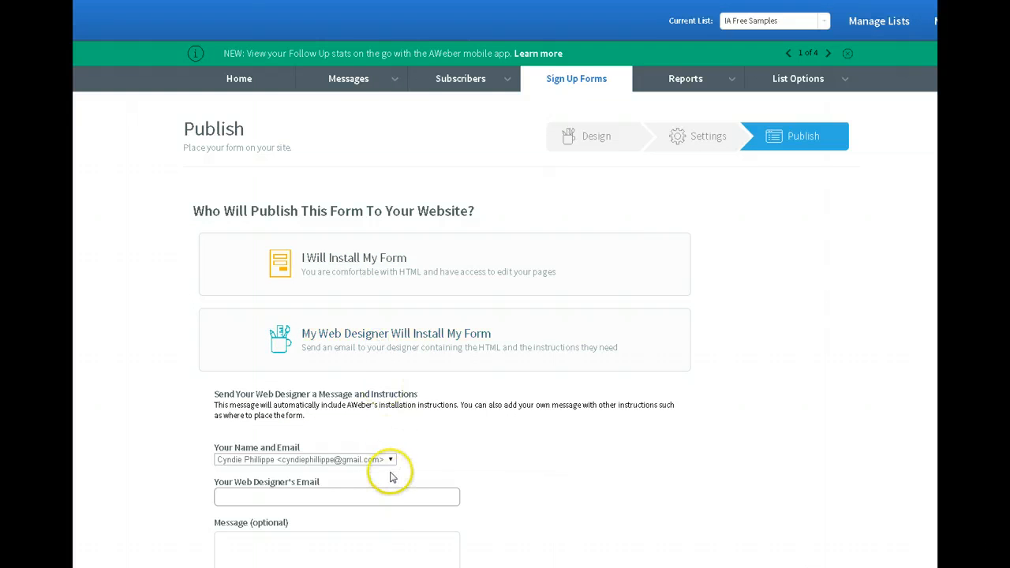
scroll(down, 3)
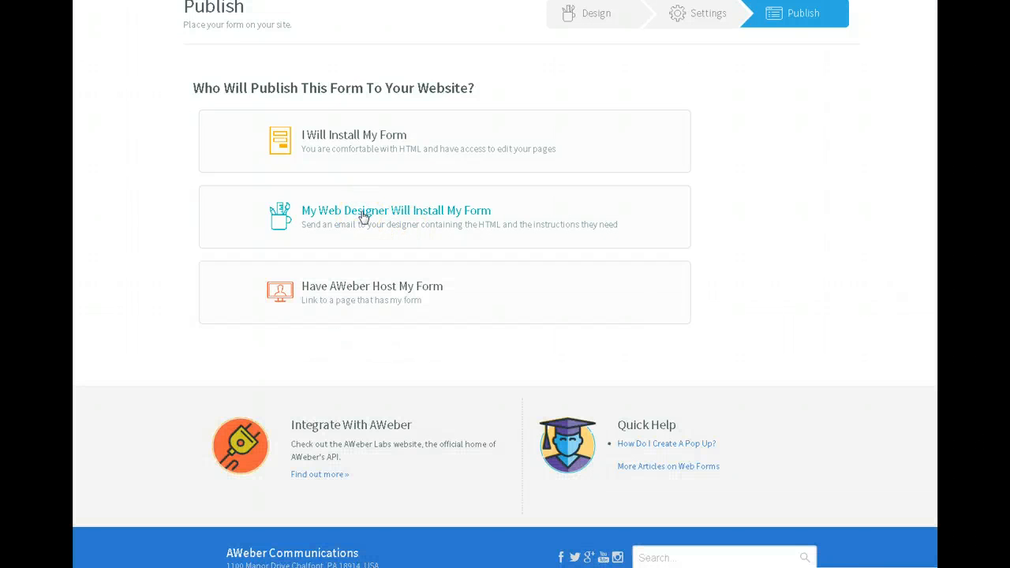
mouse_move(354, 291)
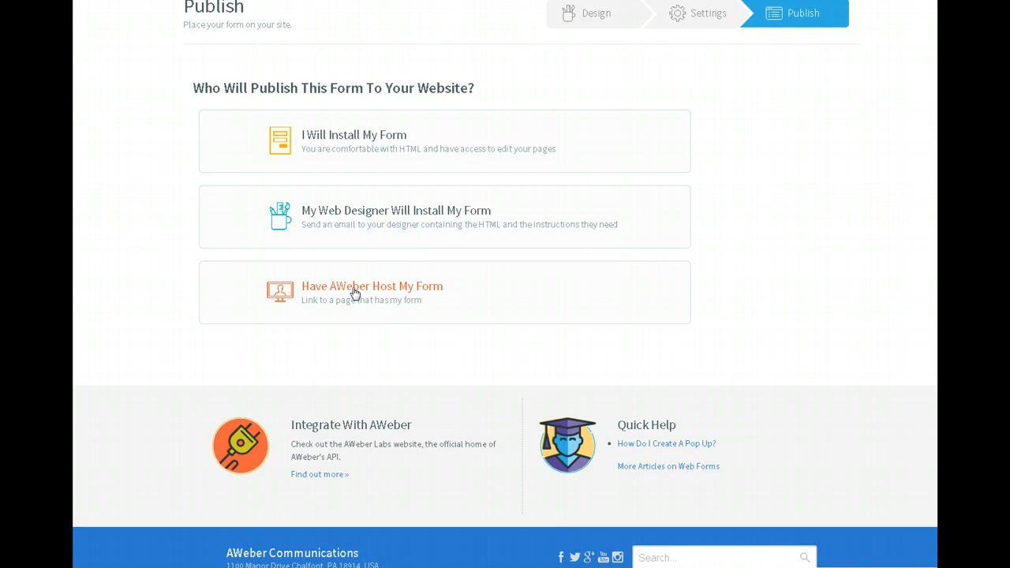
- Choose Have AWeber Host My Form and select the forms.aweber.com link shown
click(372, 285)
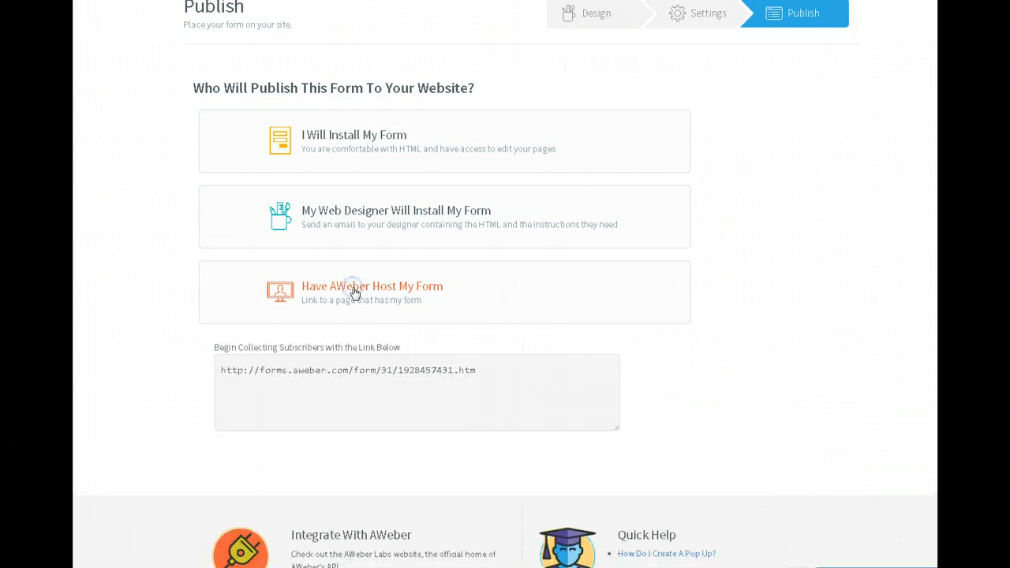
click(416, 391)
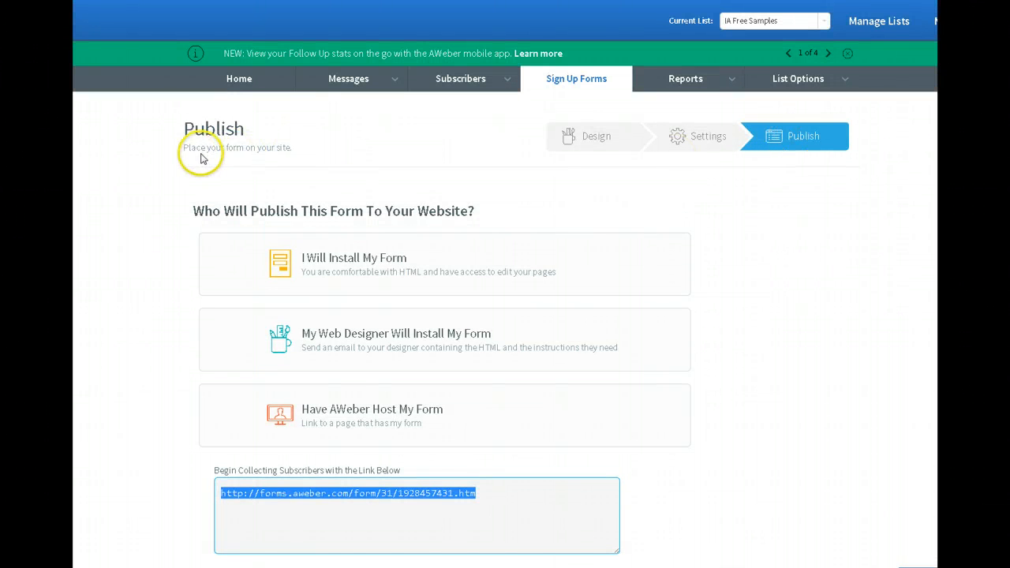
mouse_move(442, 410)
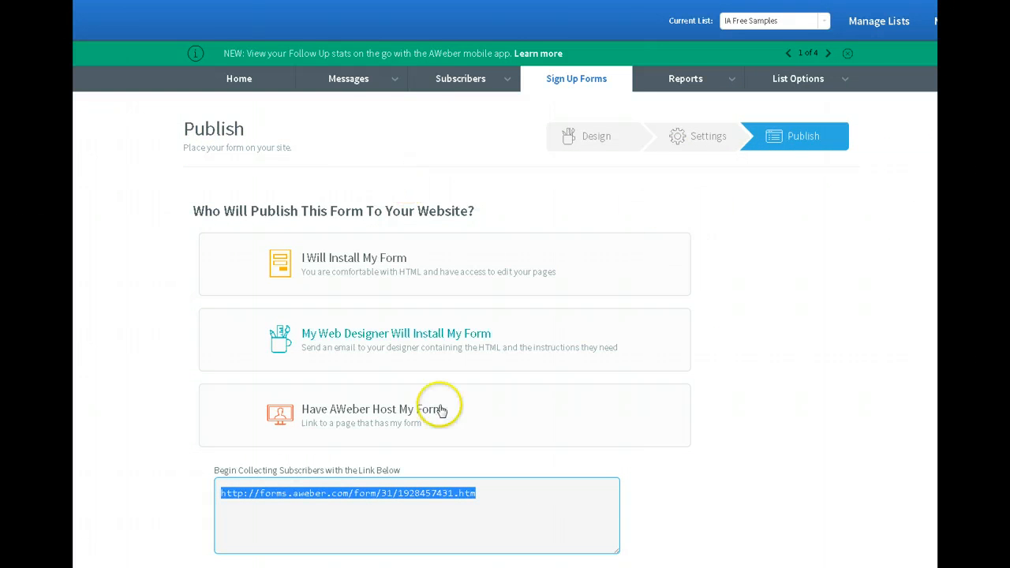
mouse_move(709, 287)
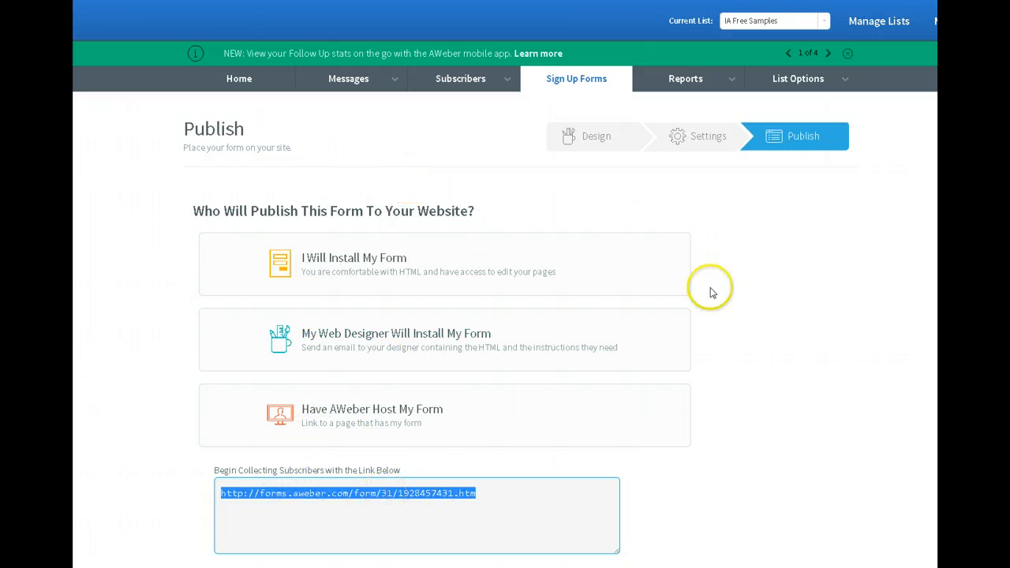
mouse_move(505, 323)
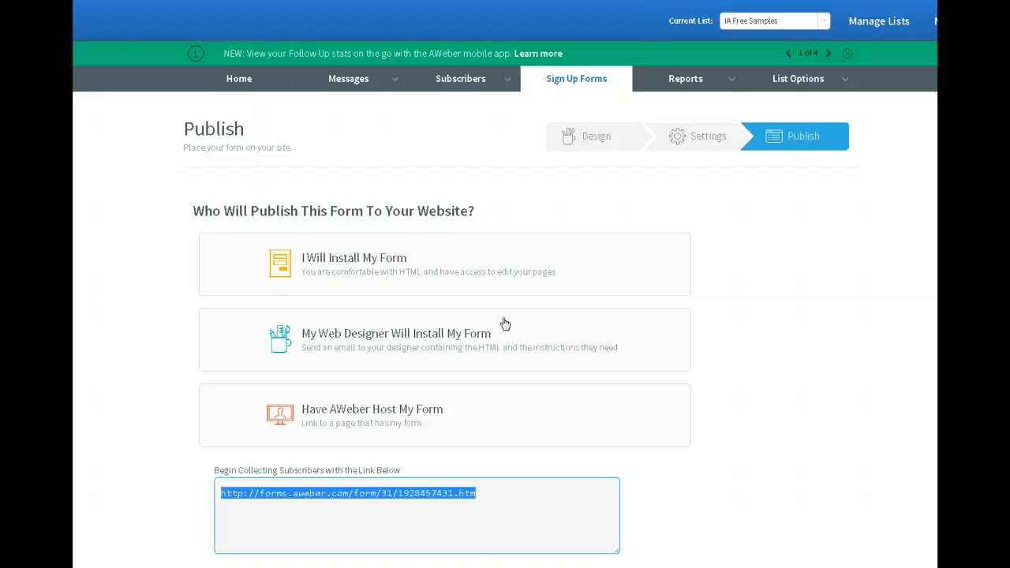
mouse_move(508, 326)
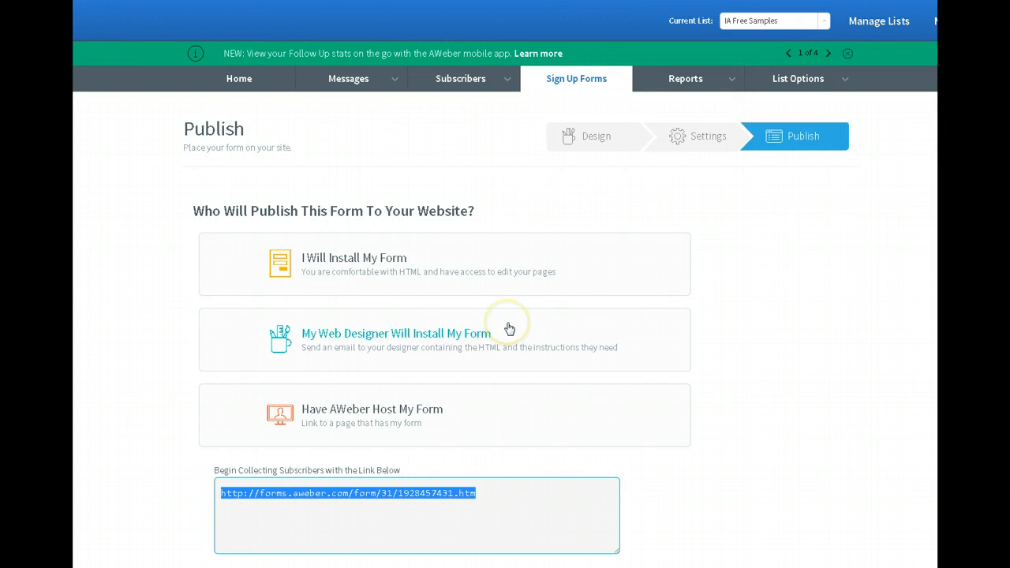
mouse_move(510, 328)
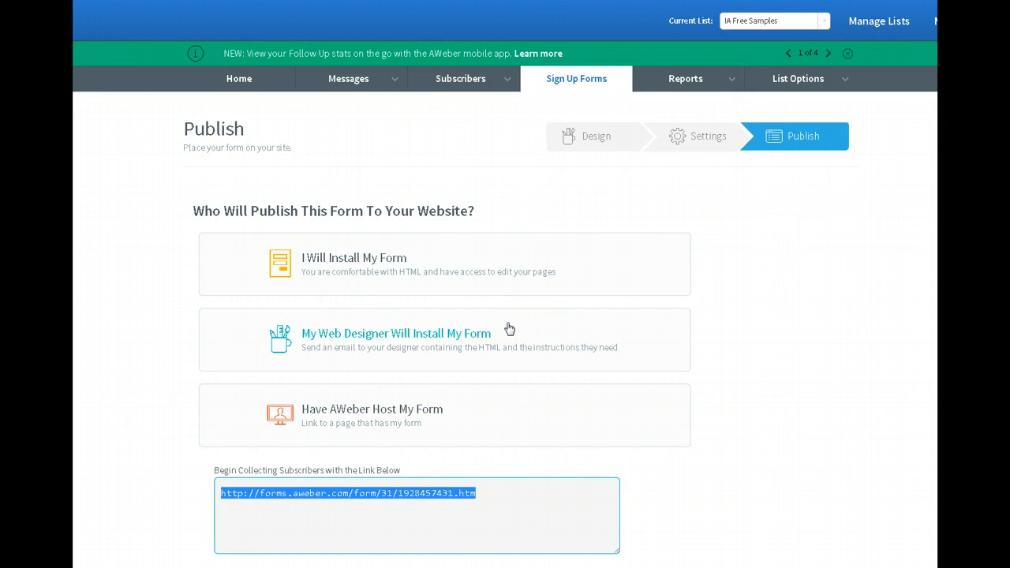